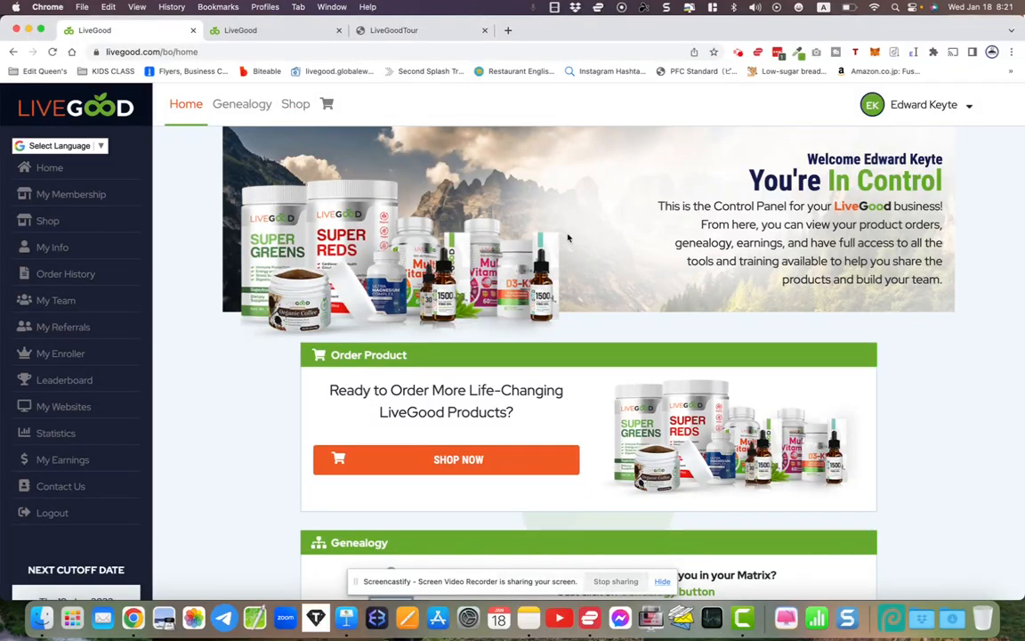
mouse_move(265, 388)
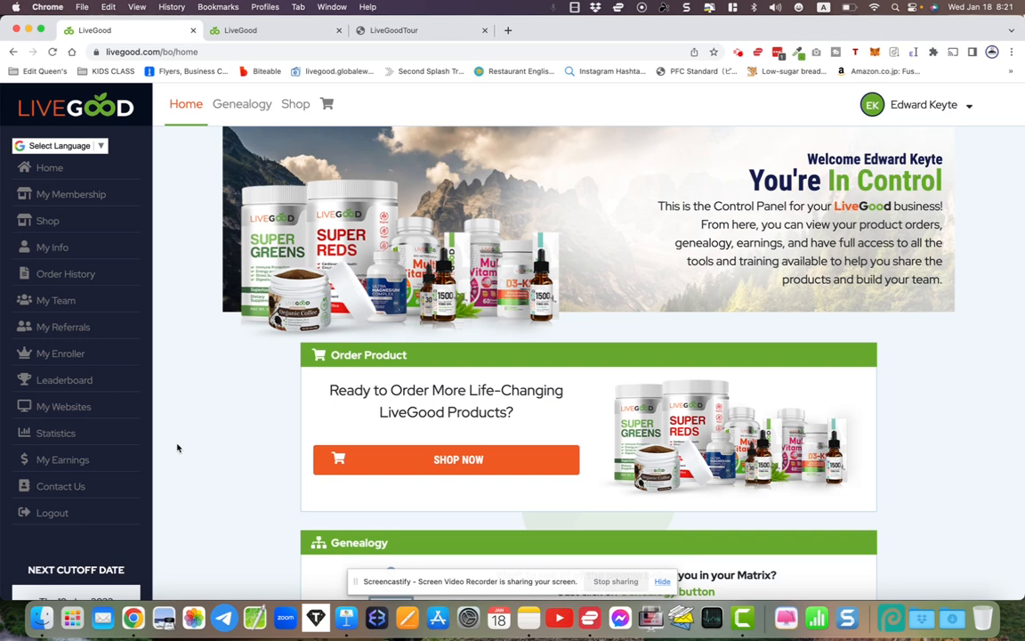
mouse_move(204, 445)
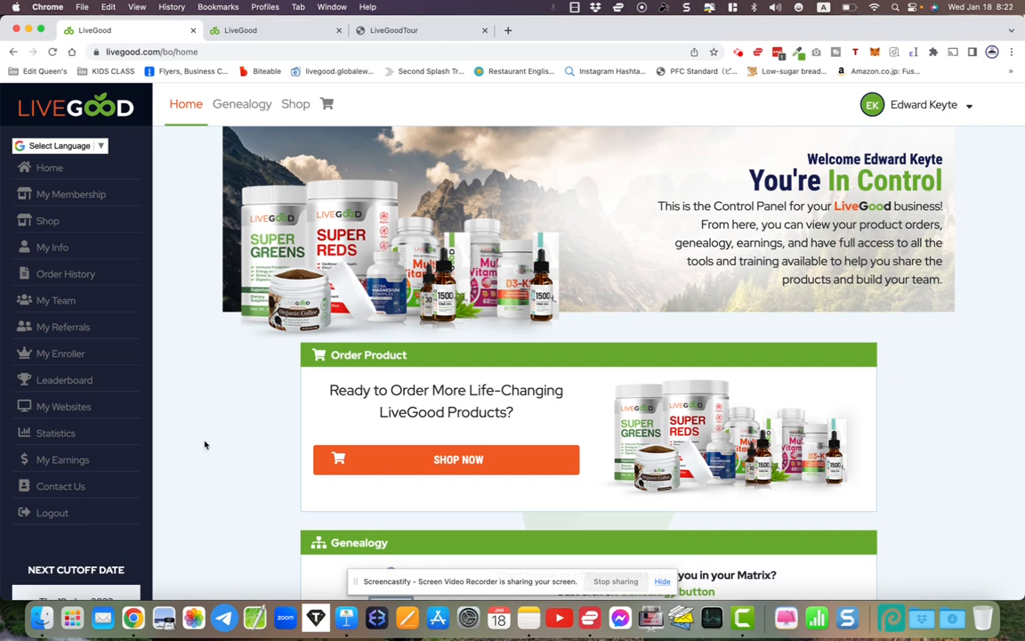
mouse_move(64, 380)
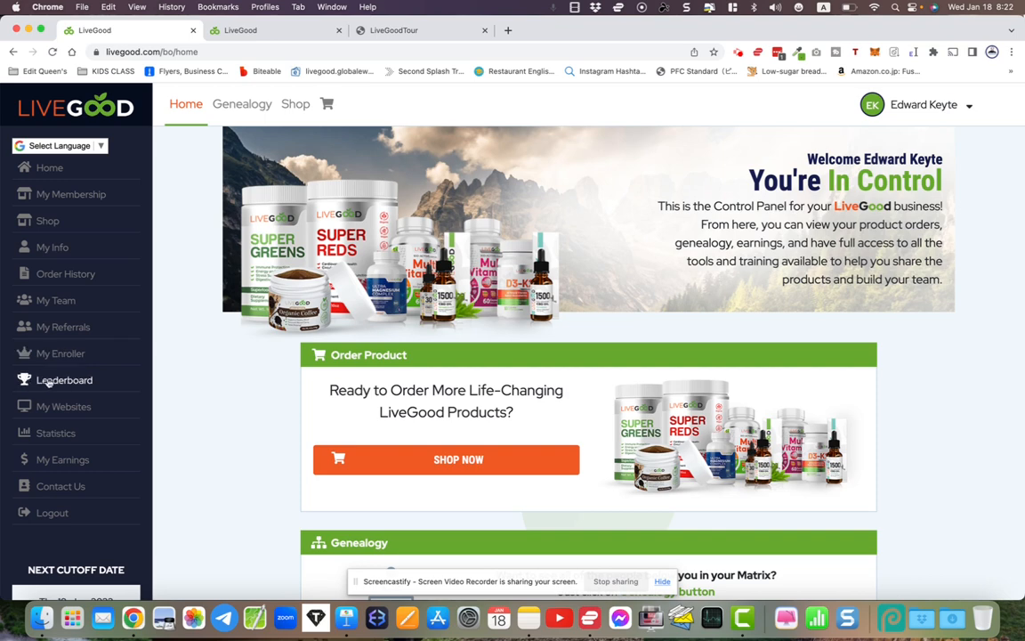
View the Top Enrollers list, then return to the home dashboard
click(64, 381)
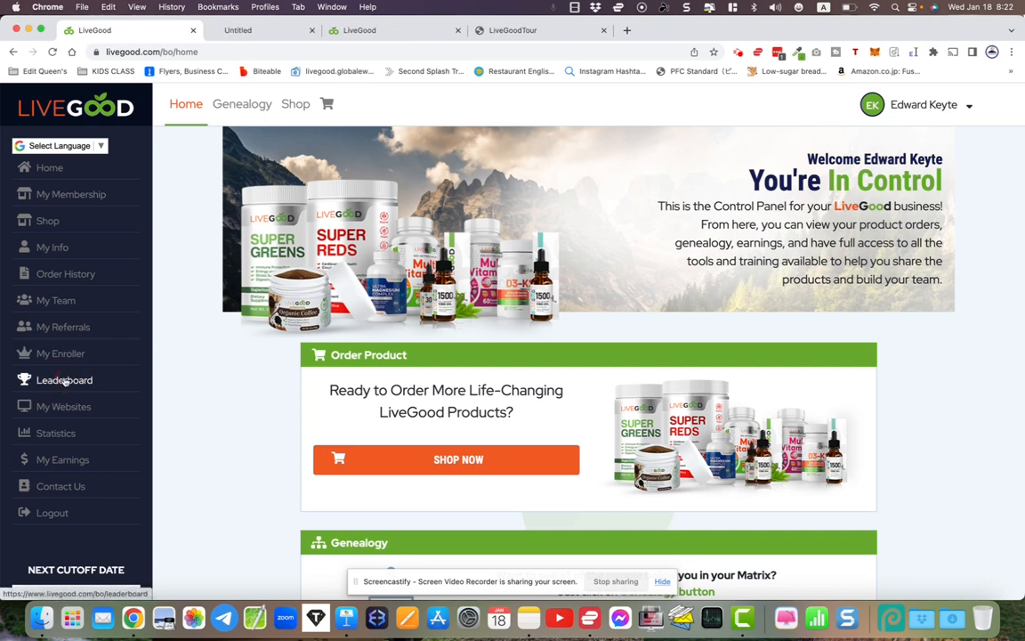
click(64, 381)
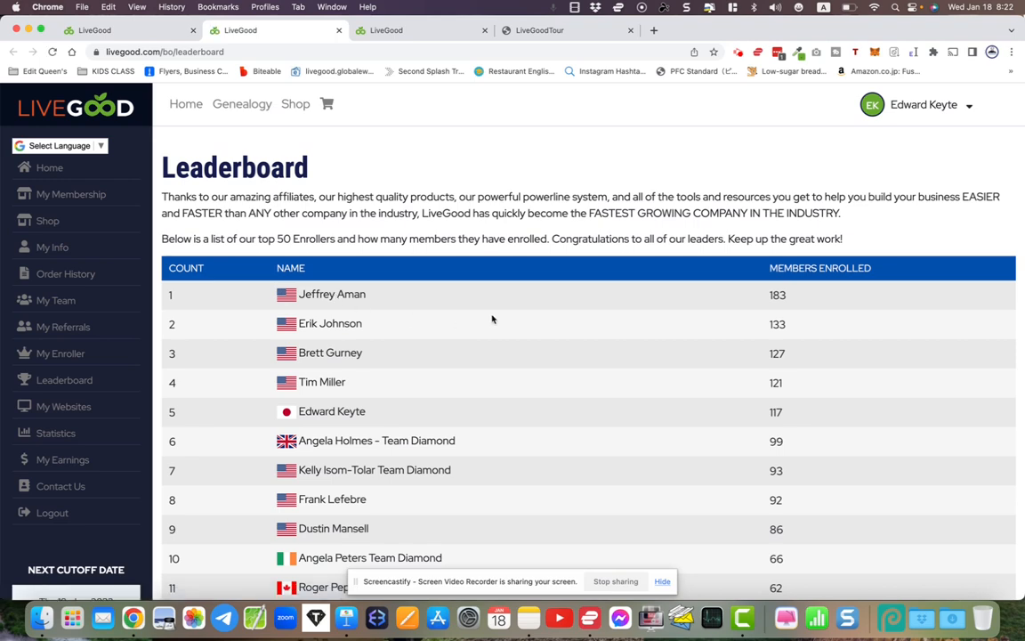
scroll(down, 3)
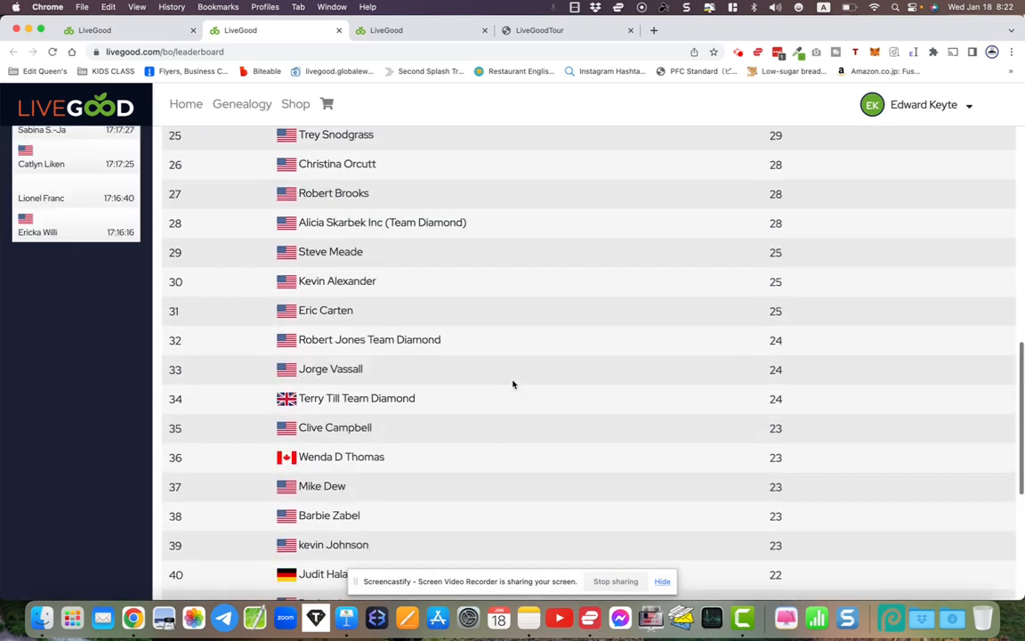
scroll(up, 3)
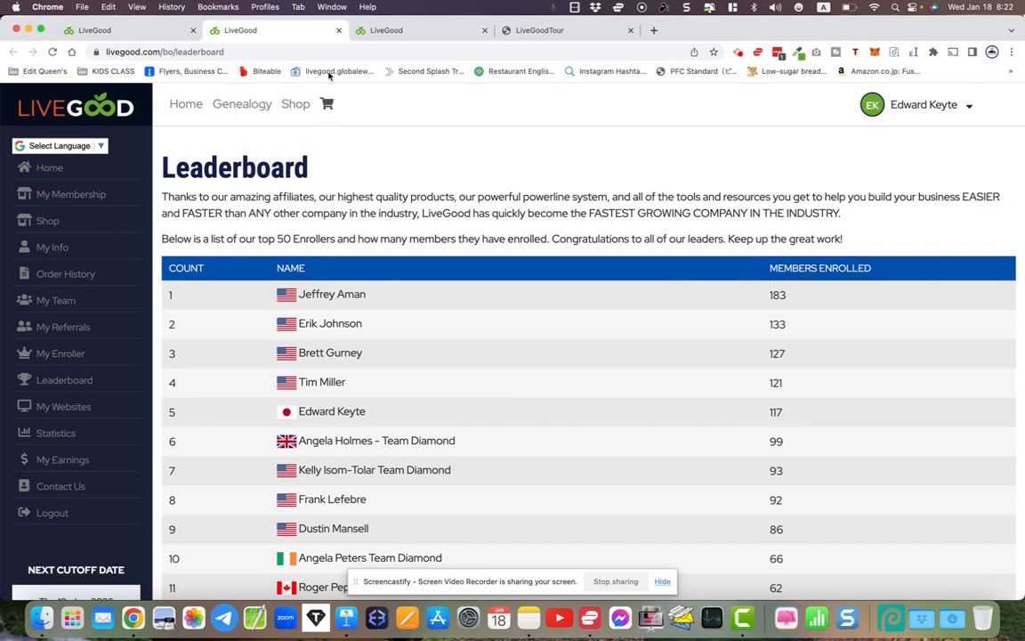
click(185, 103)
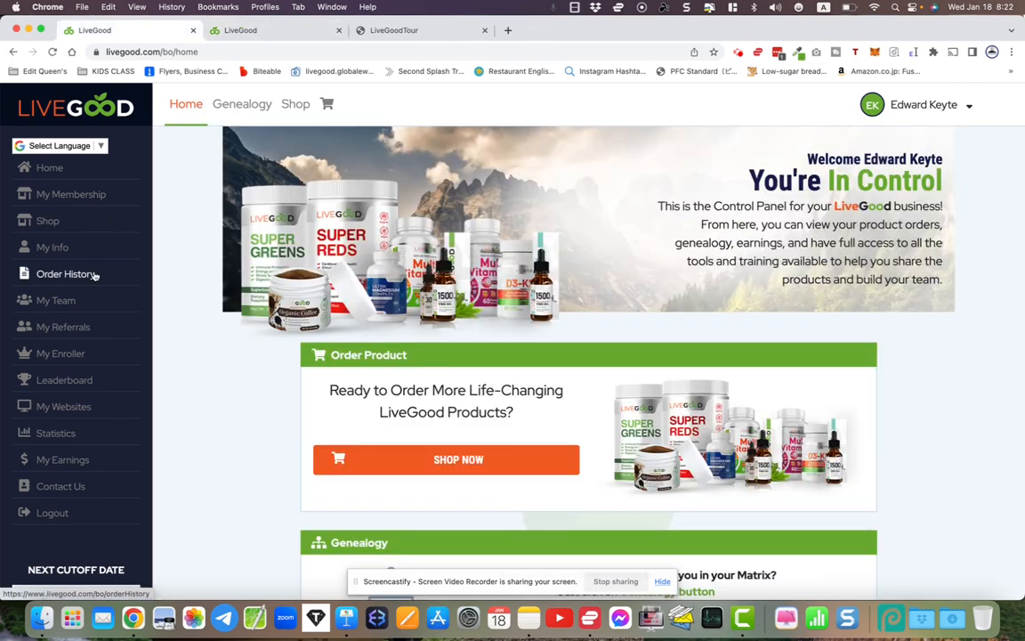
mouse_move(64, 381)
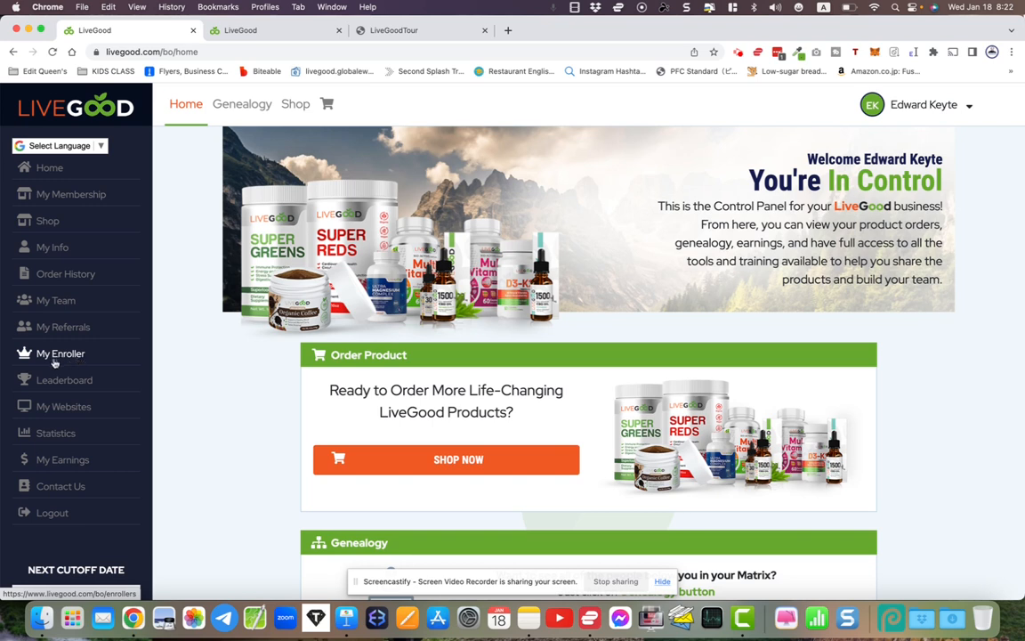
mouse_move(125, 360)
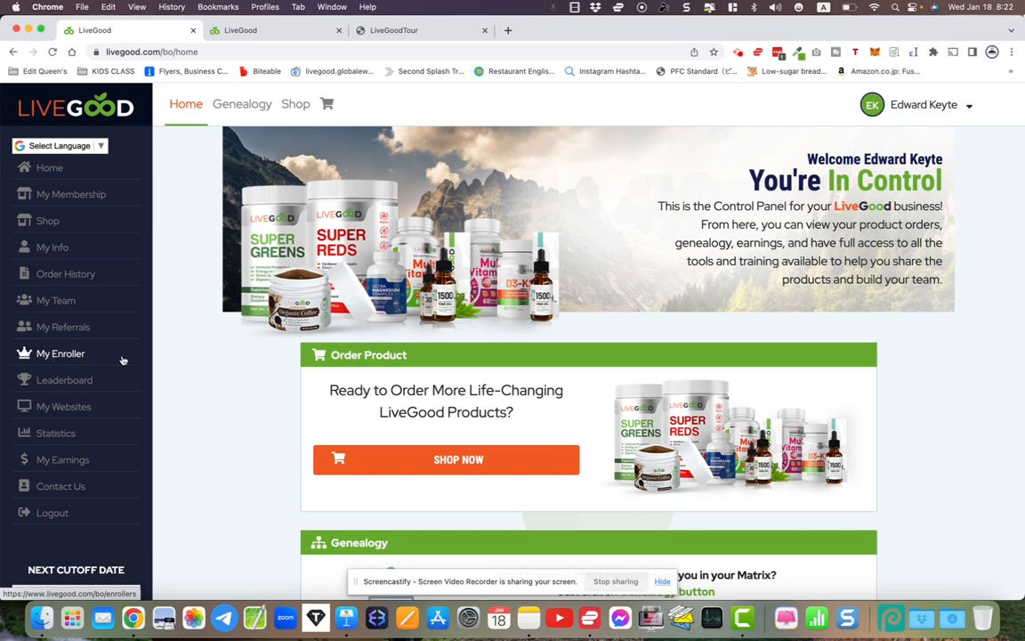
mouse_move(55, 432)
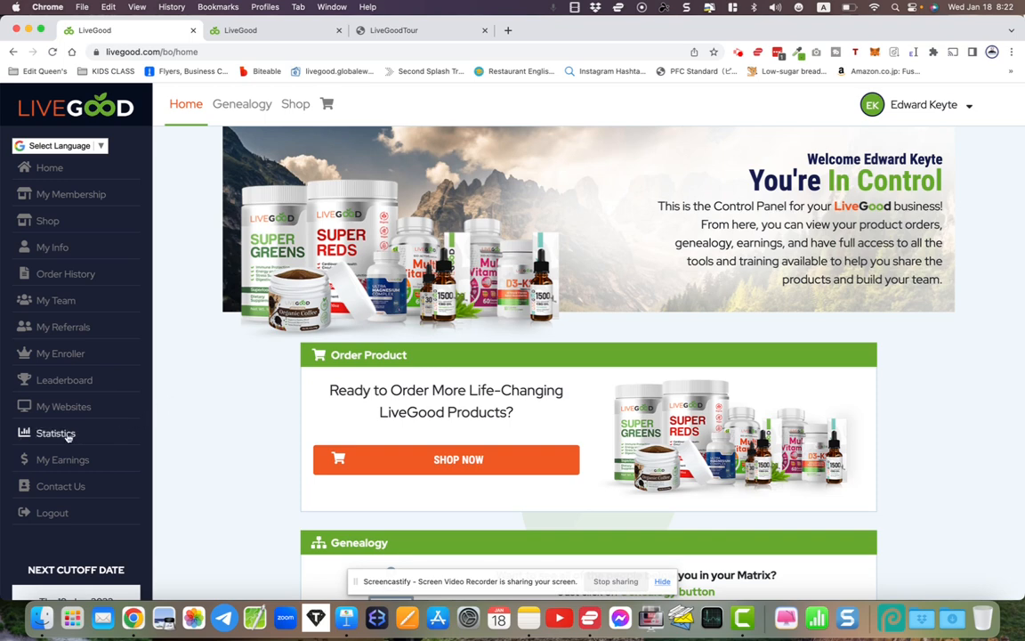
Show the Statistics page and look through the daily hits, pre-enrollees and upgrades table
click(55, 432)
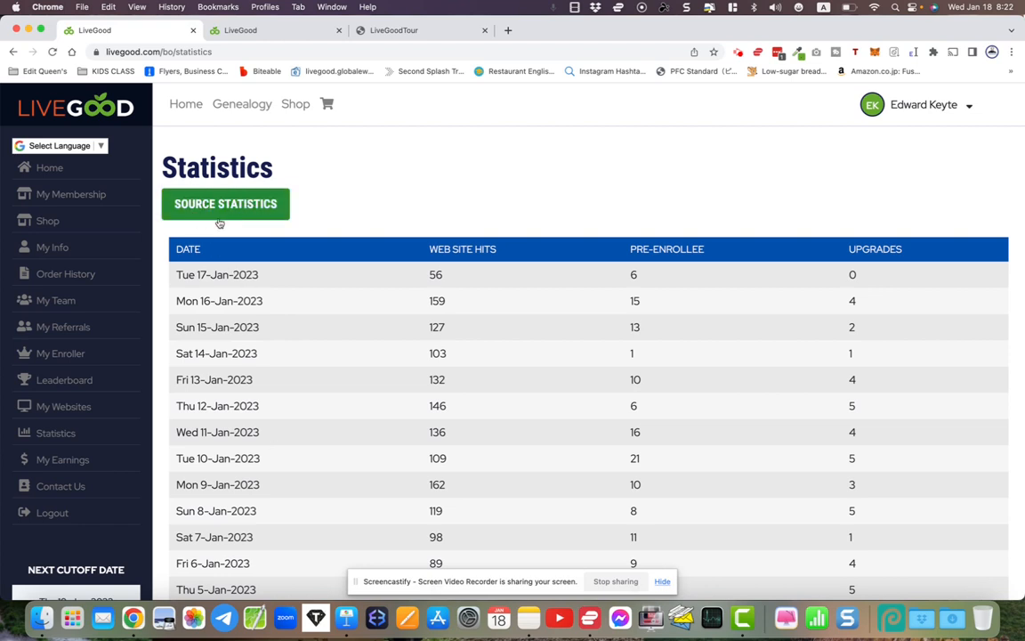
mouse_move(399, 412)
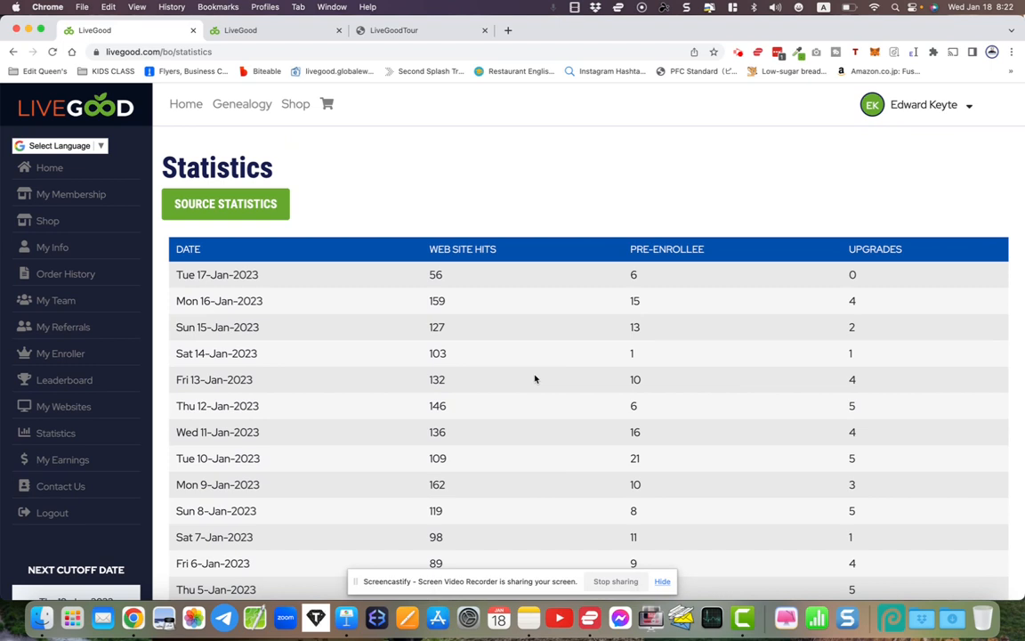
scroll(down, 3)
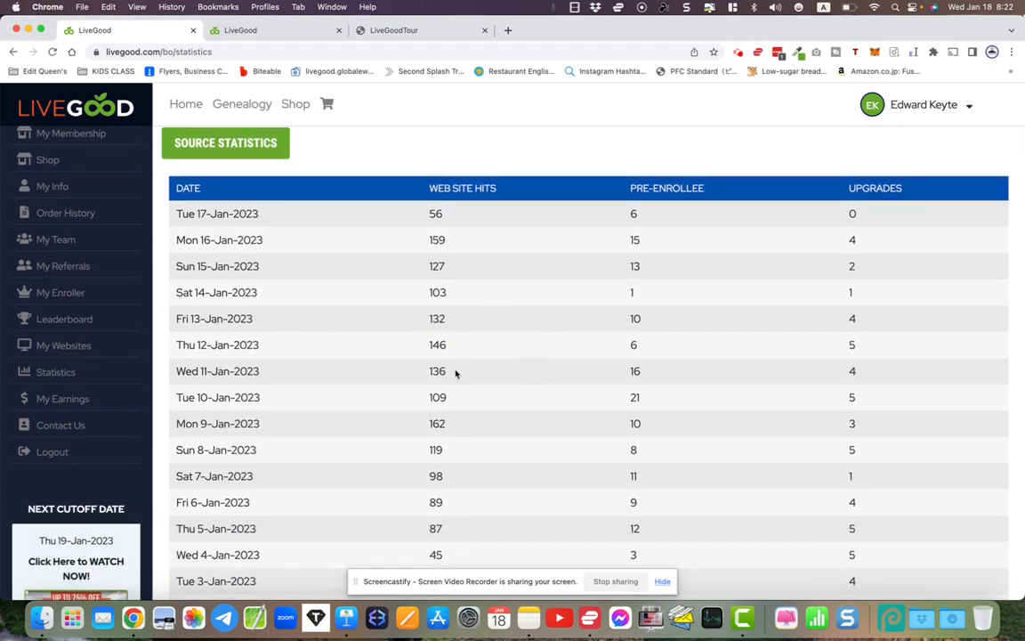
mouse_move(623, 309)
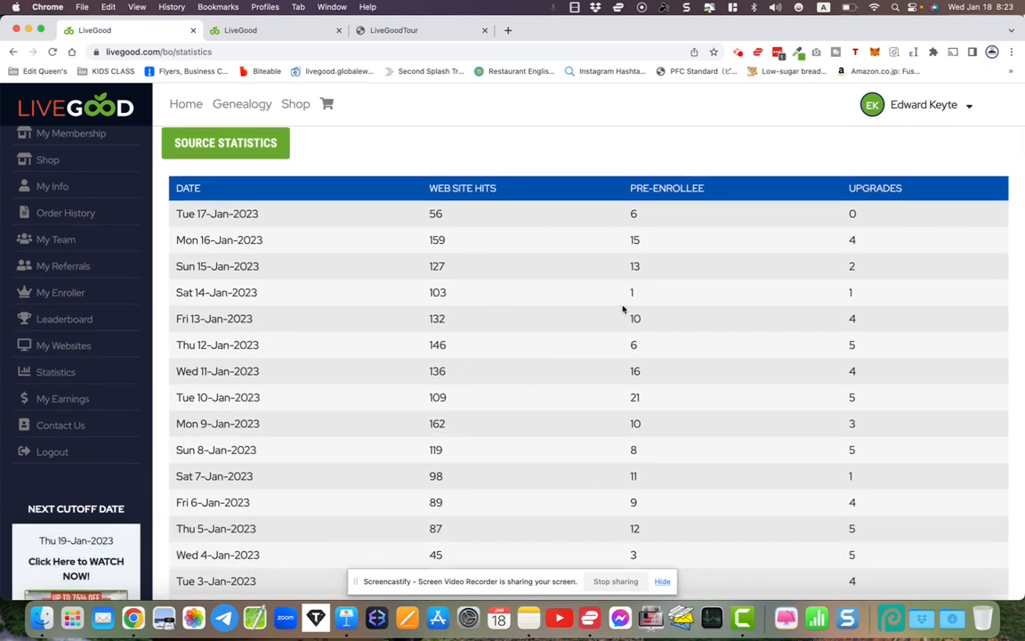
scroll(down, 3)
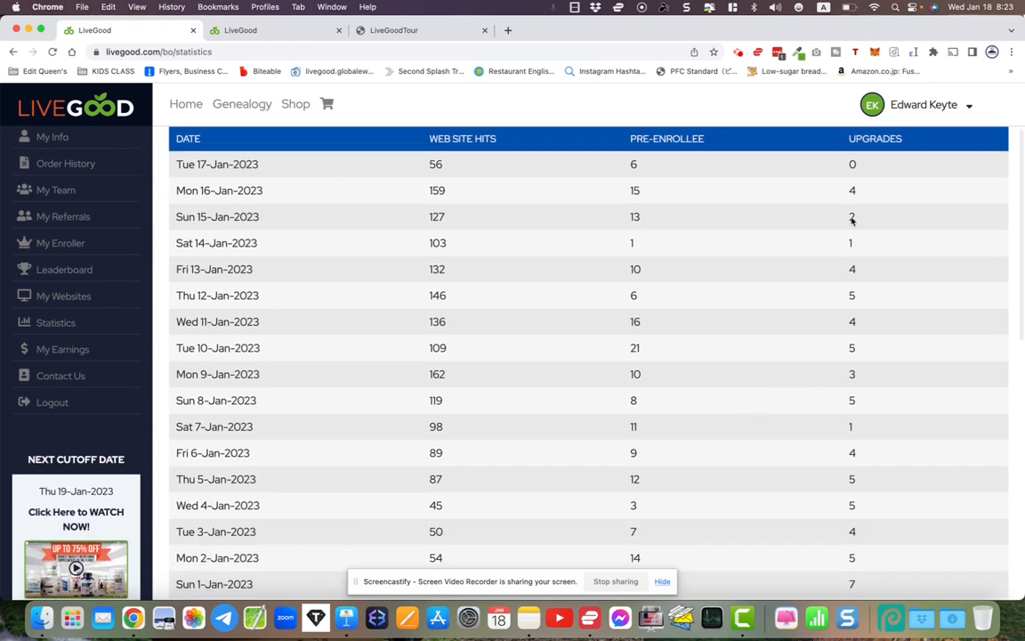
mouse_move(881, 245)
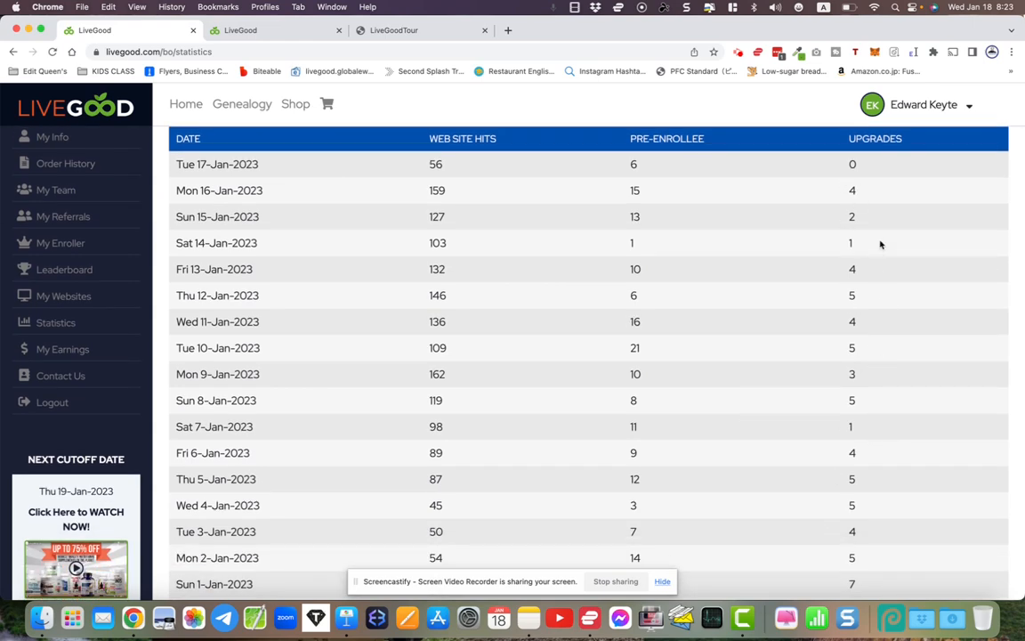
scroll(down, 3)
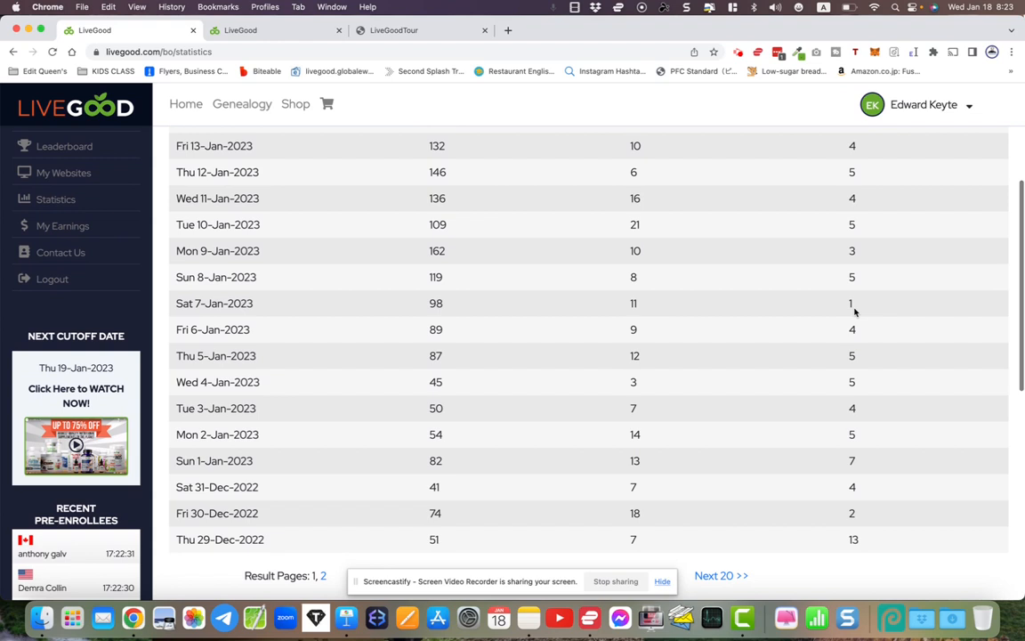
scroll(up, 3)
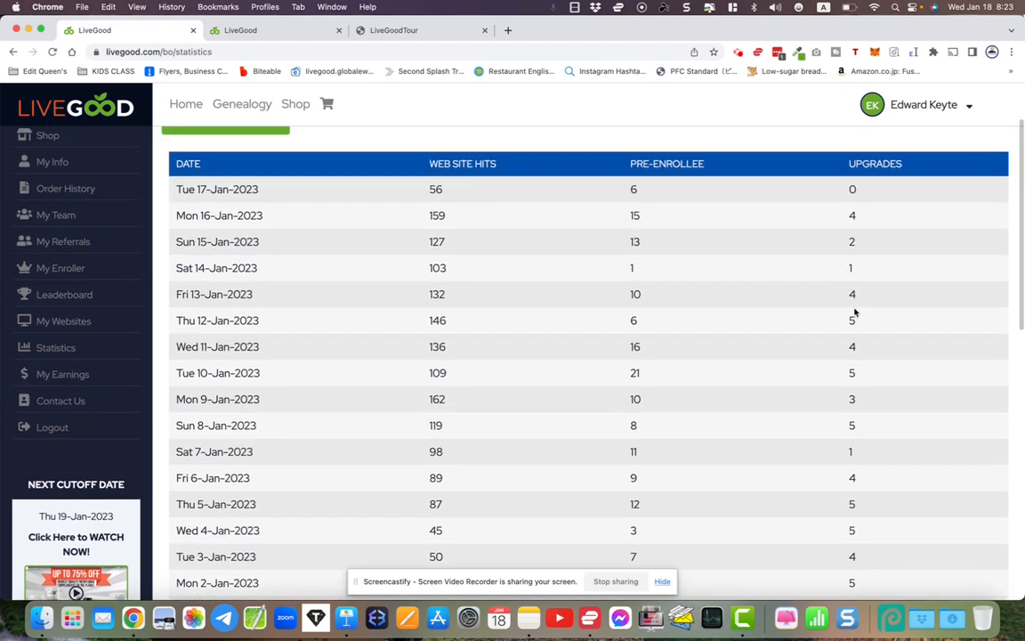
scroll(up, 3)
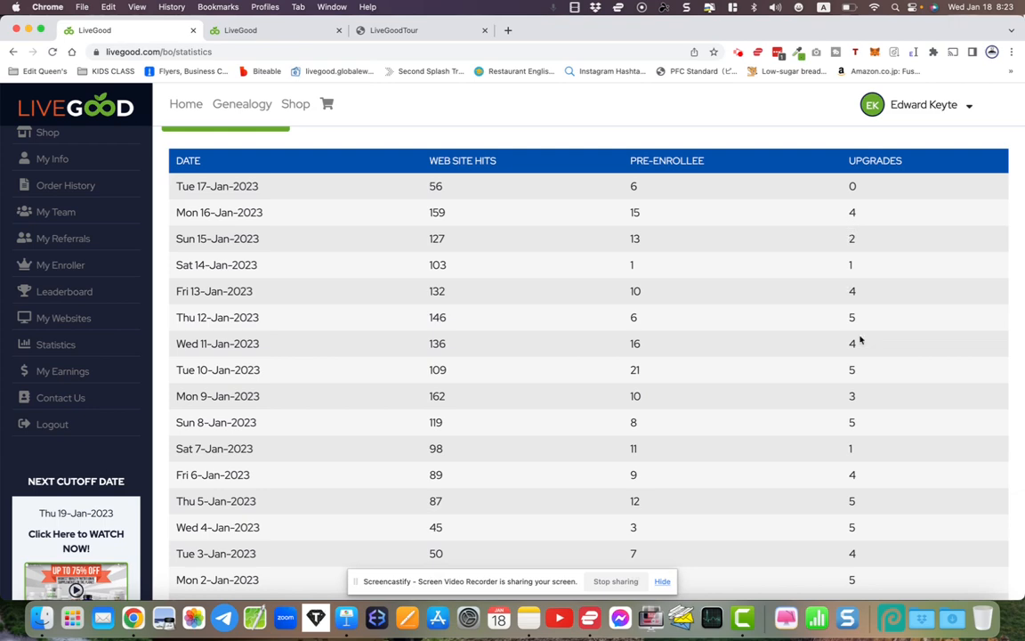
scroll(down, 3)
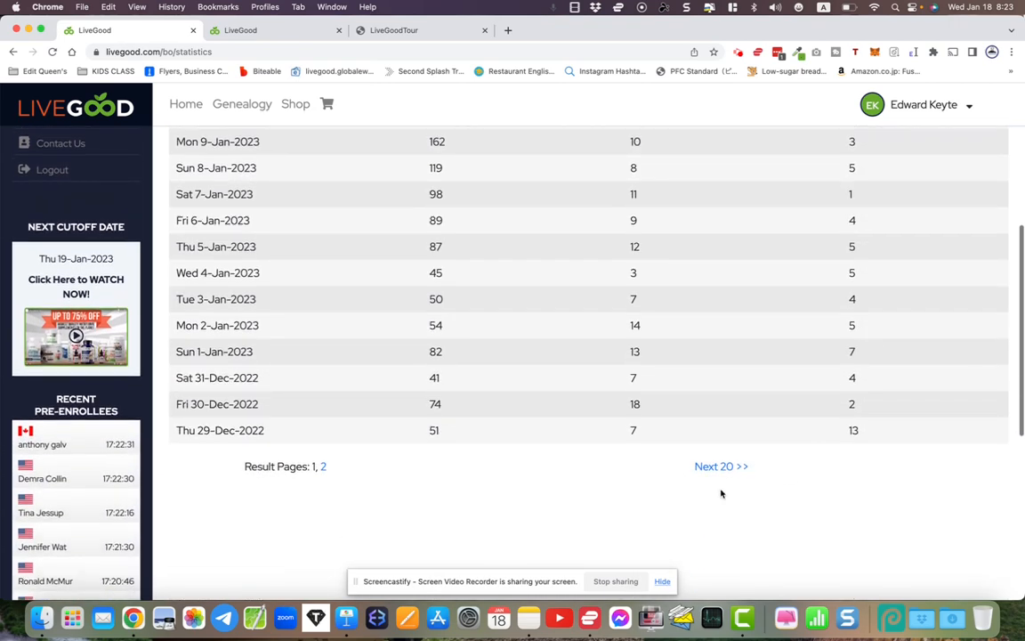
Move to the next 20 daily results, covering 23 to 28 Dec 2022
click(720, 466)
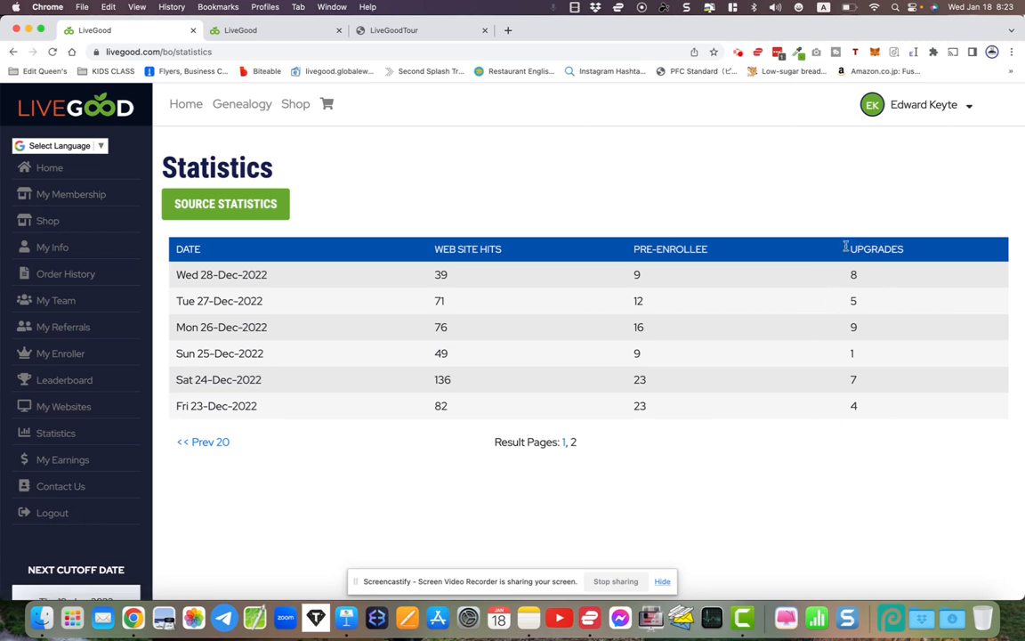
mouse_move(879, 379)
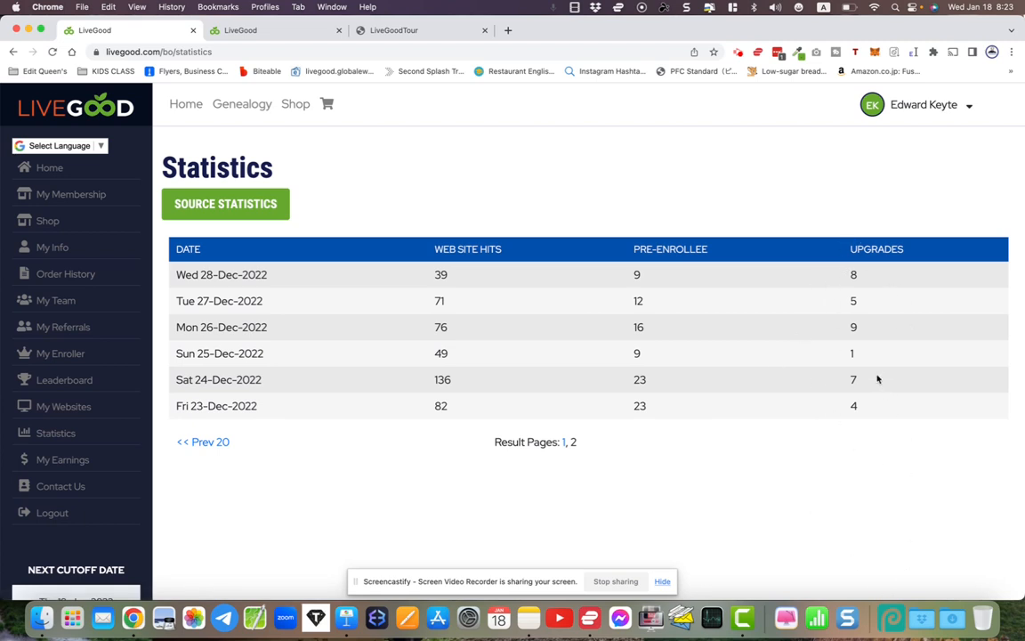
mouse_move(635, 402)
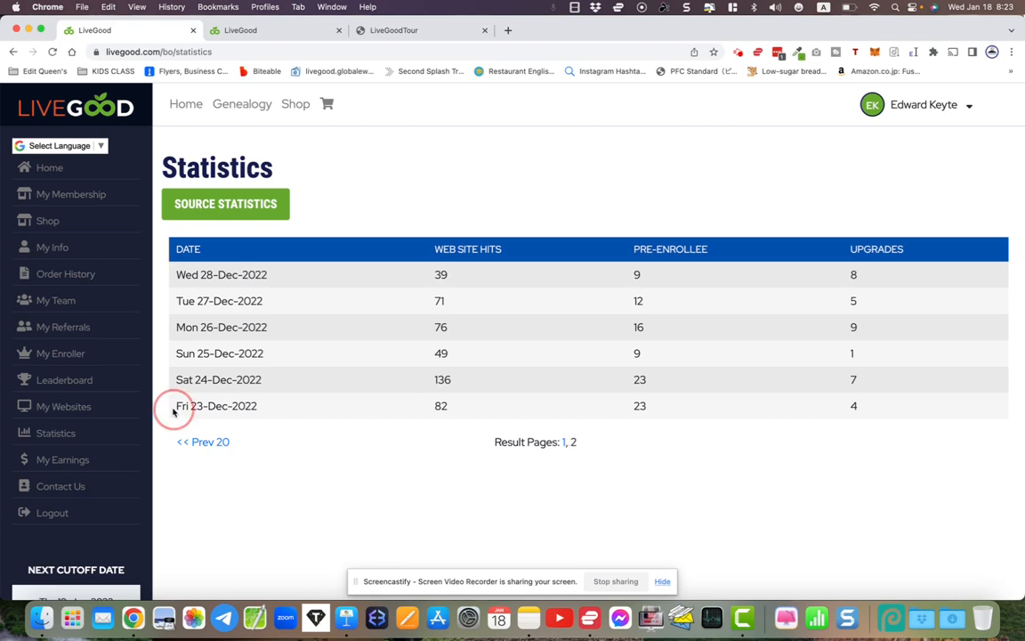
mouse_move(542, 438)
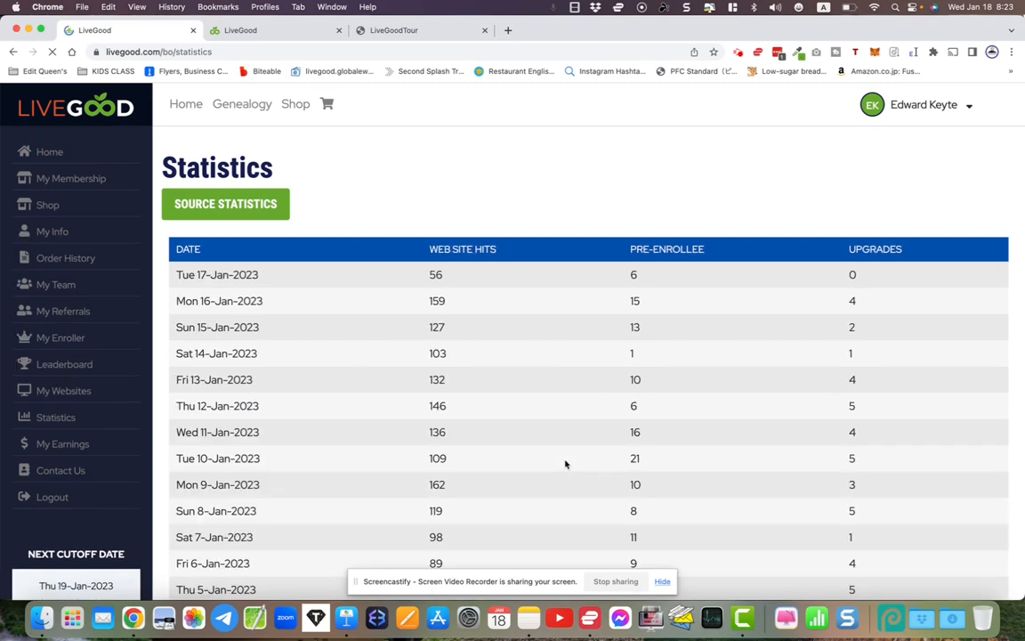
scroll(down, 3)
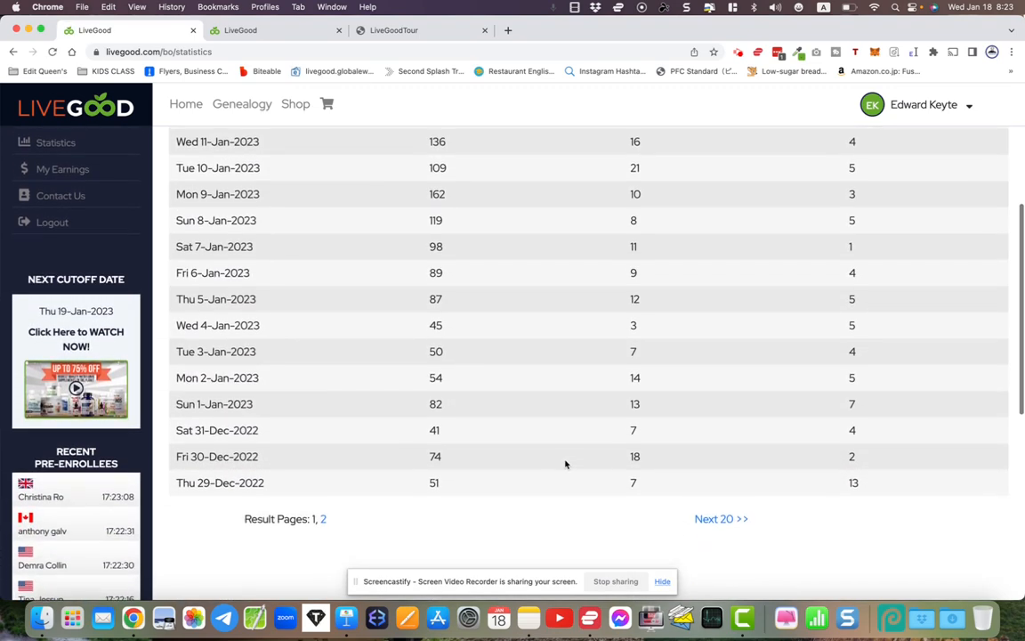
scroll(up, 3)
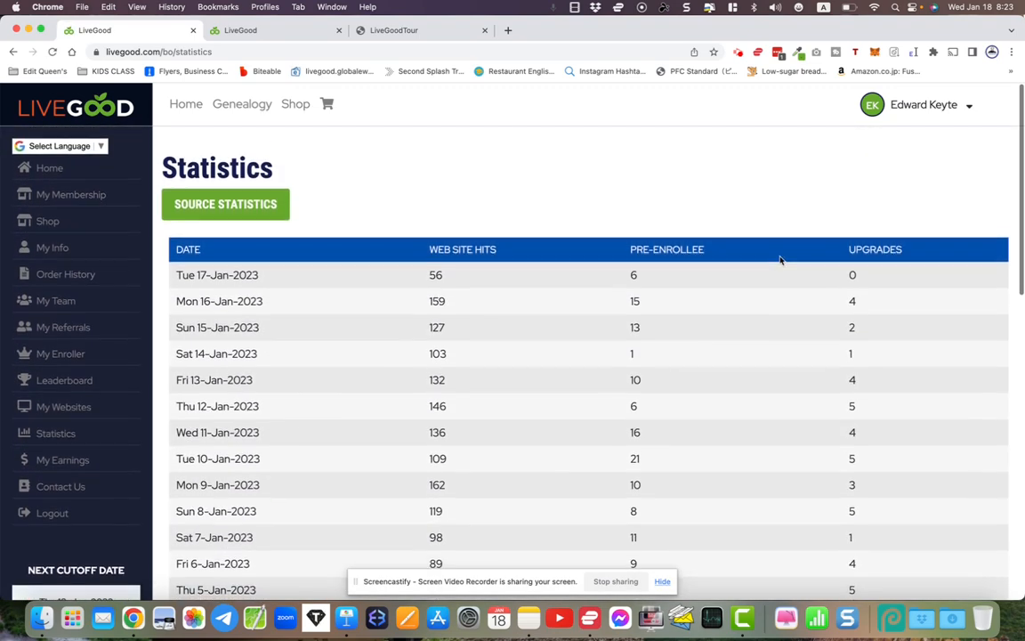
scroll(down, 3)
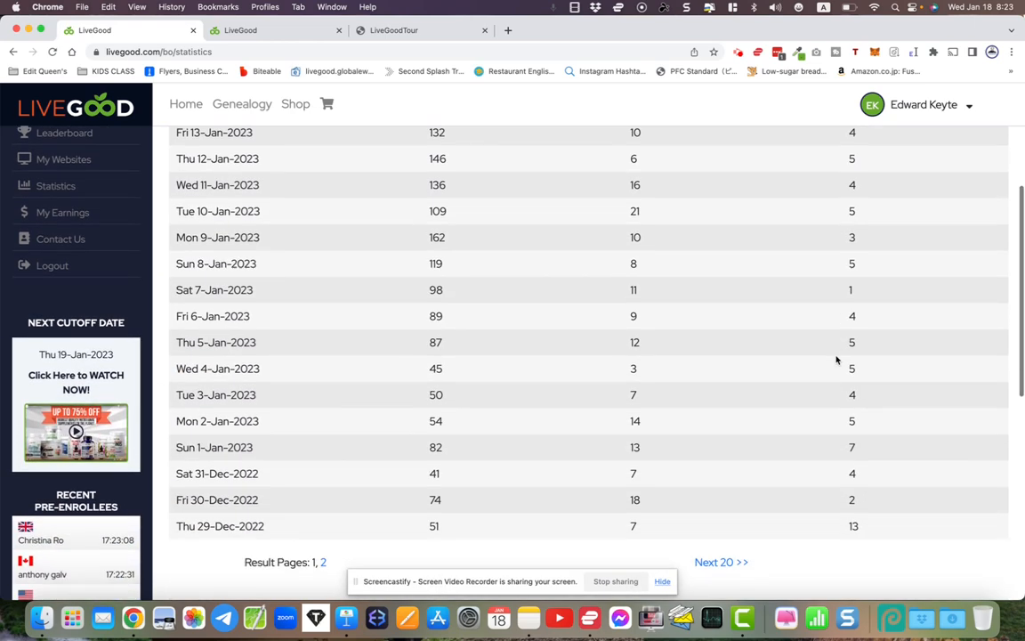
scroll(up, 3)
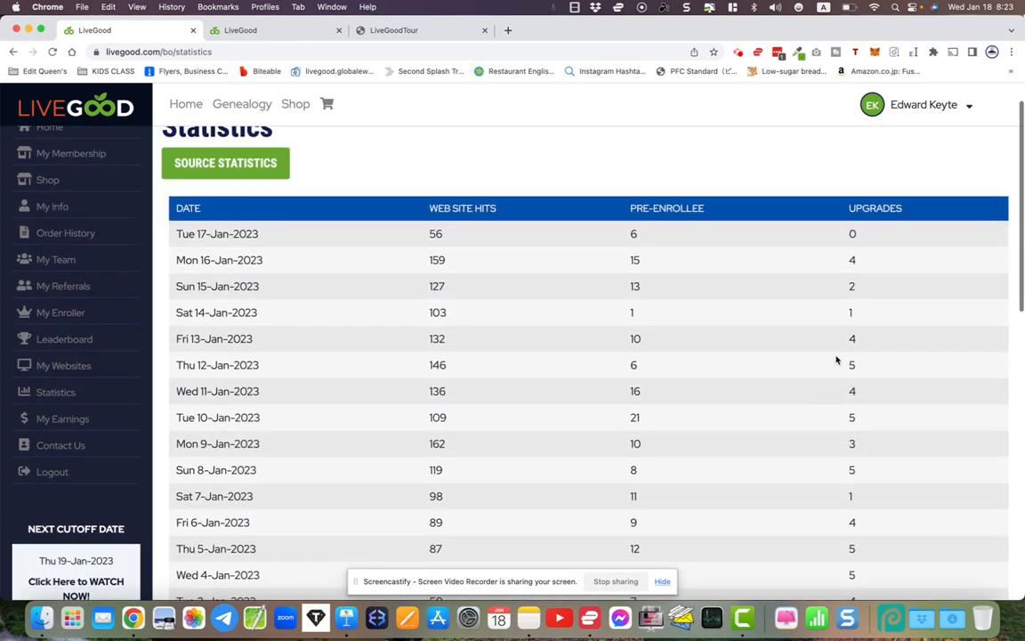
scroll(up, 3)
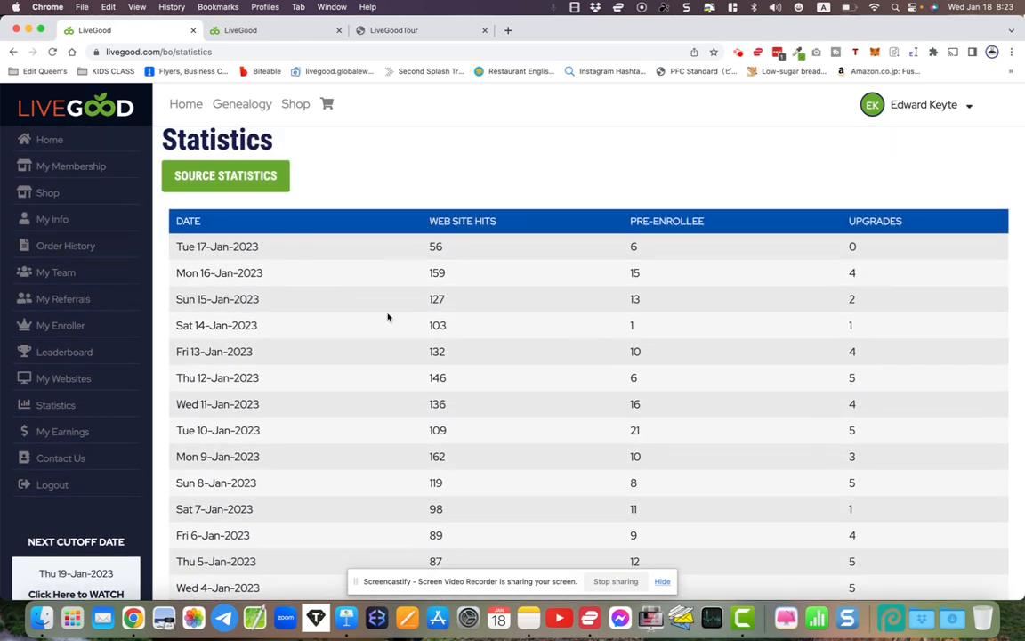
mouse_move(636, 374)
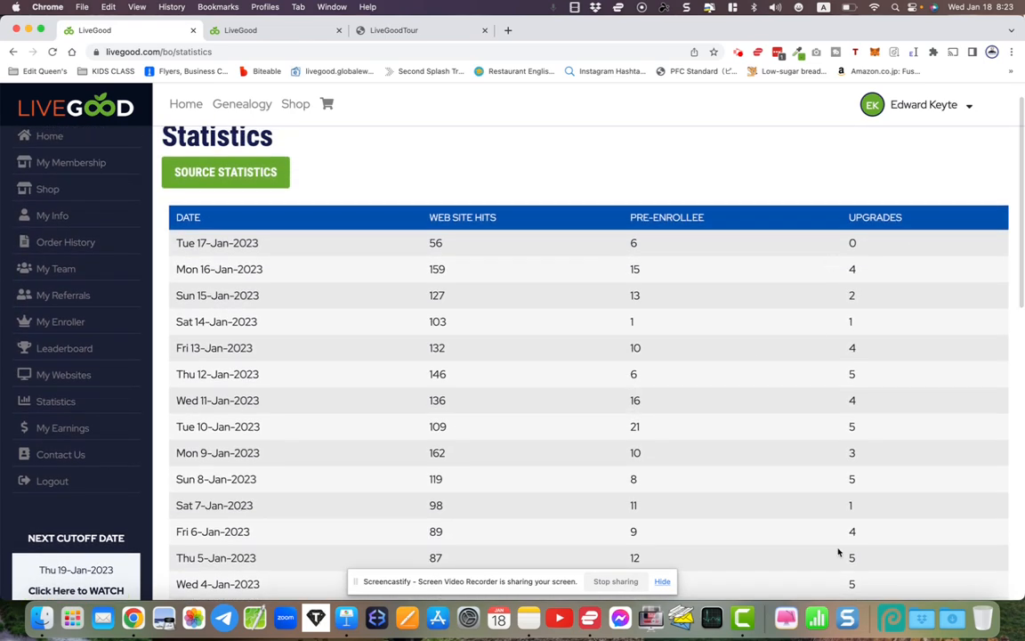
scroll(down, 3)
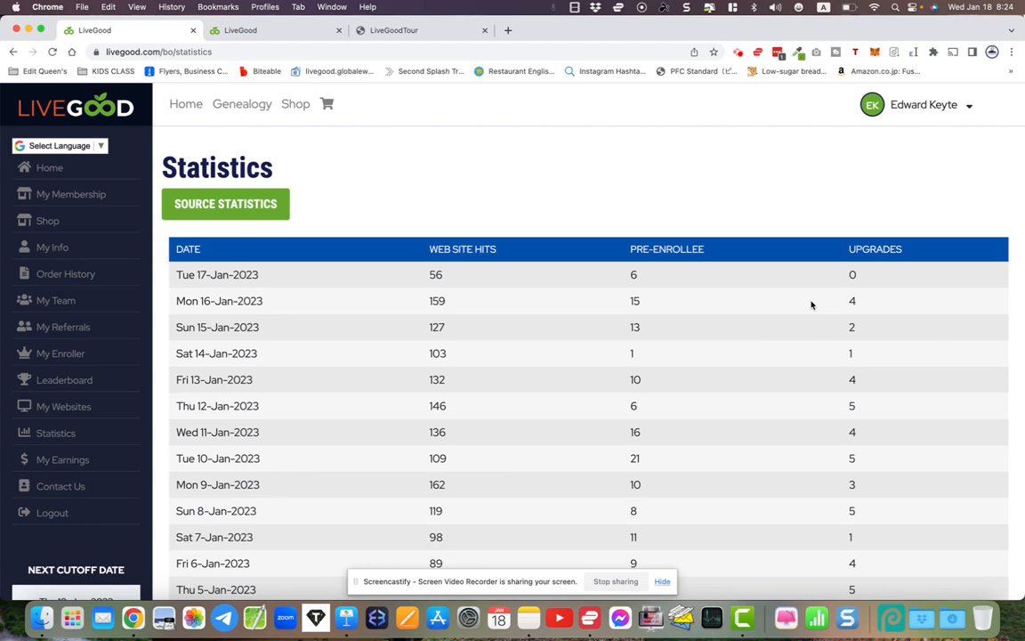
mouse_move(344, 274)
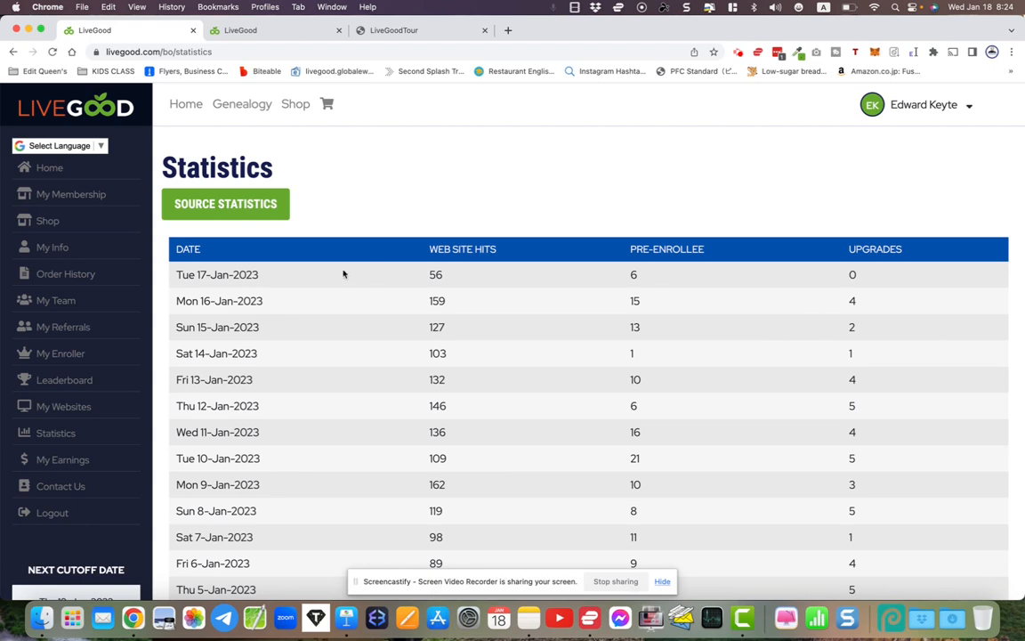
Show Source Statistics and review hits, pre-enrollees and upgrades per source code
click(225, 203)
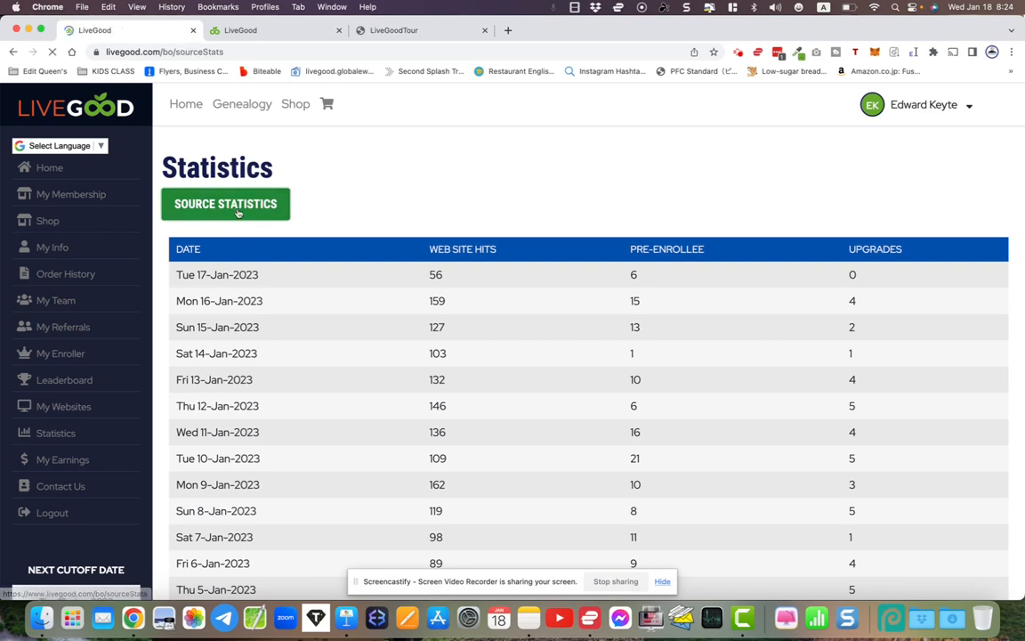
click(224, 203)
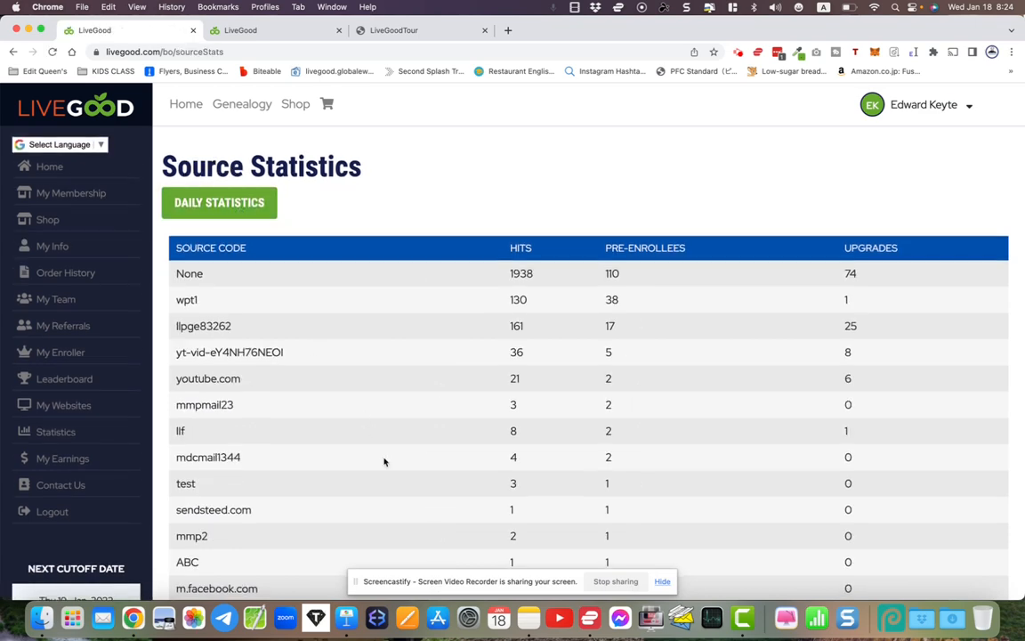
scroll(down, 3)
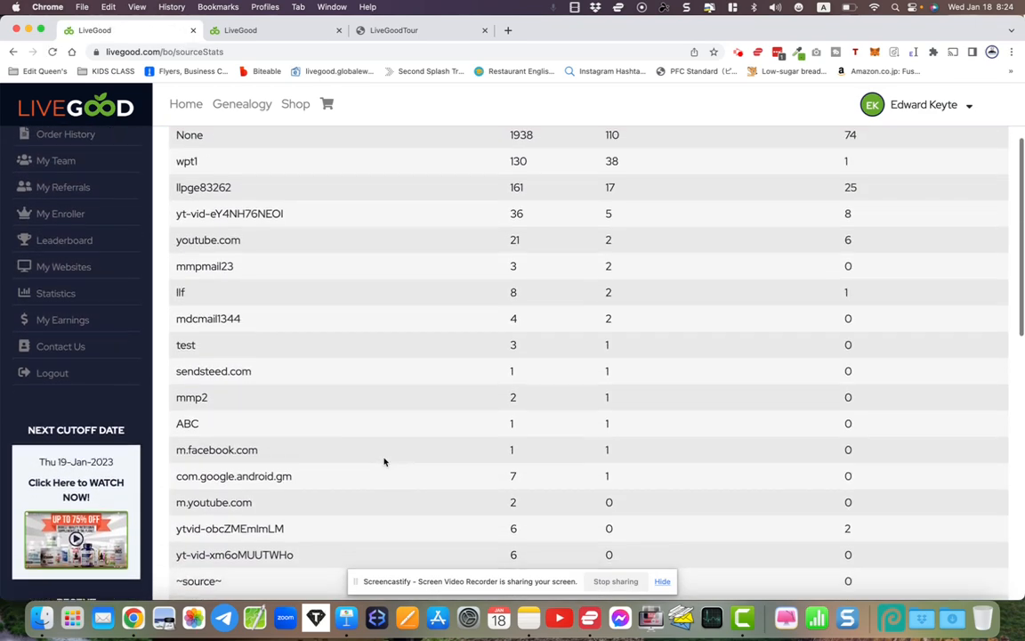
scroll(up, 3)
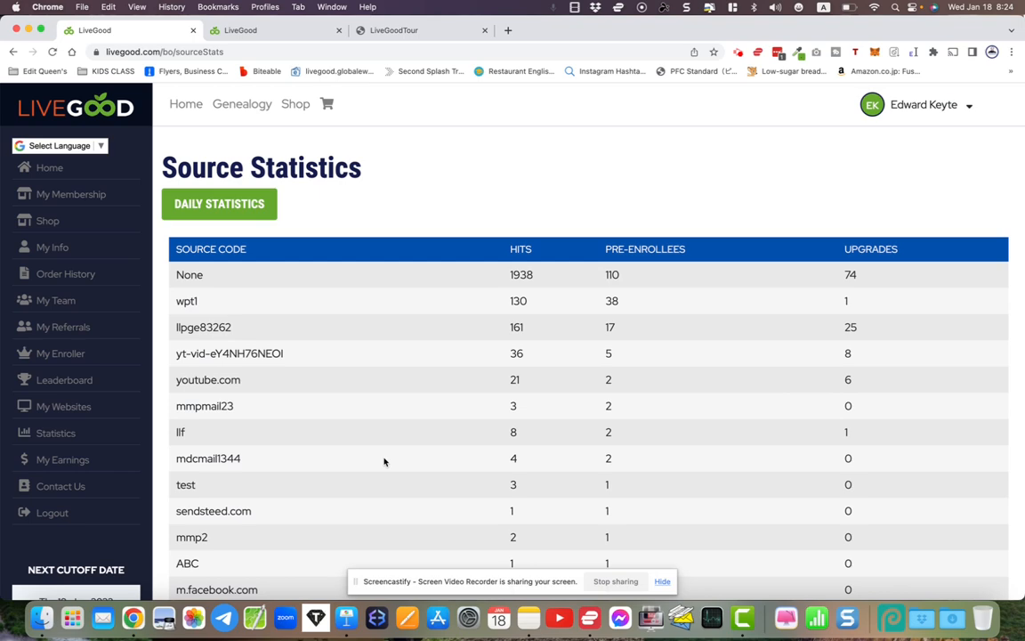
scroll(down, 3)
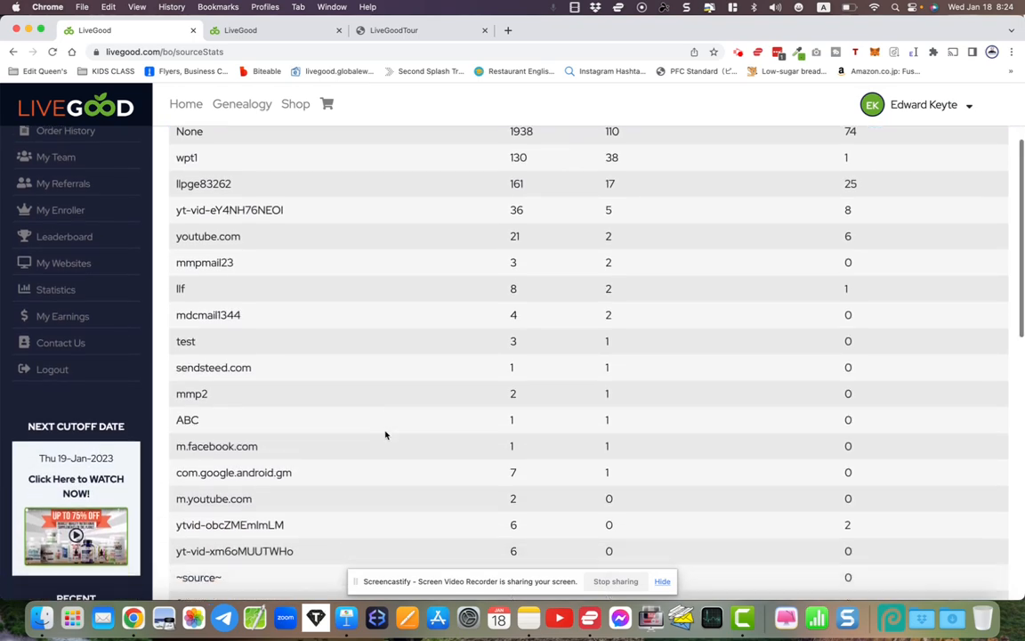
scroll(up, 3)
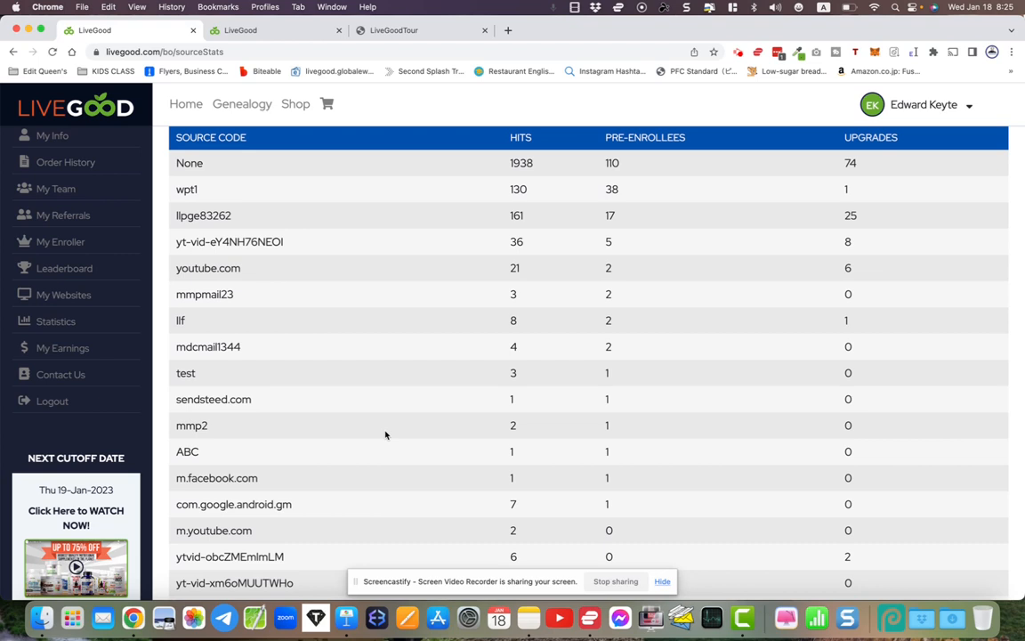
mouse_move(586, 228)
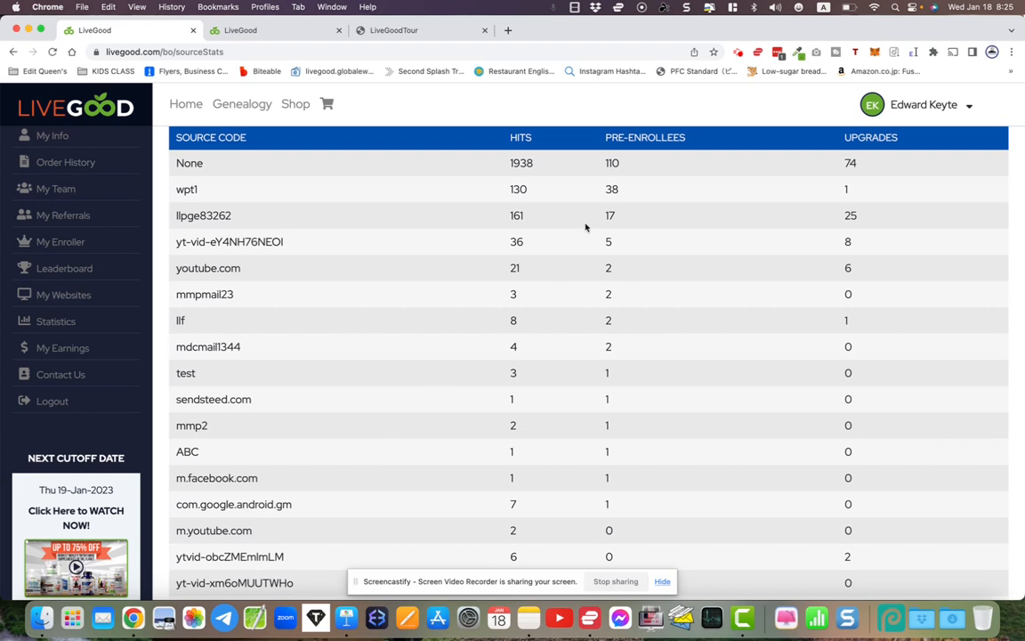
mouse_move(719, 396)
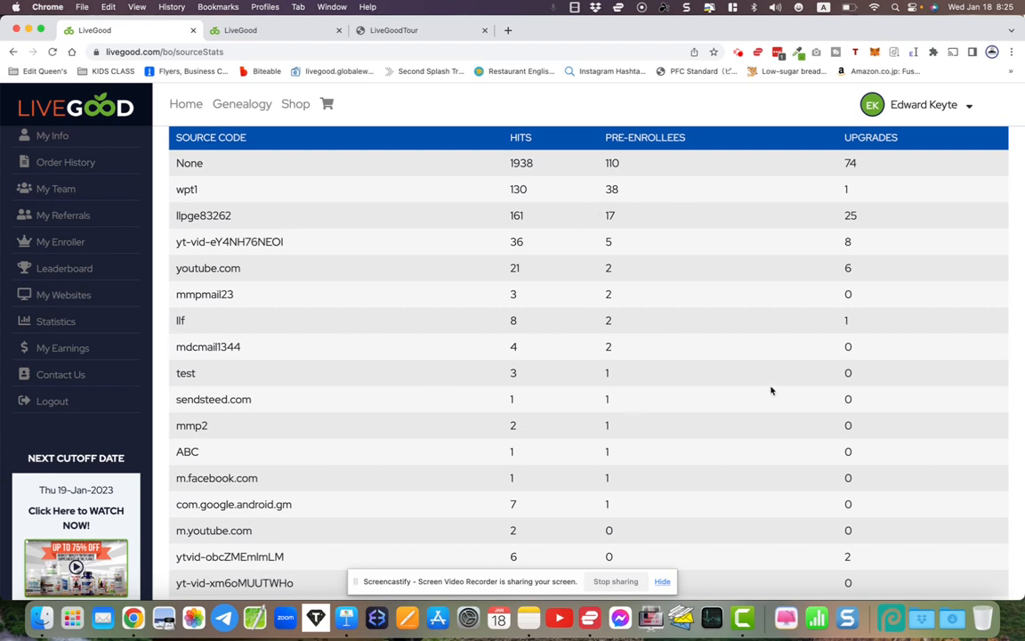
mouse_move(922, 396)
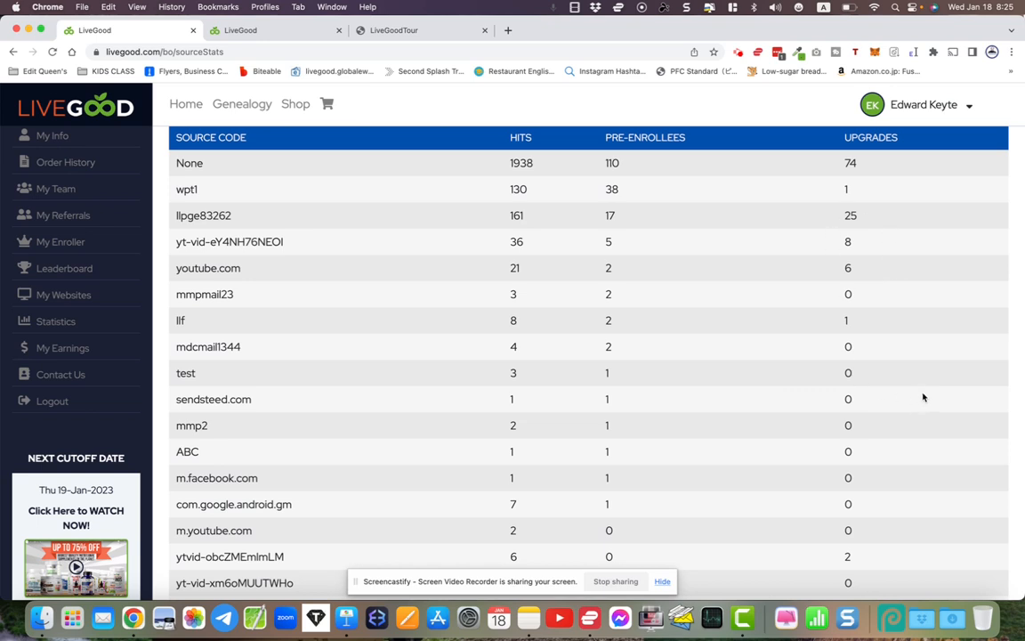
mouse_move(851, 215)
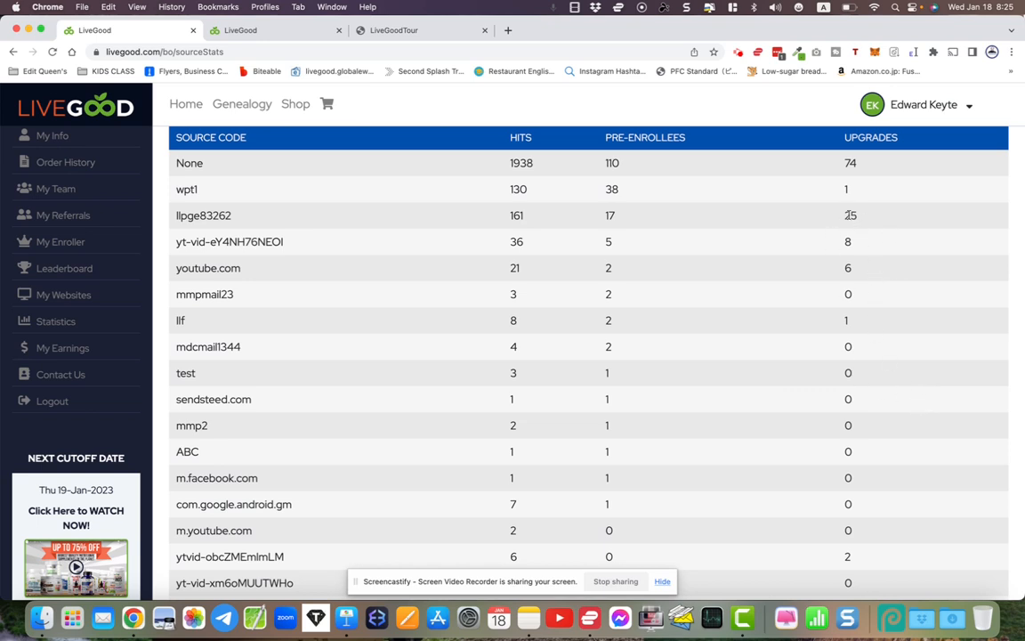
mouse_move(175, 163)
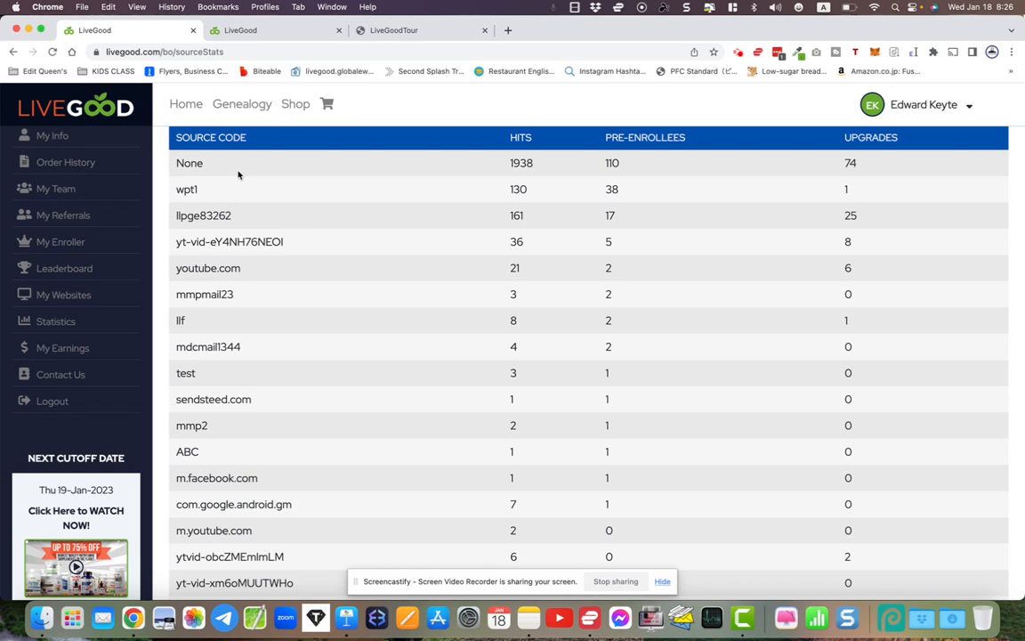
mouse_move(865, 171)
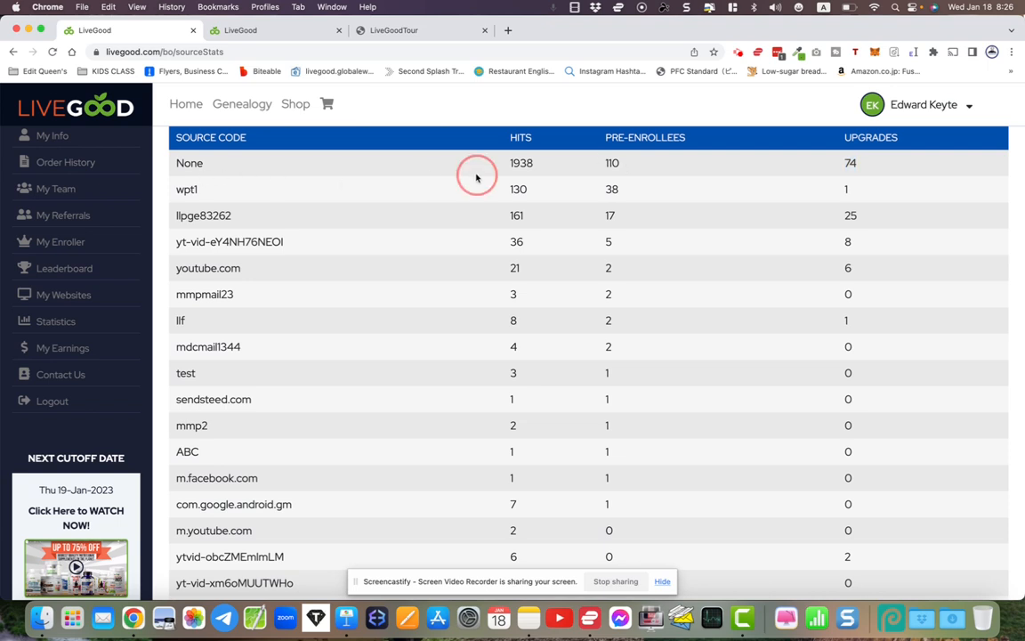
mouse_move(477, 176)
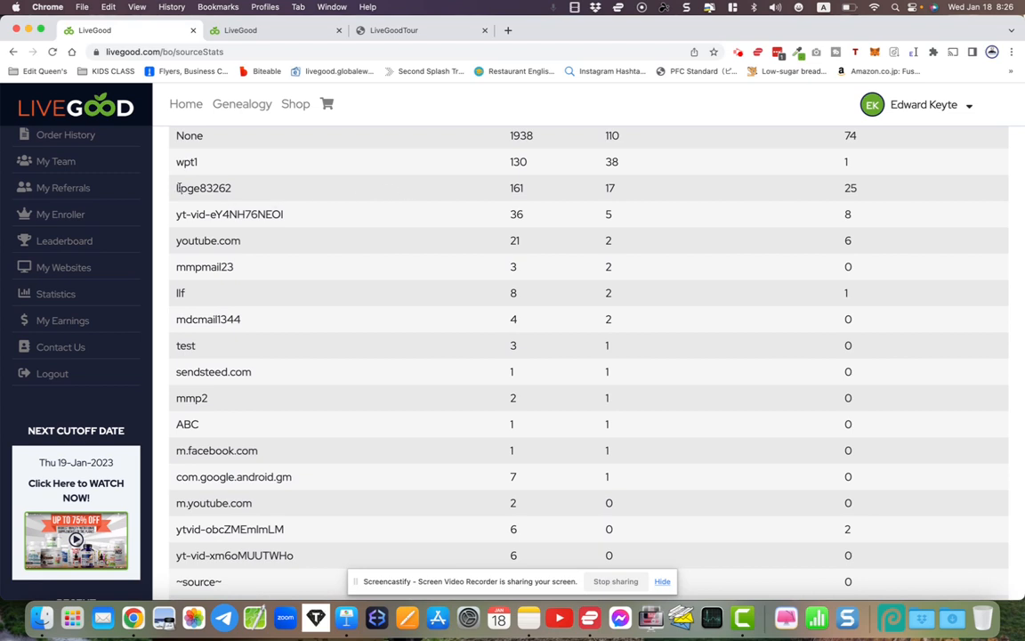
Select the video ID part of the yt-vid source code in the table
double_click(203, 188)
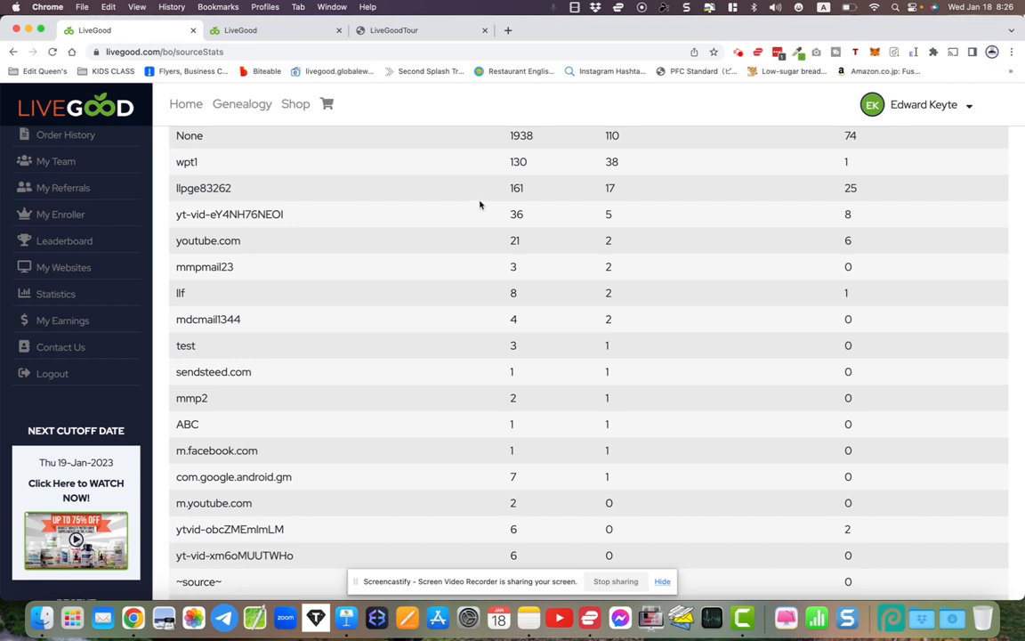
mouse_move(854, 210)
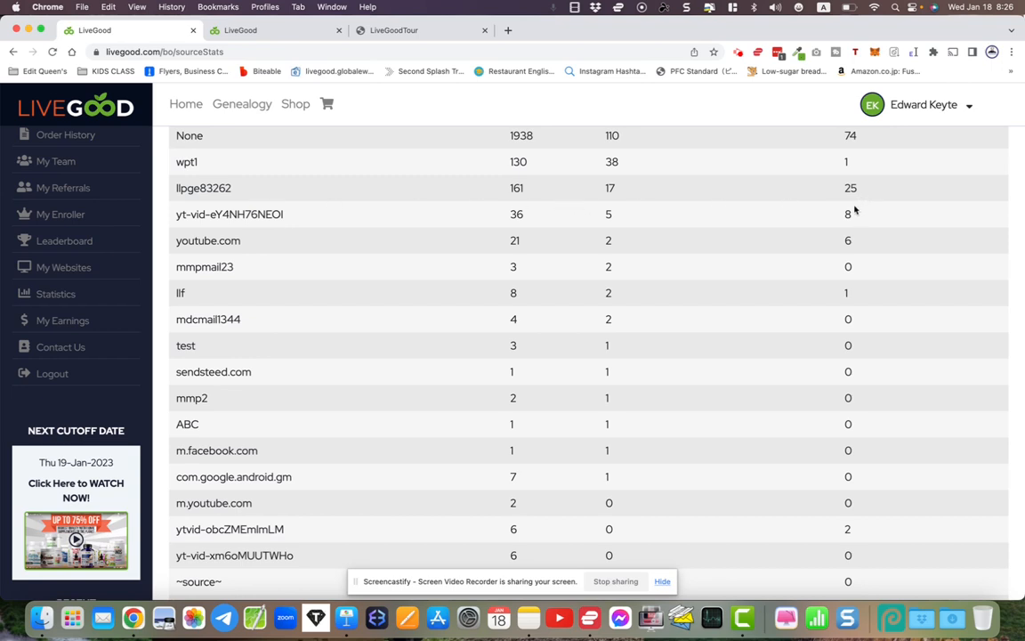
mouse_move(220, 217)
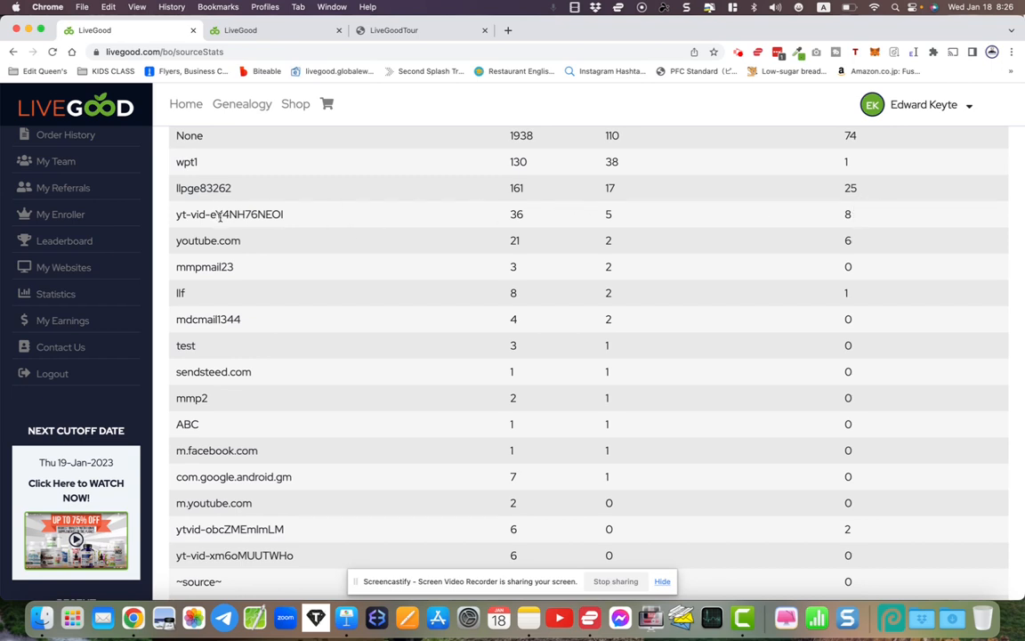
right_click(230, 214)
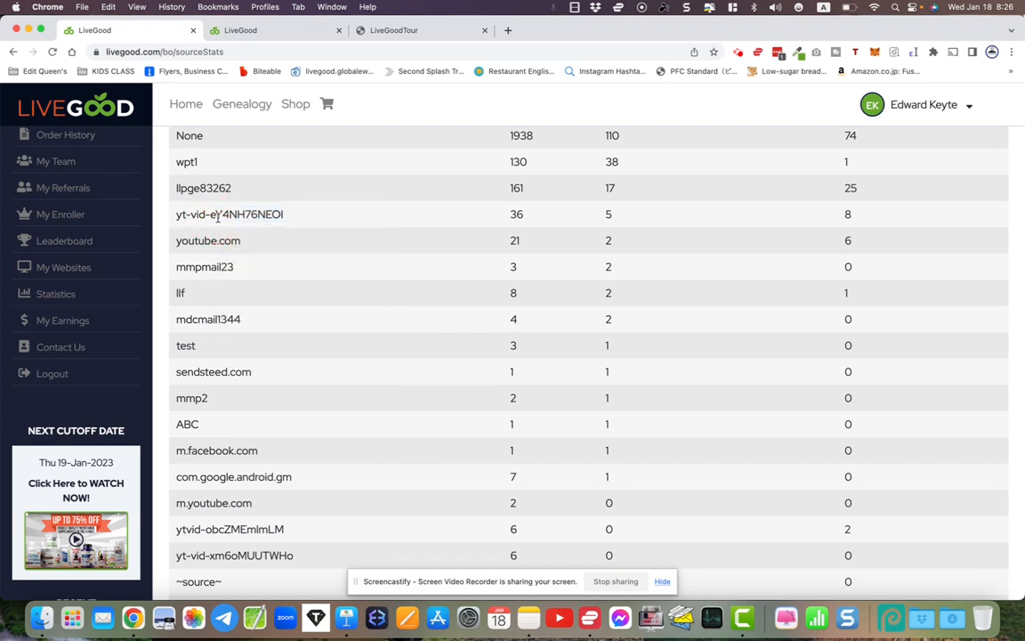
double_click(245, 213)
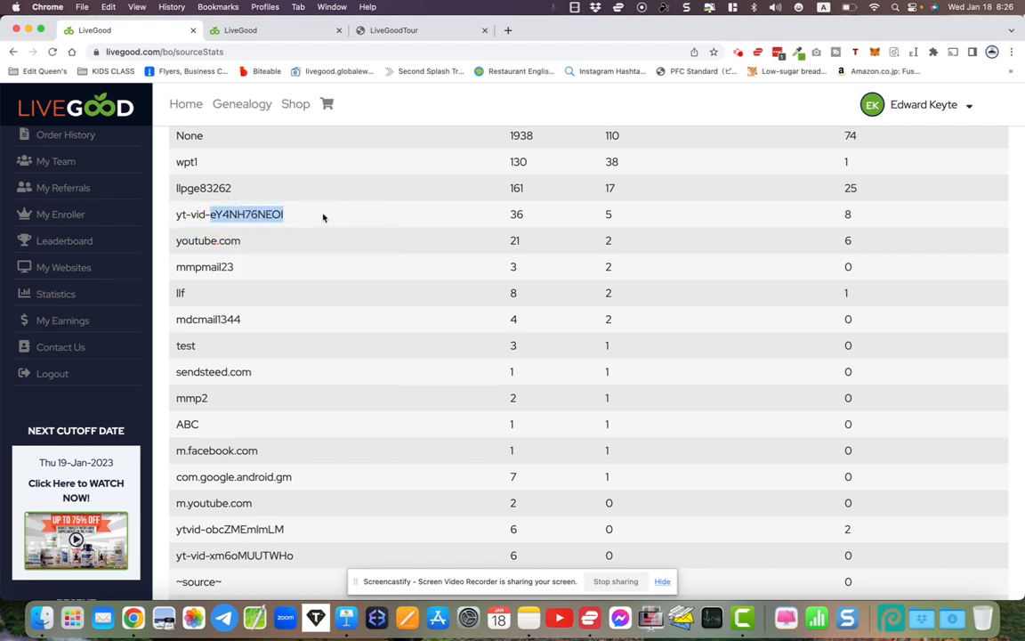
Review the source code explanation, then switch to the LiveGoodTour page with facebook1 in its address
scroll(up, 3)
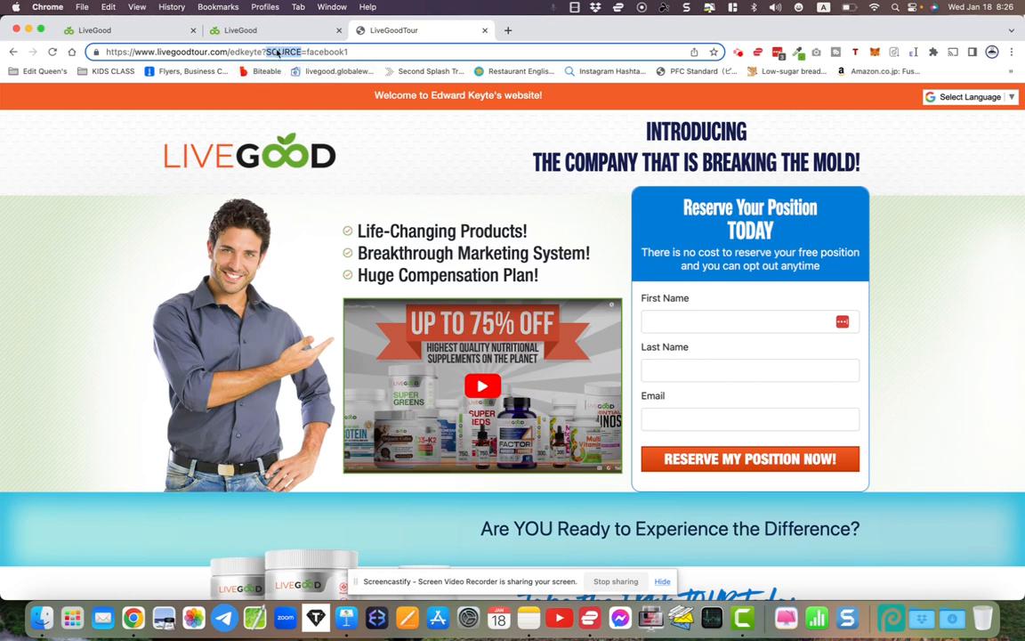
mouse_move(160, 36)
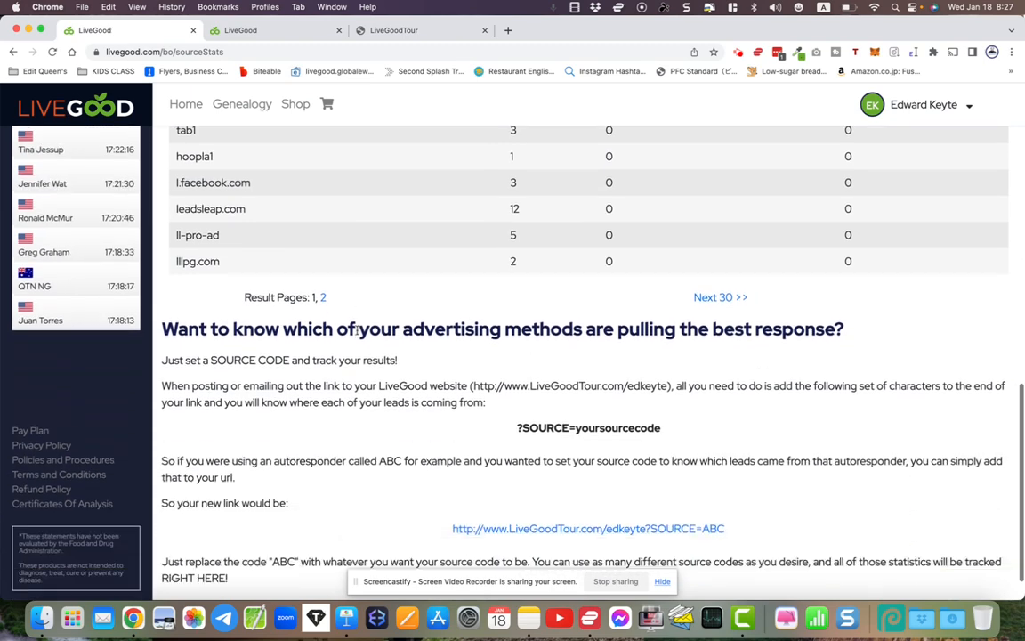
scroll(down, 3)
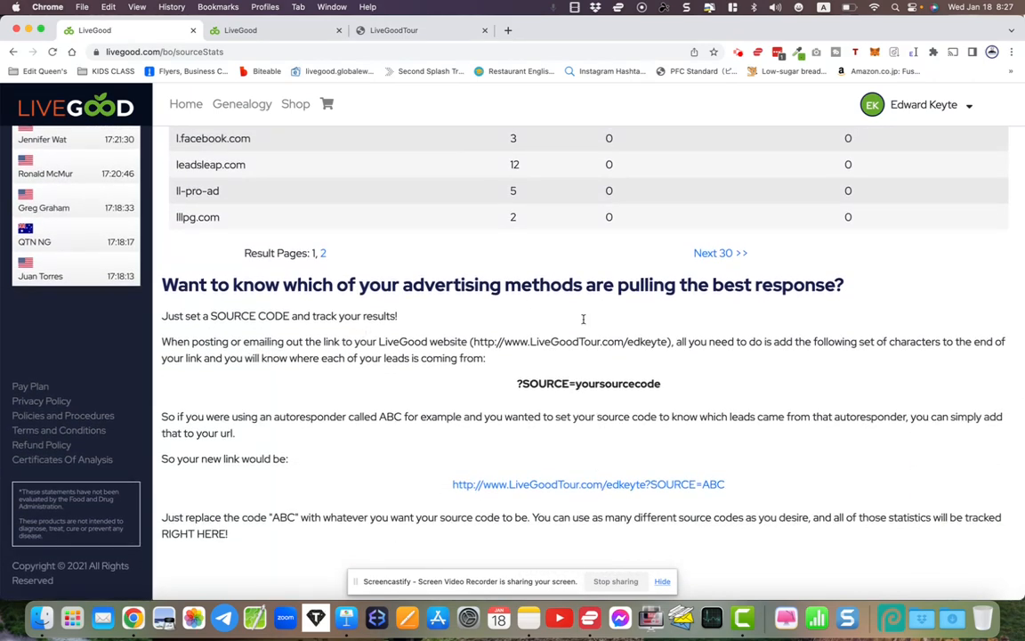
click(587, 484)
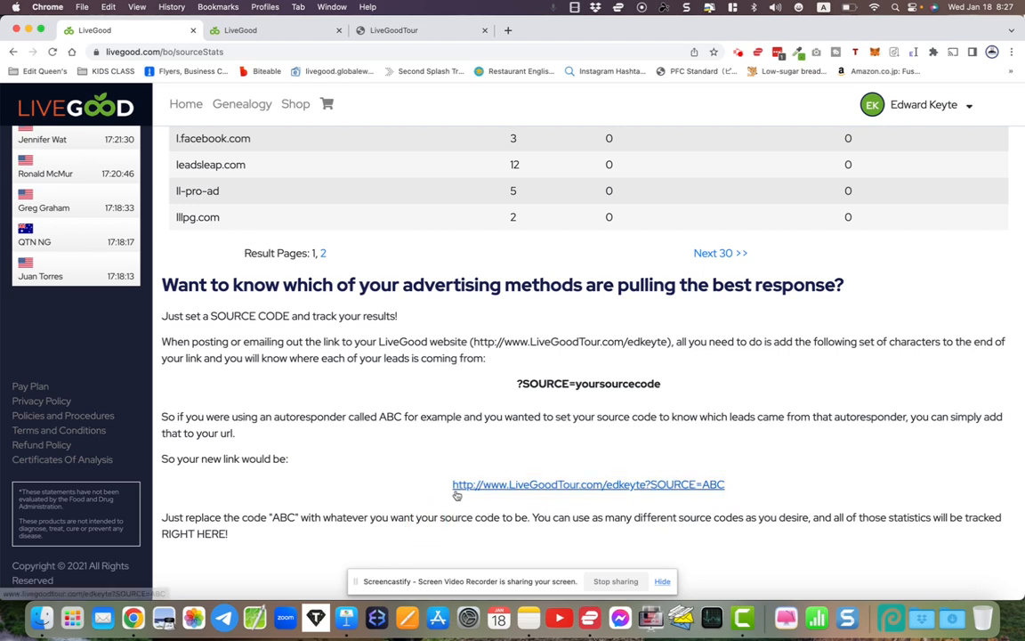
mouse_move(459, 494)
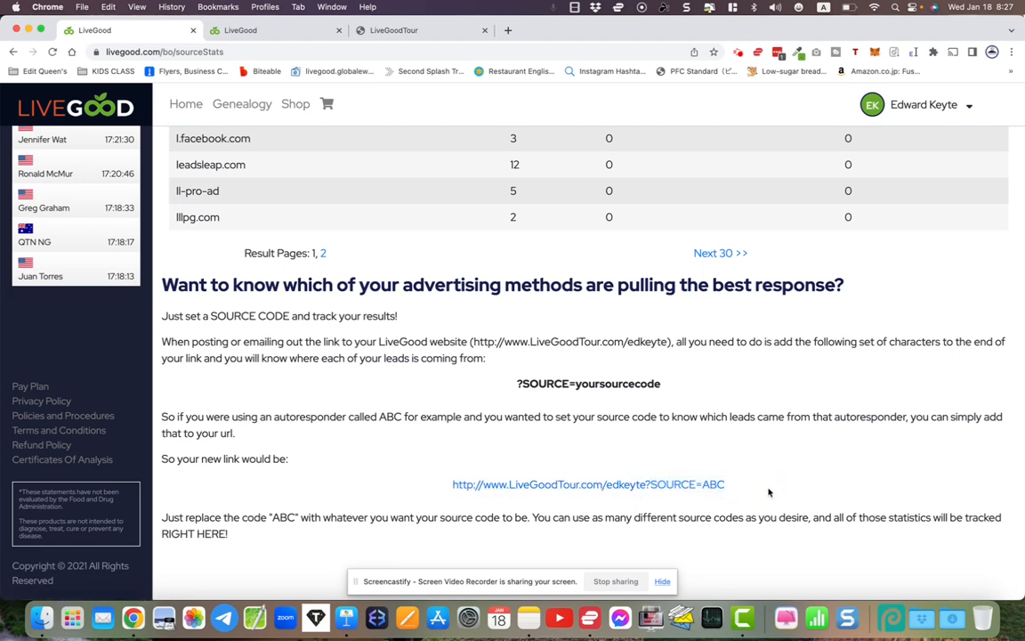
mouse_move(640, 402)
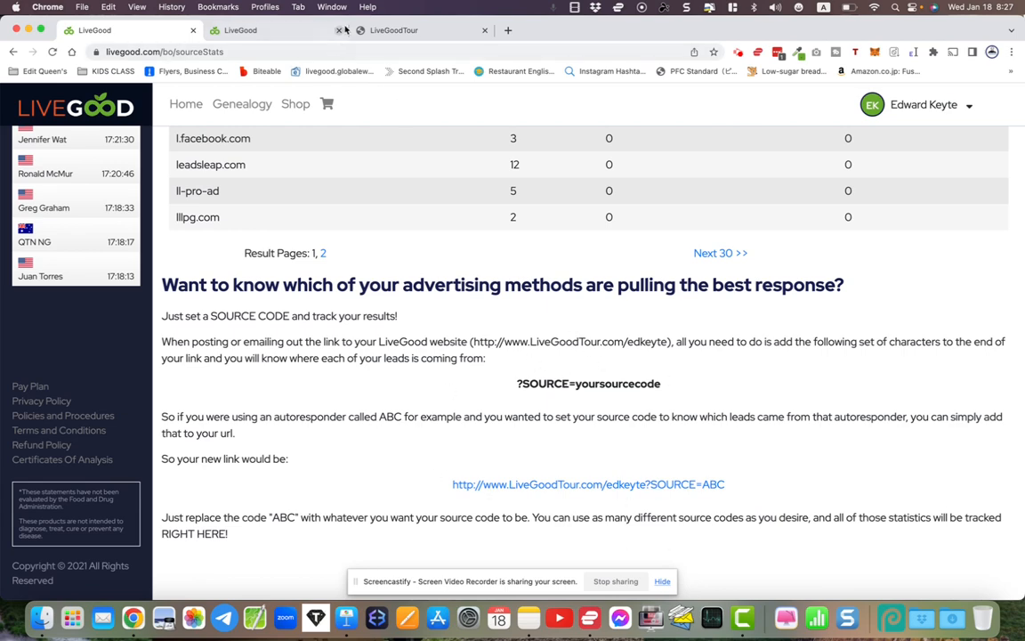
click(418, 29)
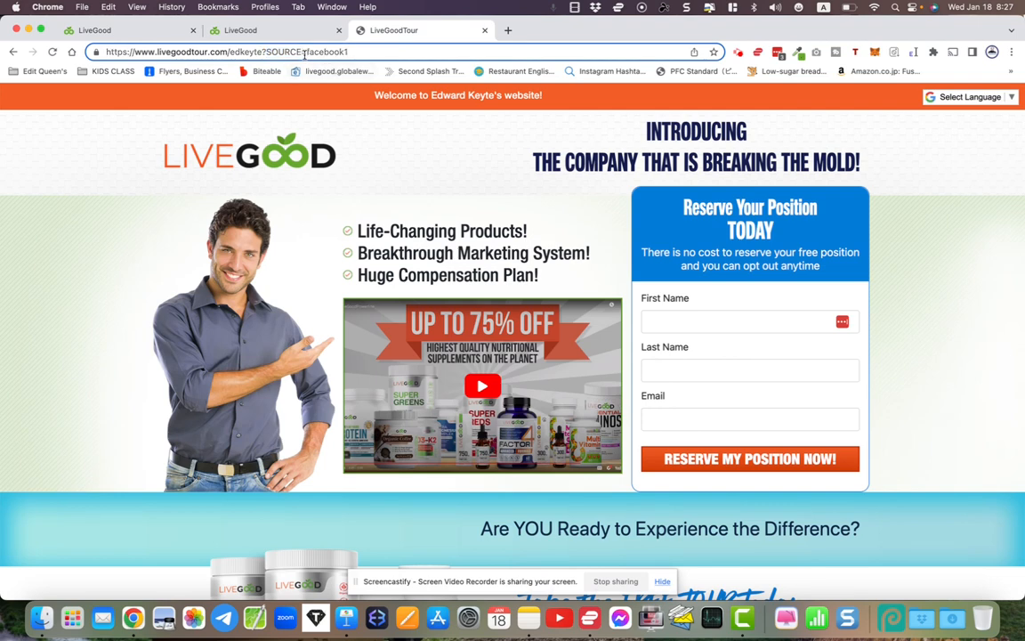
Replace the source code in the landing page address with example codes such as post983 and yt
double_click(326, 52)
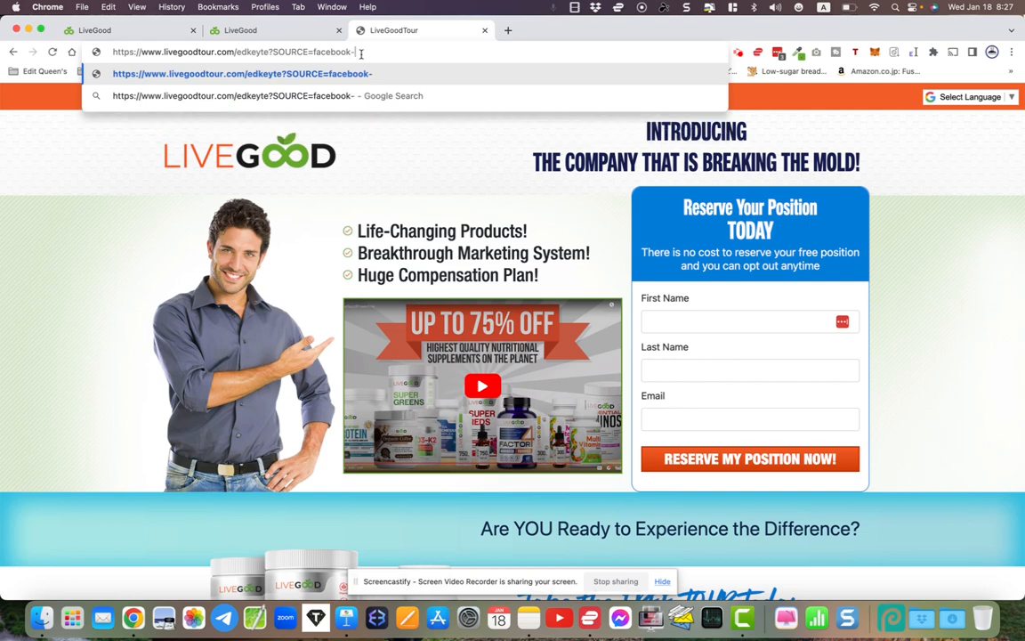
text(post983)
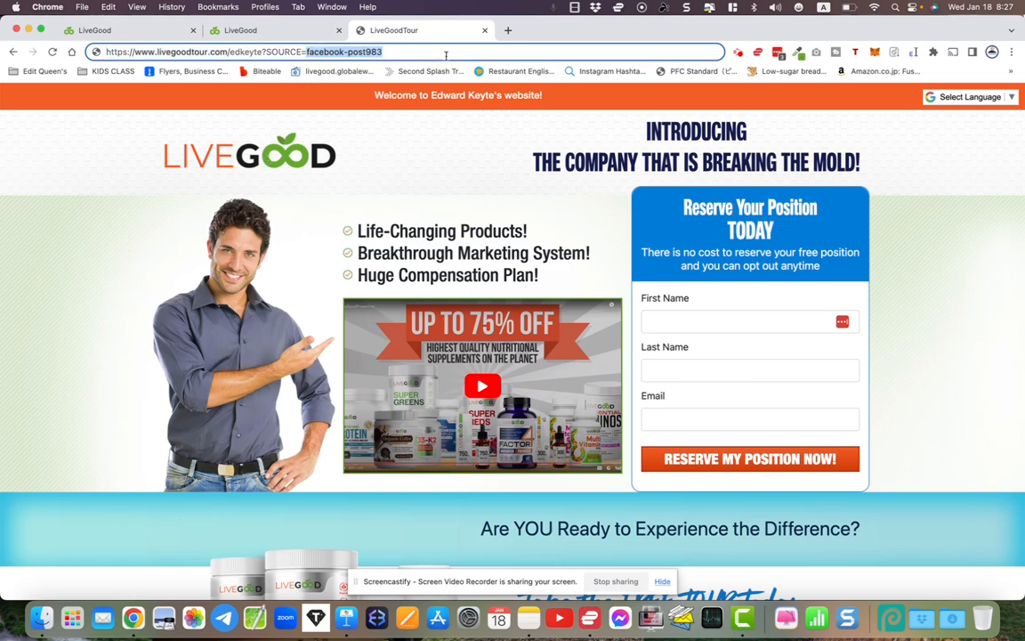
text(y)
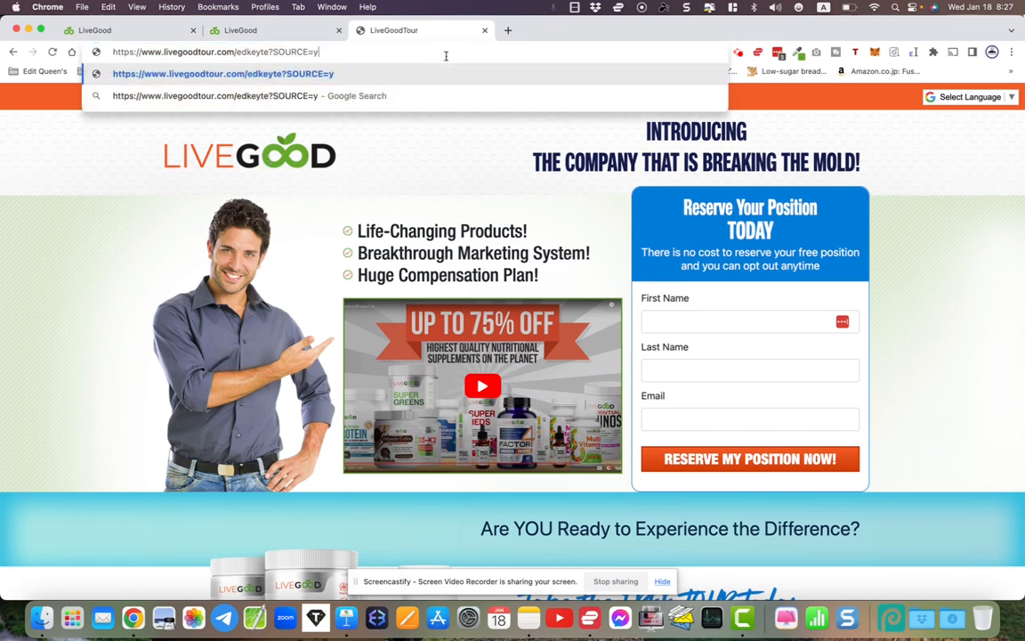
text(t)
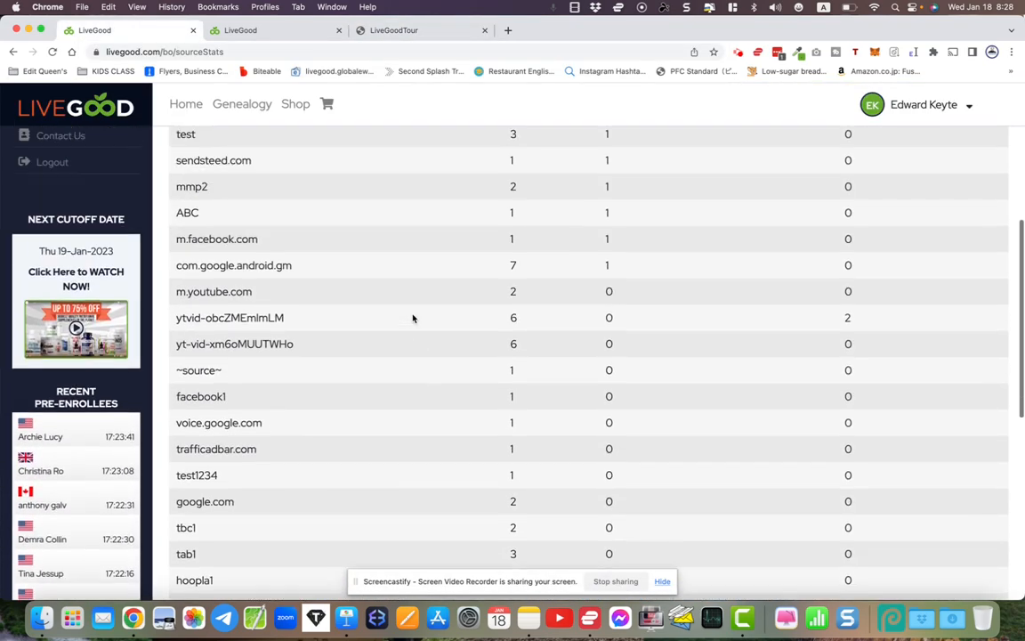
Select and copy the video ID from the yt-vid-eY4NH76NEOI source code row
scroll(up, 3)
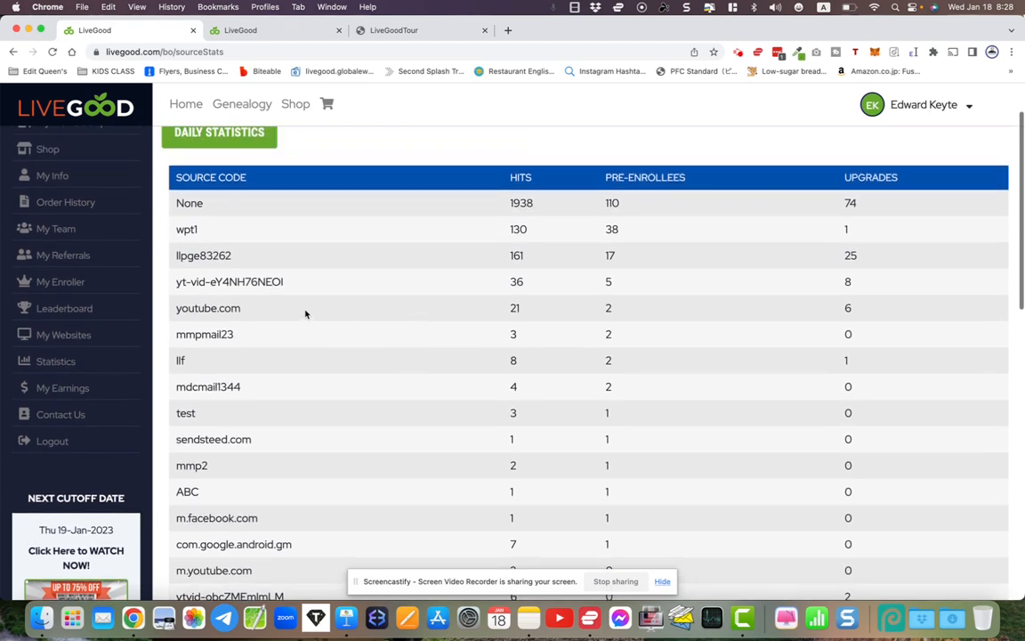
double_click(249, 281)
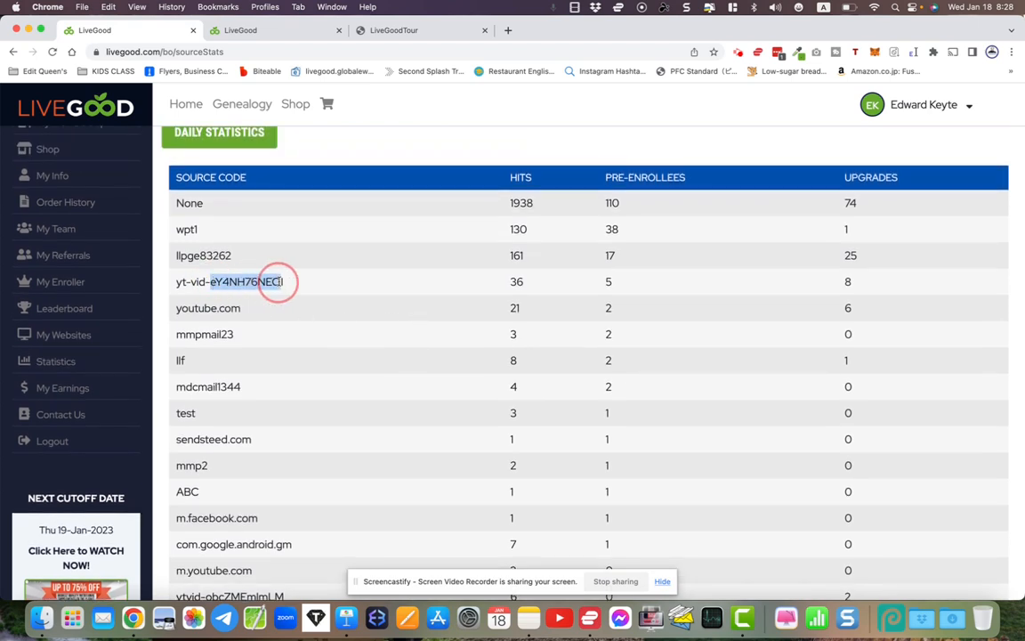
right_click(258, 282)
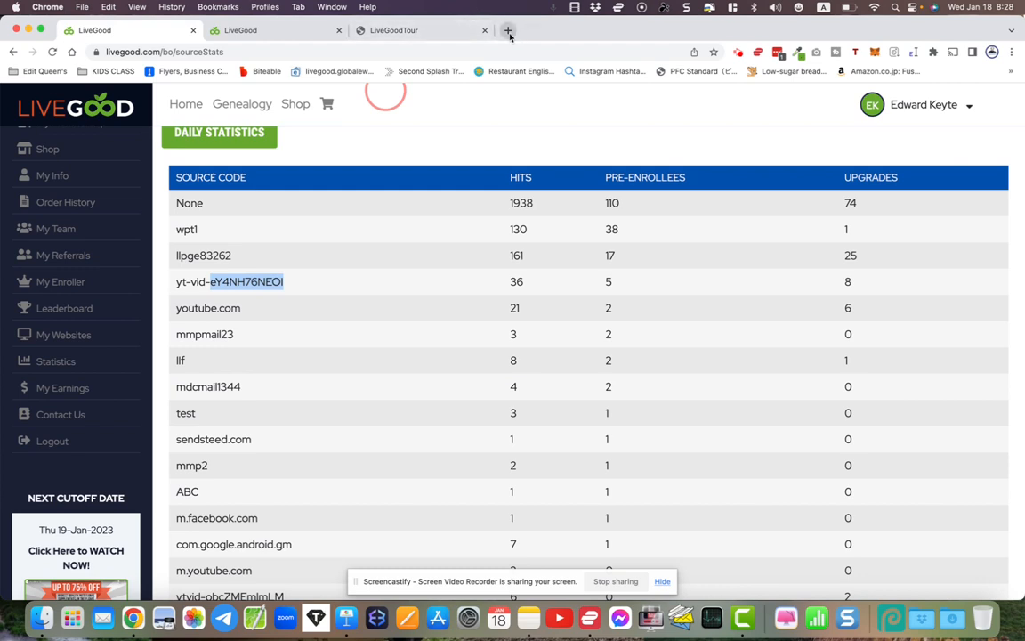
In a new tab, reach the YouTube Studio video behind the copied ID, 'LiveGood - Earning Potential'
click(509, 30)
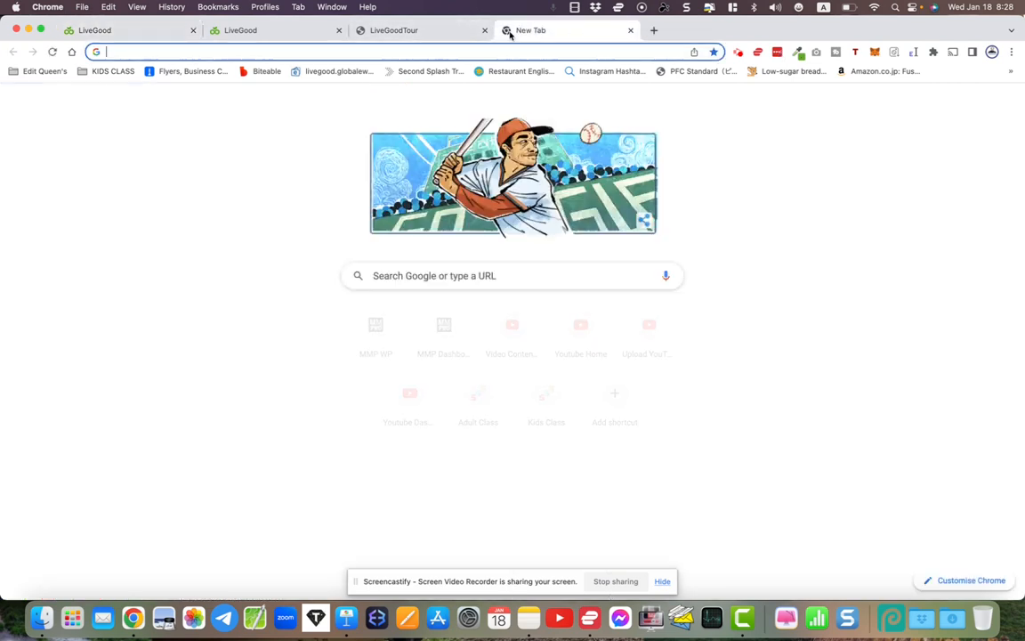
click(513, 323)
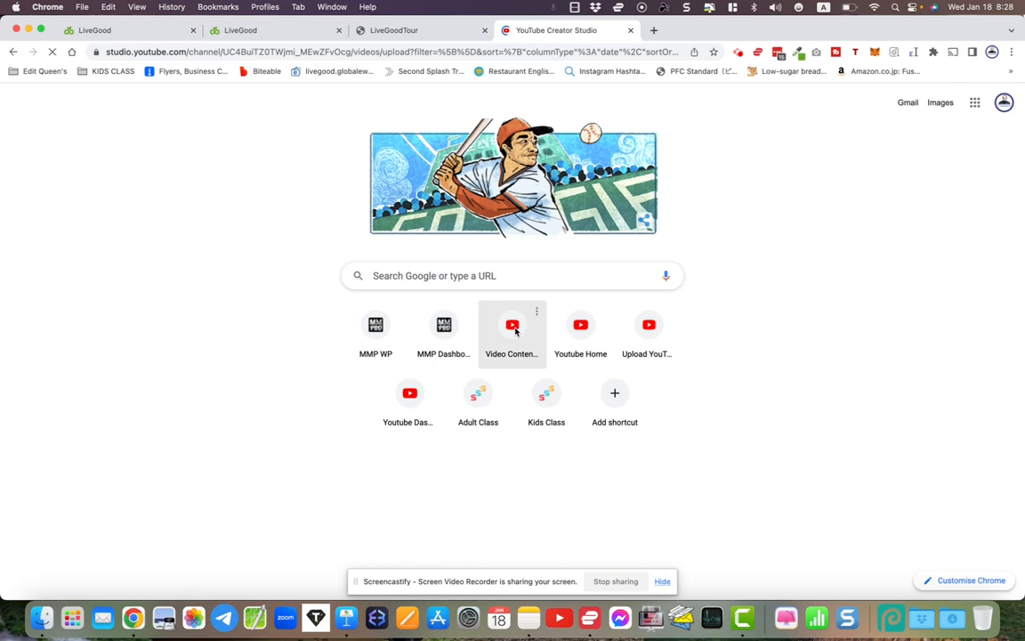
click(512, 324)
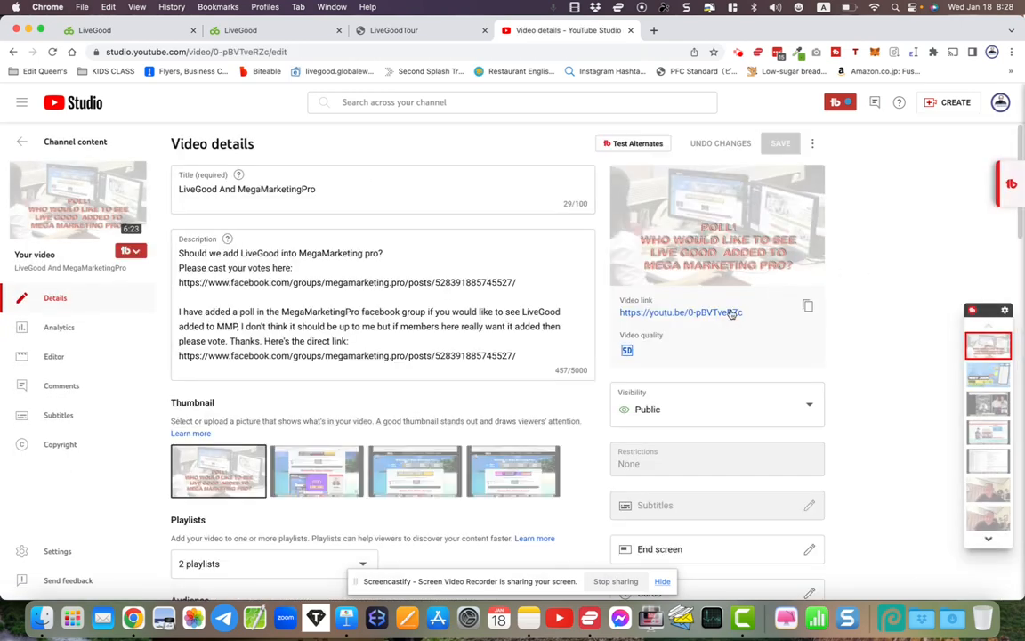
click(679, 312)
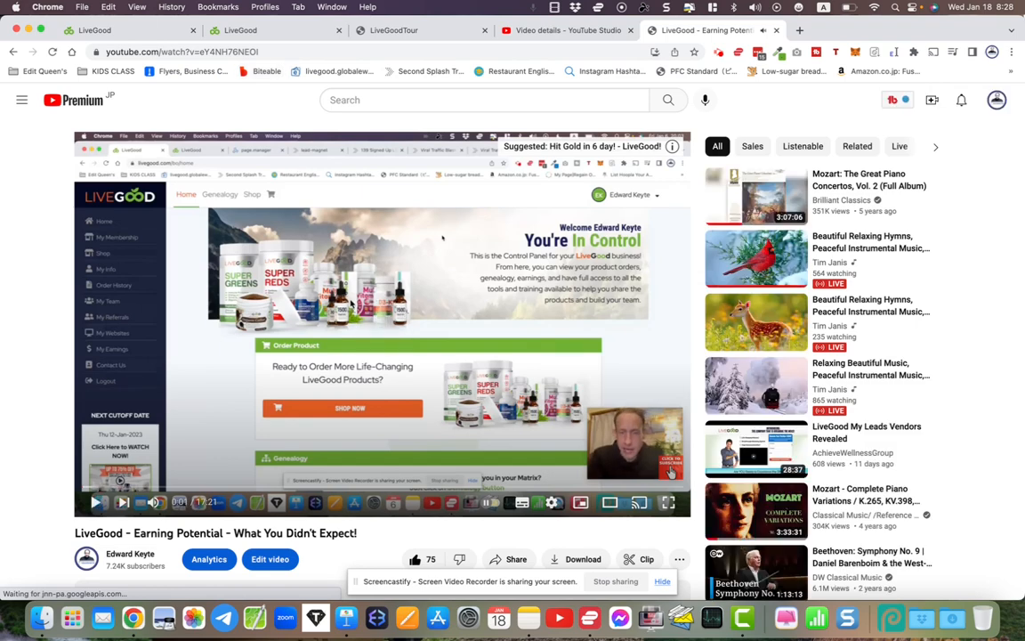
Look over the video's details page in YouTube Studio
scroll(down, 3)
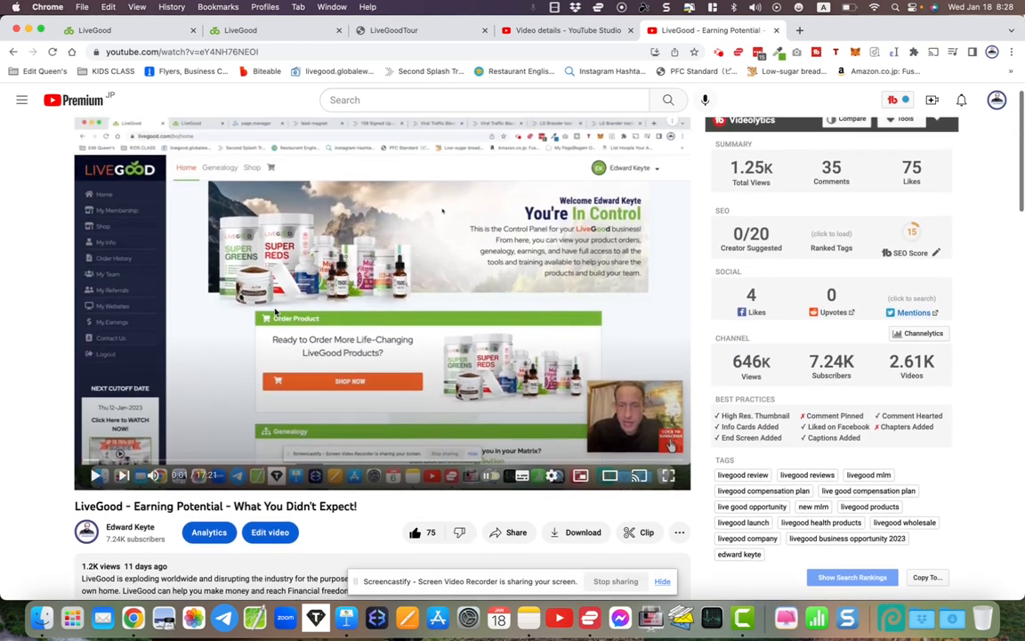
scroll(down, 3)
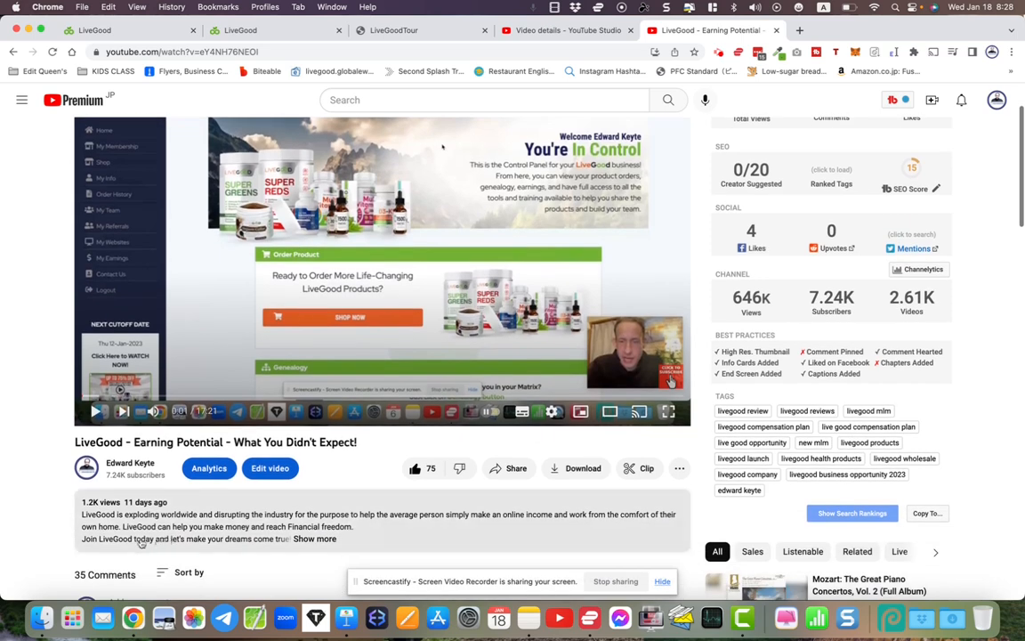
scroll(up, 3)
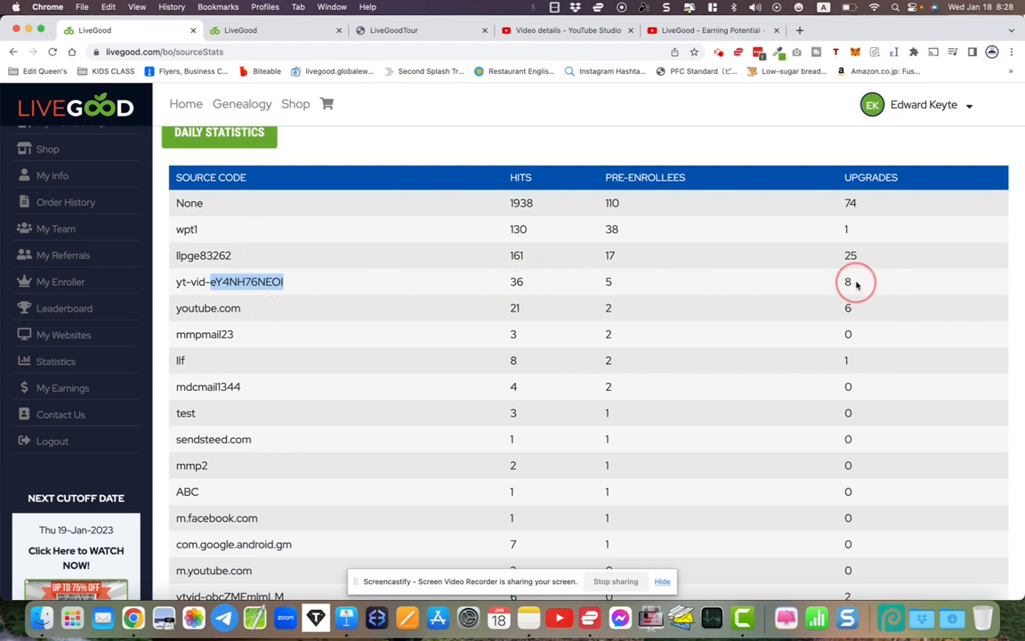
mouse_move(338, 289)
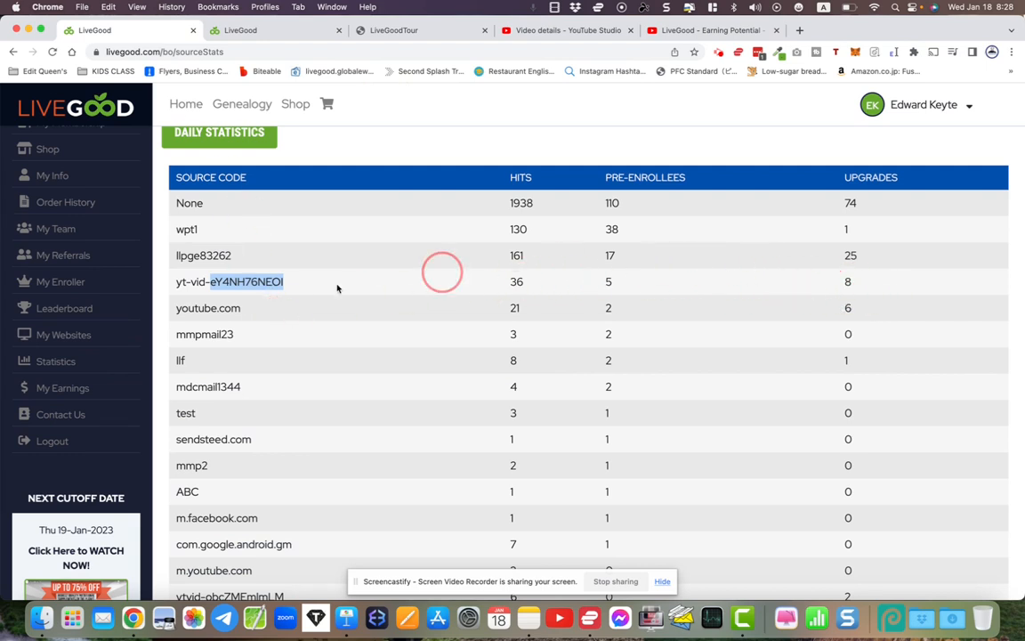
mouse_move(395, 356)
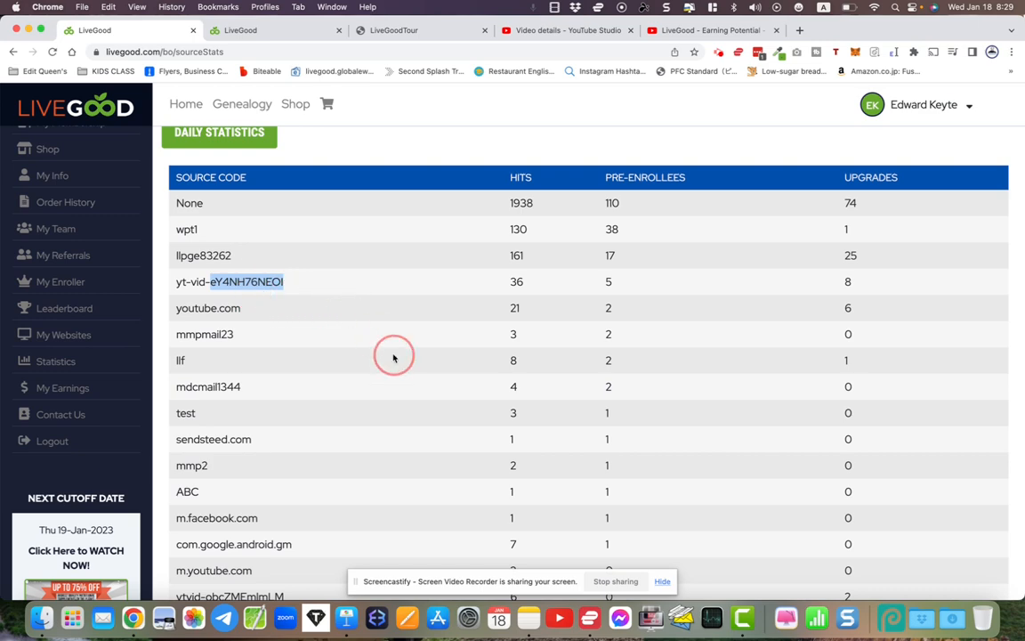
scroll(down, 3)
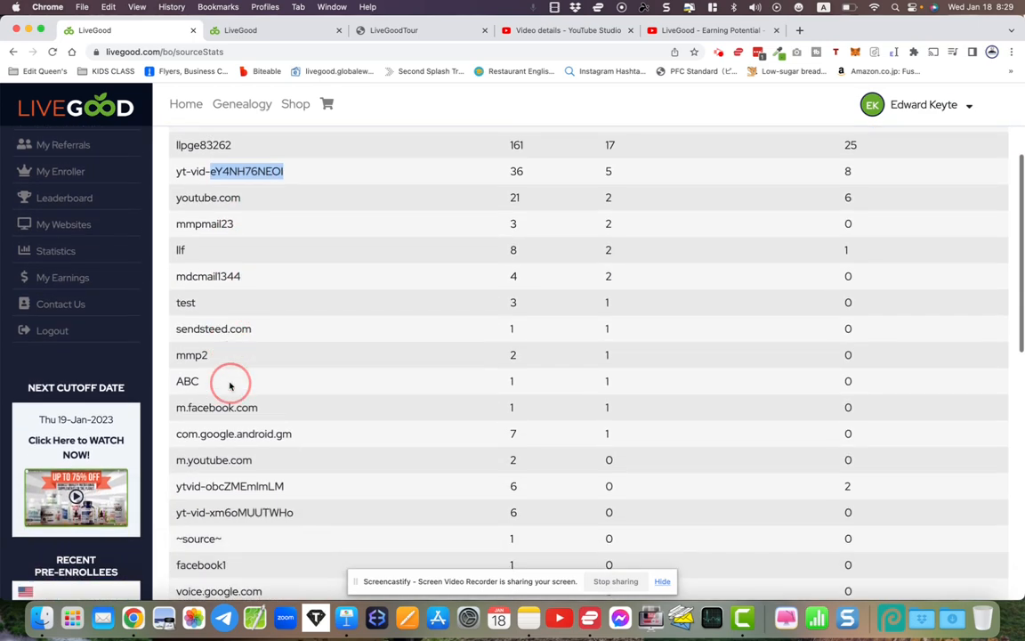
scroll(down, 3)
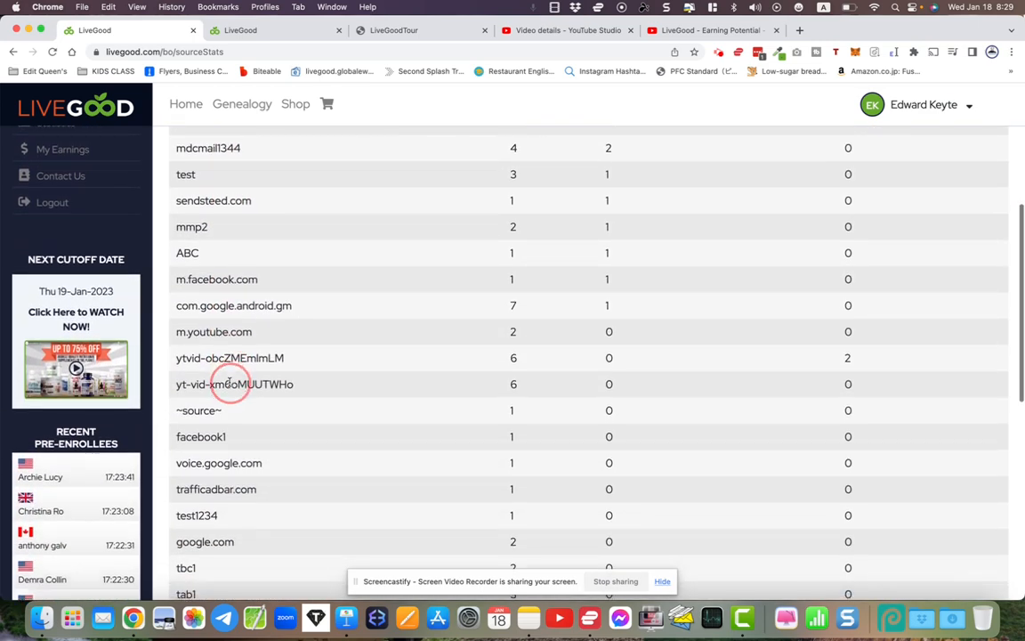
scroll(up, 3)
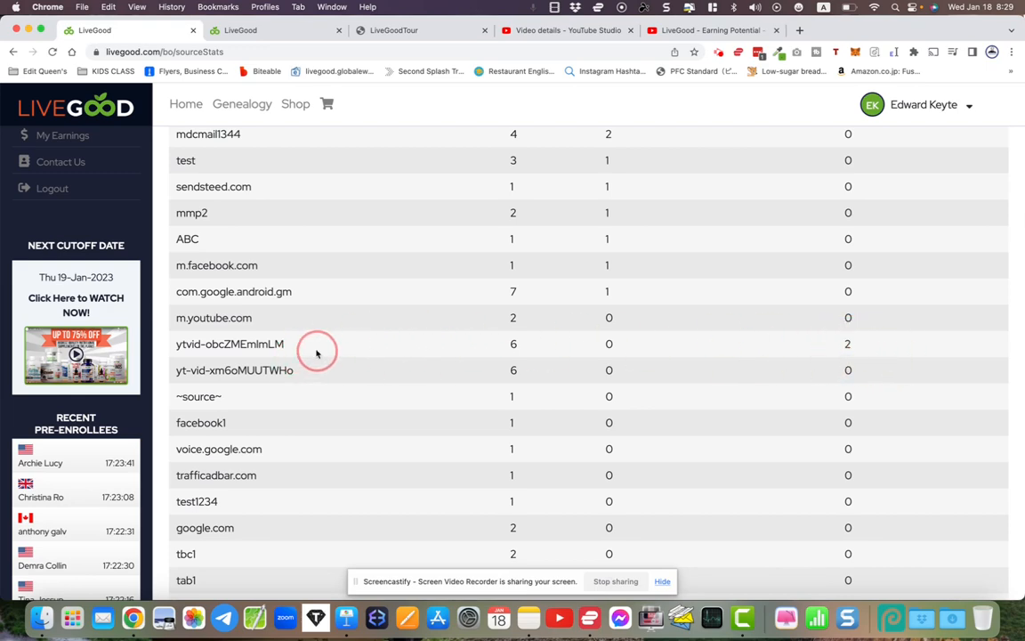
scroll(down, 3)
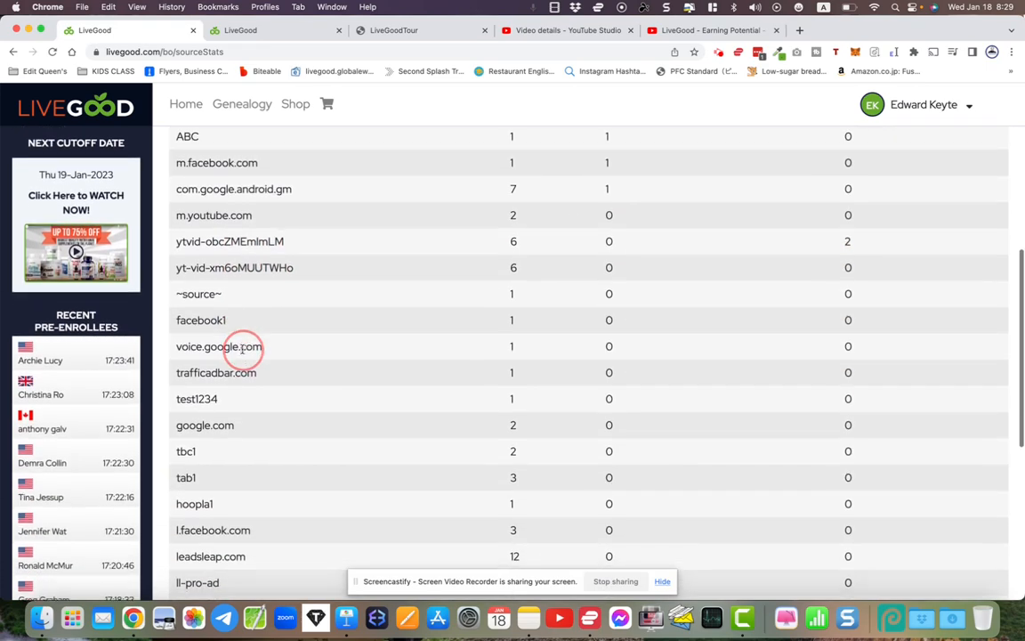
scroll(up, 3)
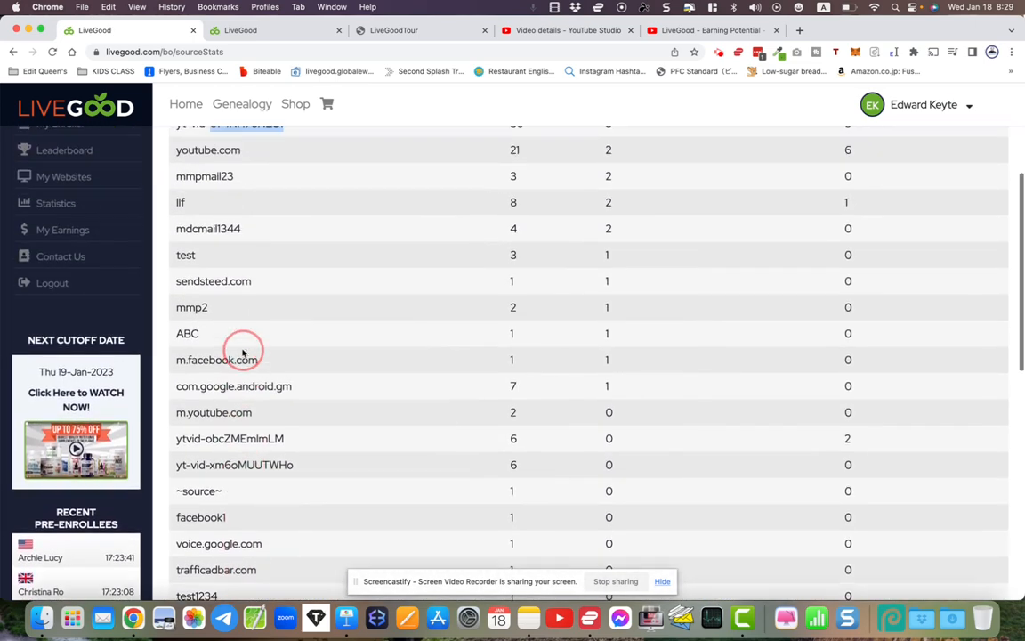
scroll(up, 3)
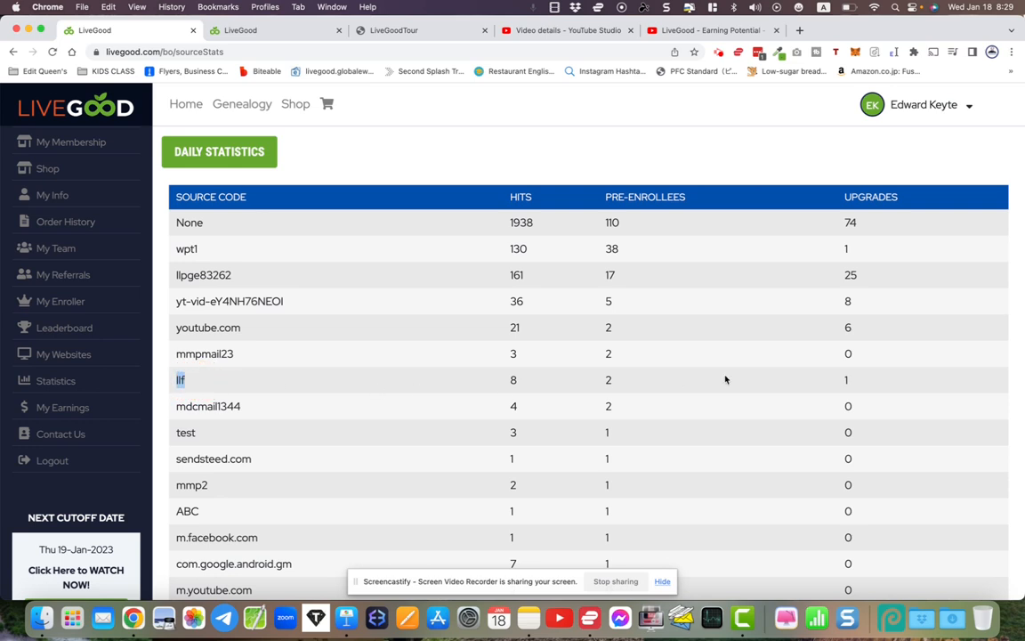
mouse_move(840, 385)
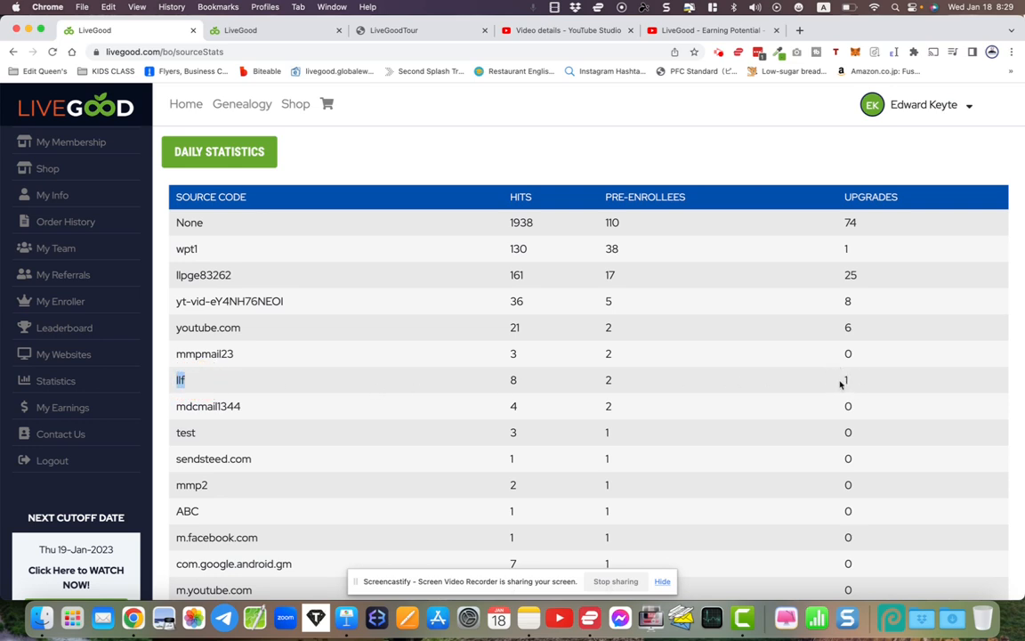
double_click(203, 352)
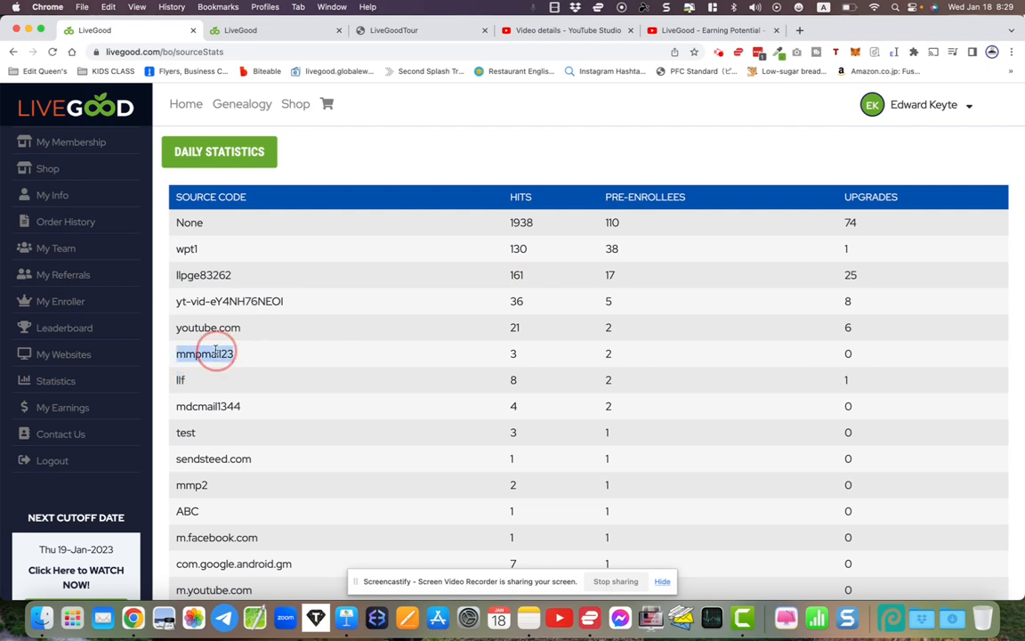
mouse_move(559, 363)
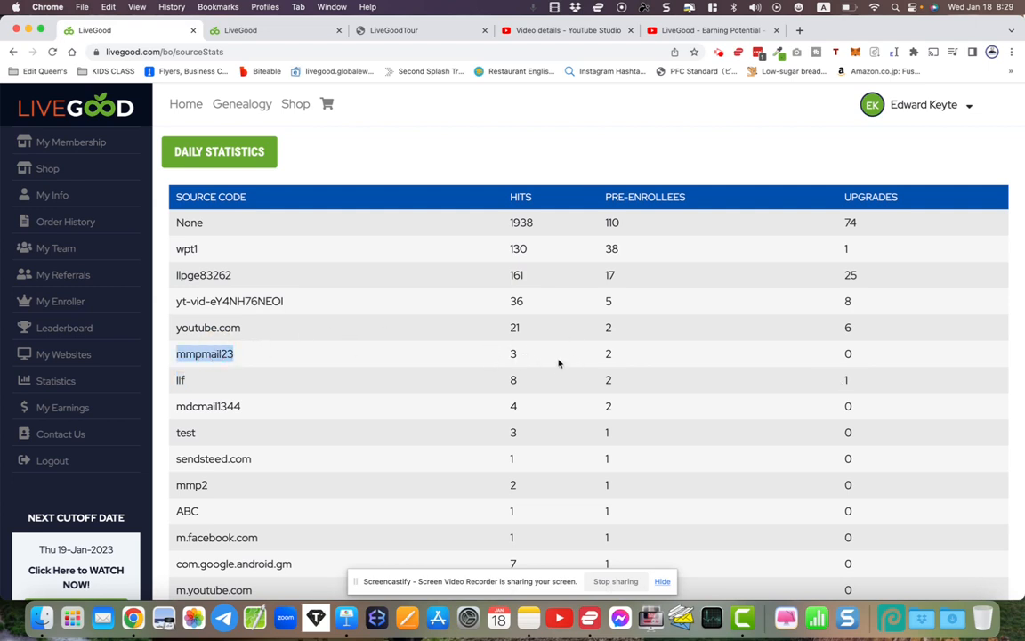
mouse_move(783, 363)
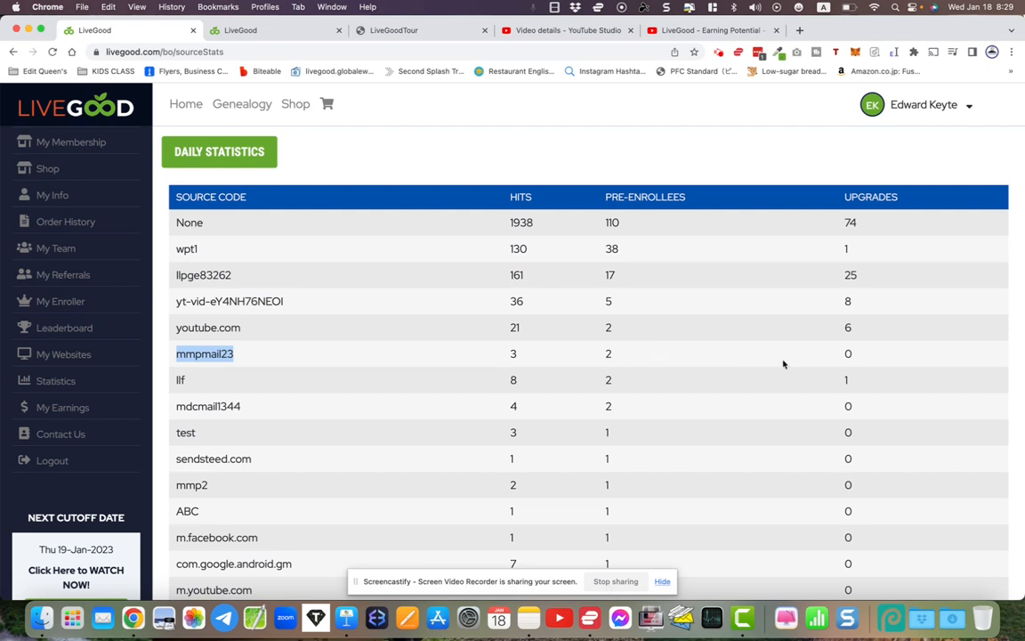
mouse_move(372, 328)
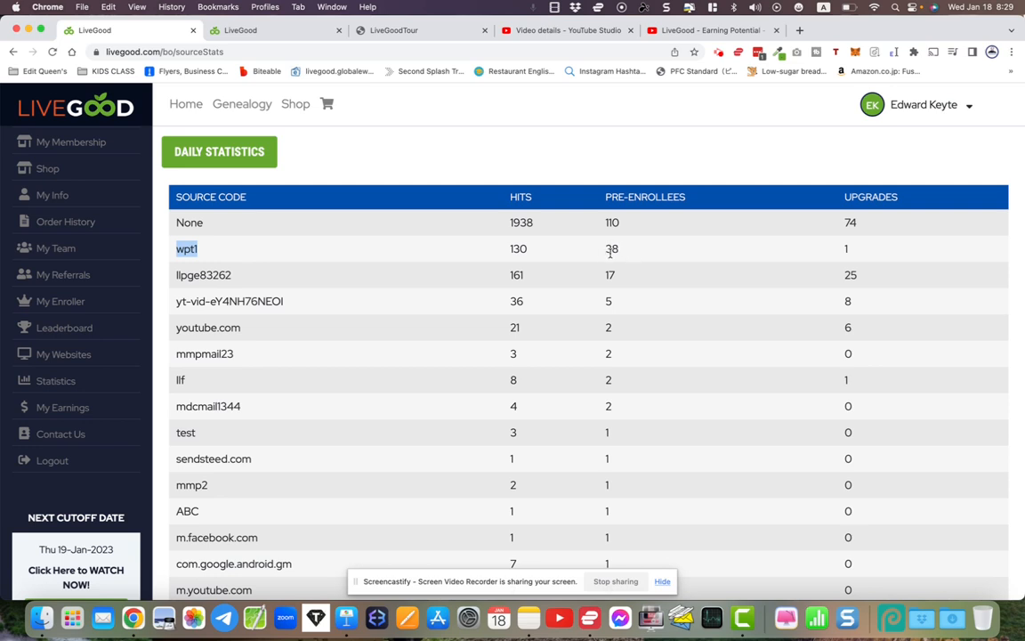
mouse_move(622, 252)
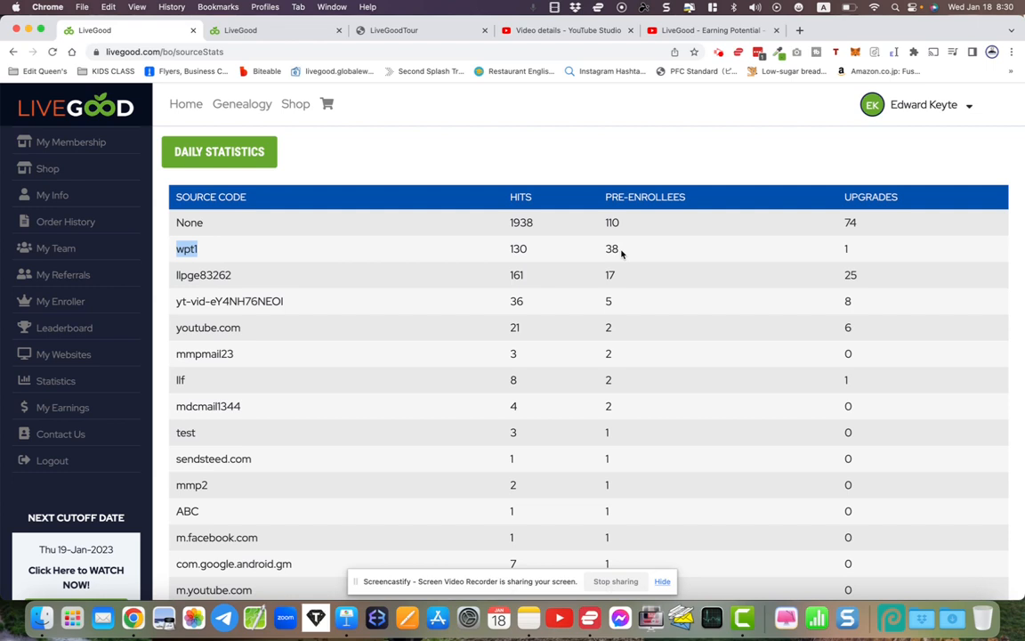
mouse_move(835, 256)
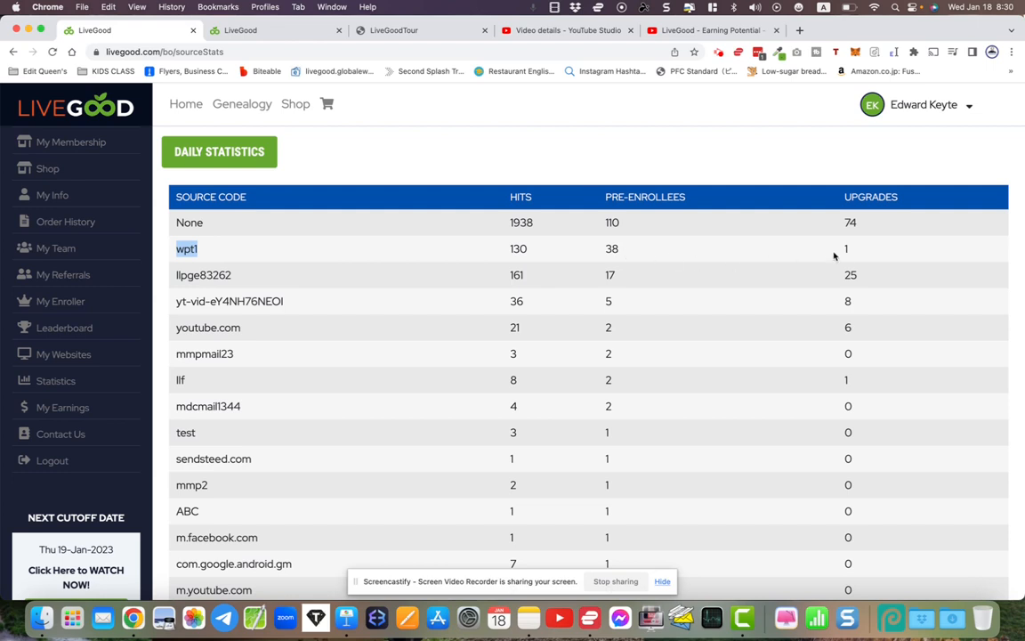
mouse_move(837, 256)
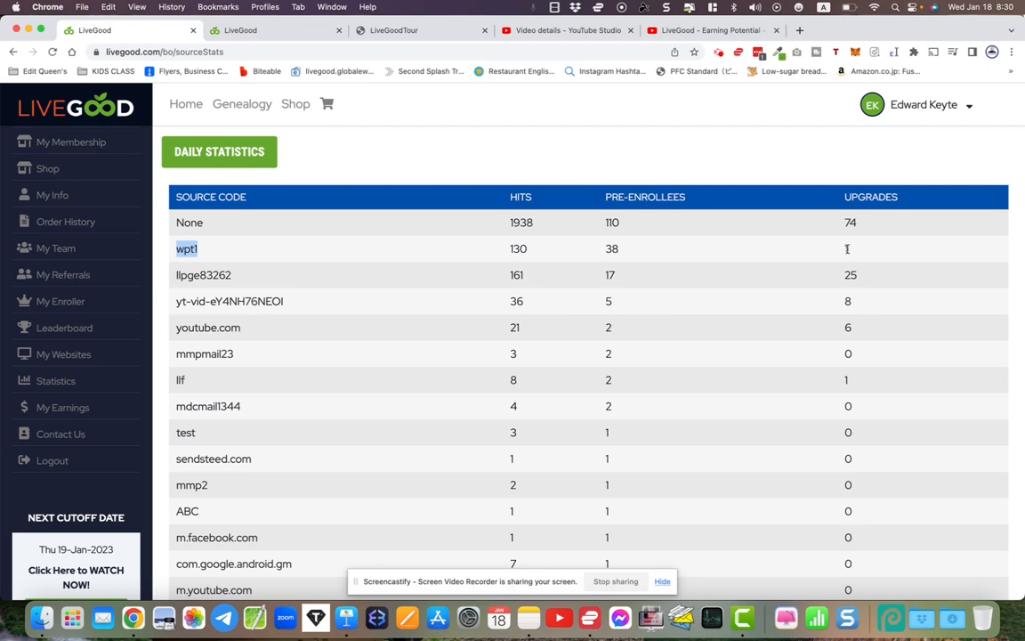
mouse_move(838, 260)
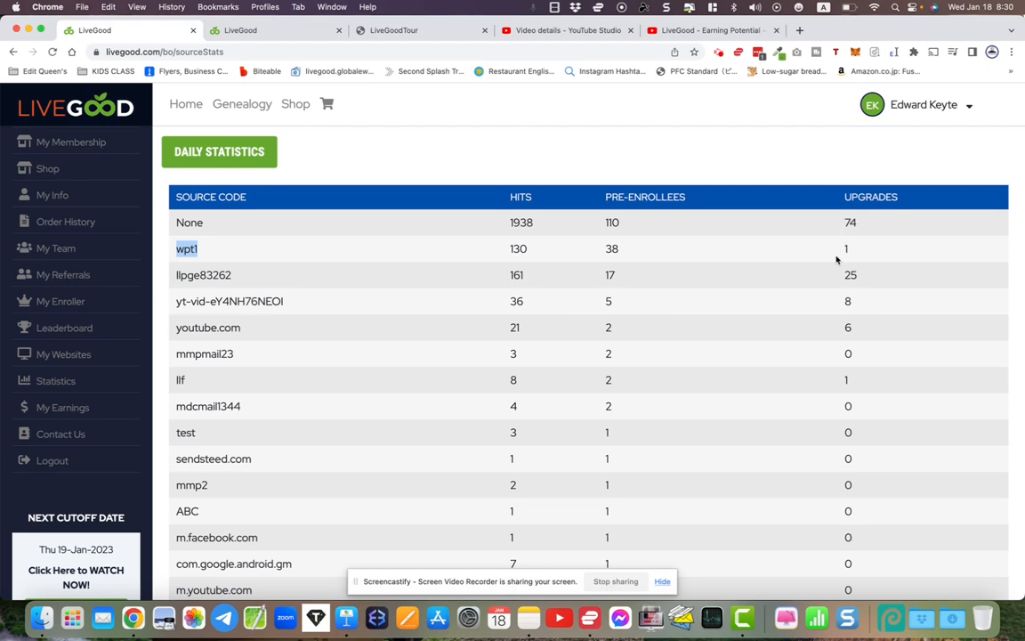
mouse_move(840, 285)
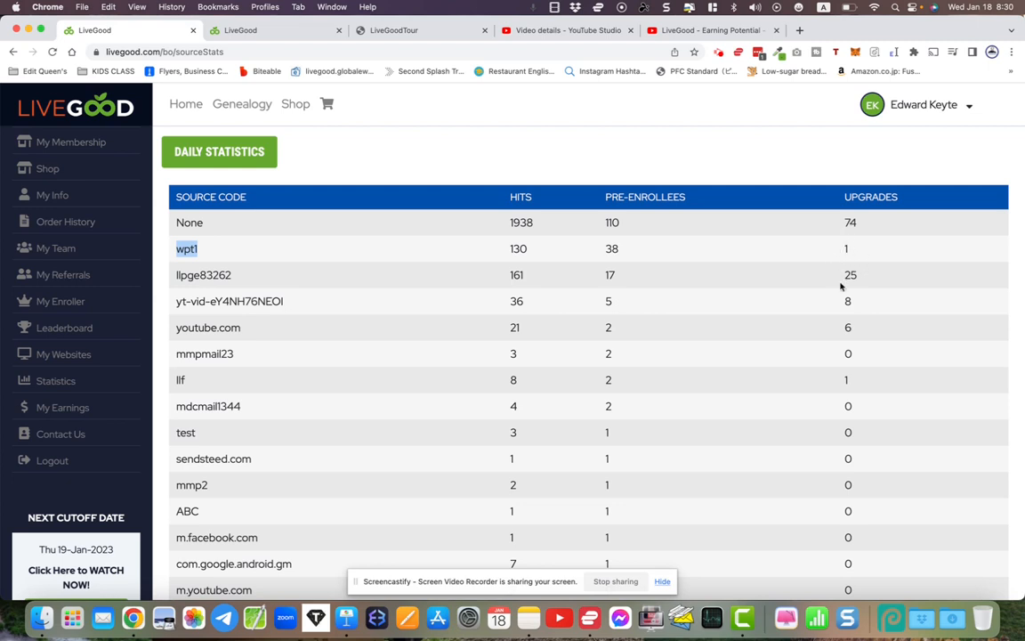
scroll(down, 3)
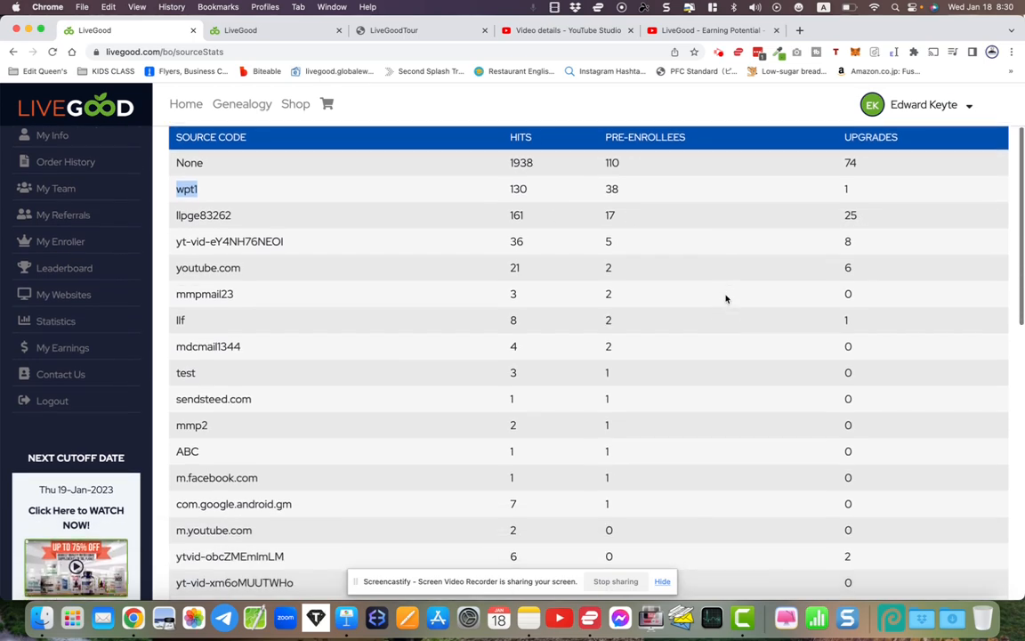
scroll(down, 3)
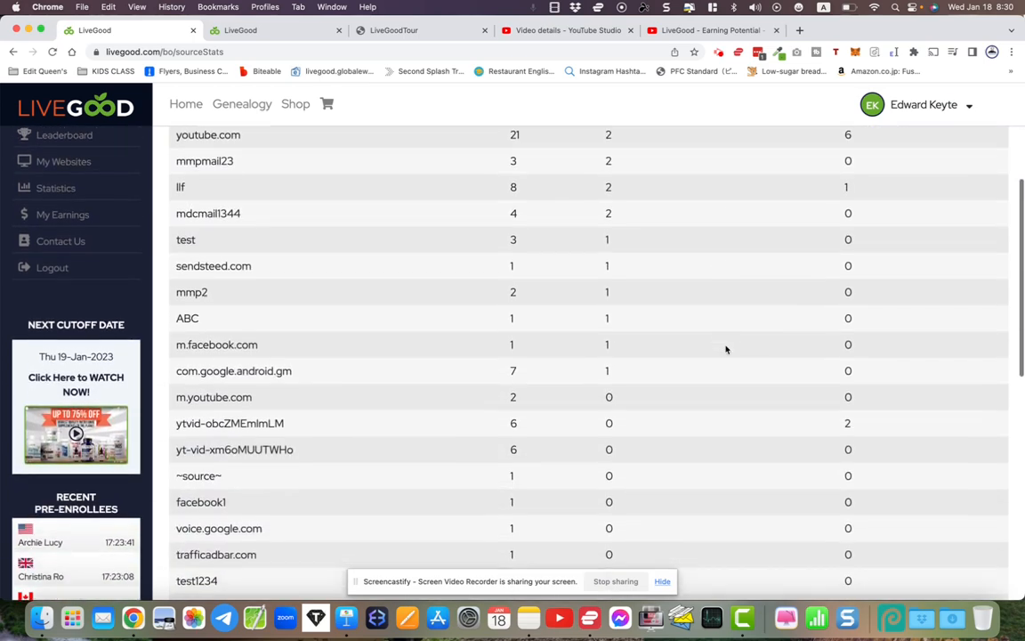
scroll(down, 3)
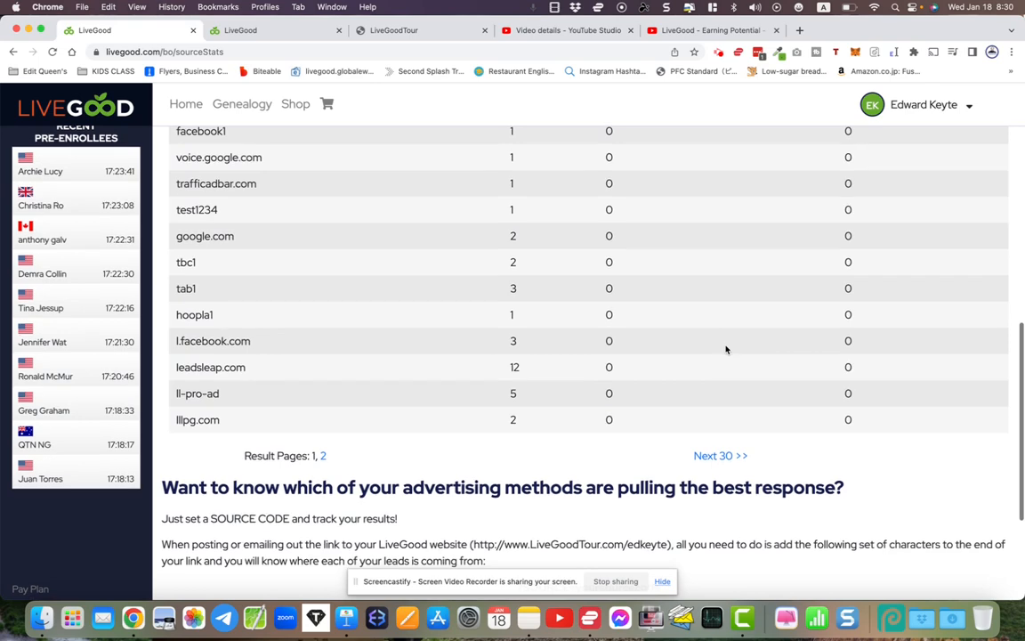
mouse_move(324, 455)
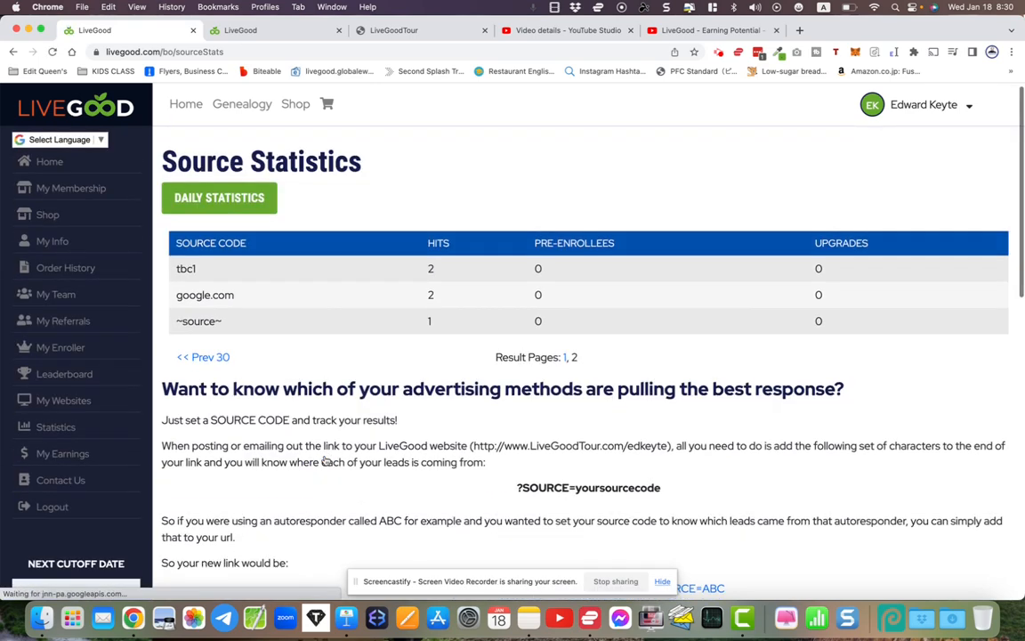
scroll(down, 3)
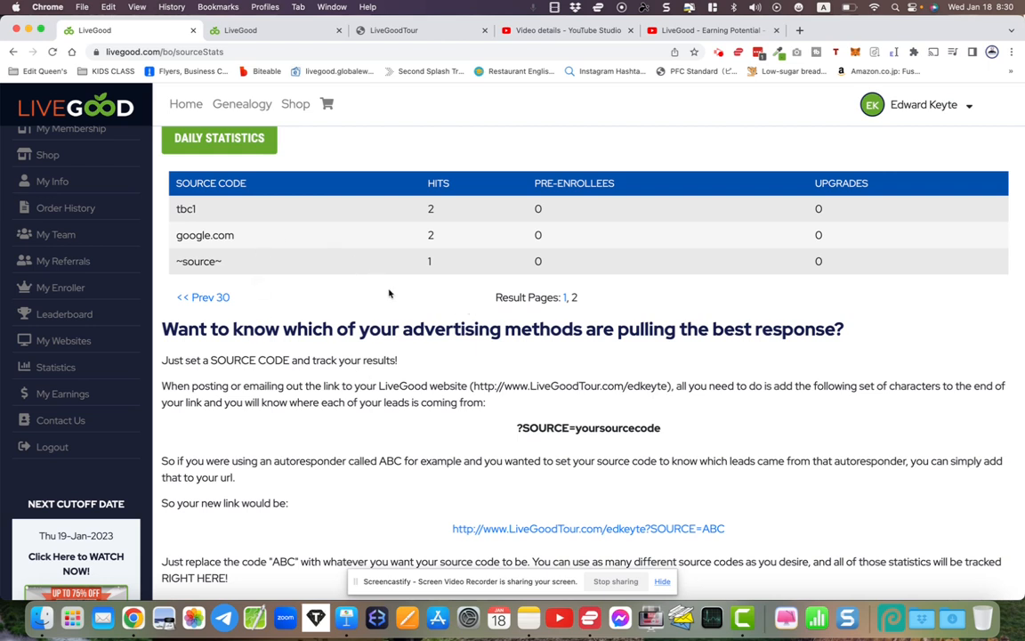
mouse_move(552, 312)
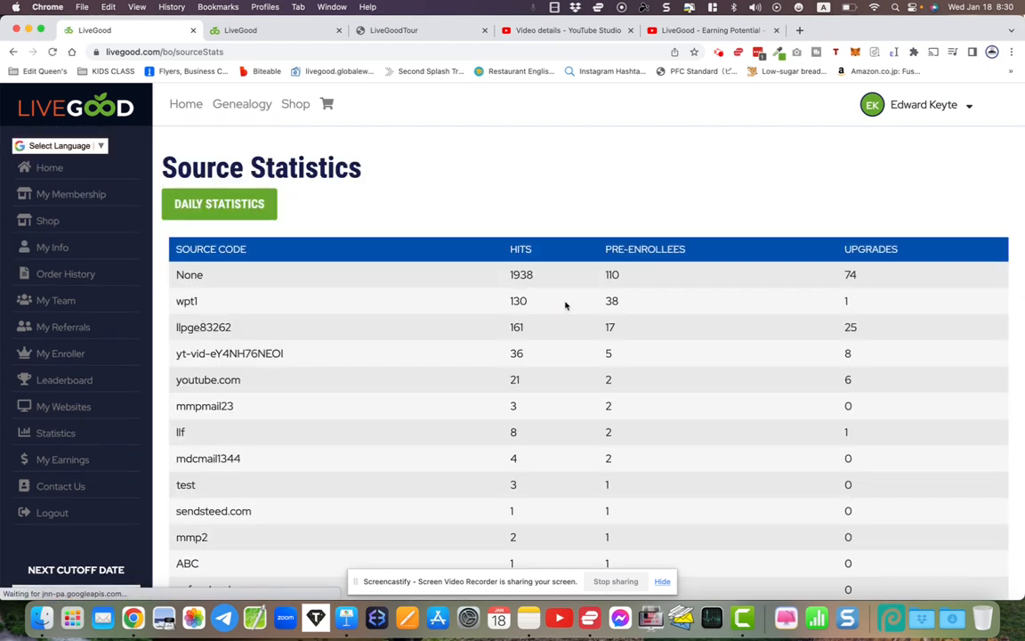
scroll(down, 3)
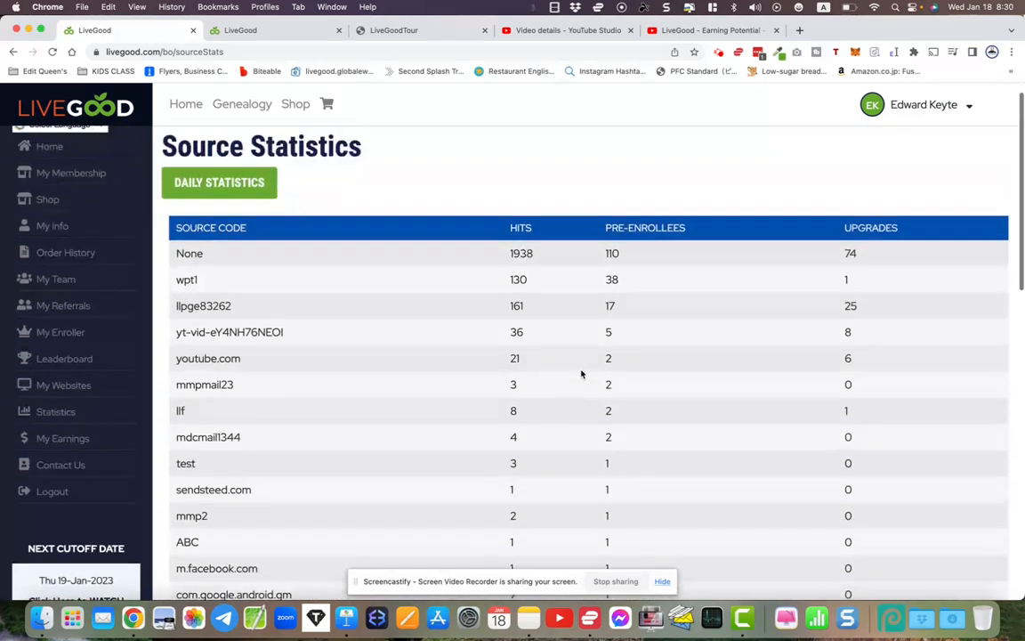
scroll(up, 3)
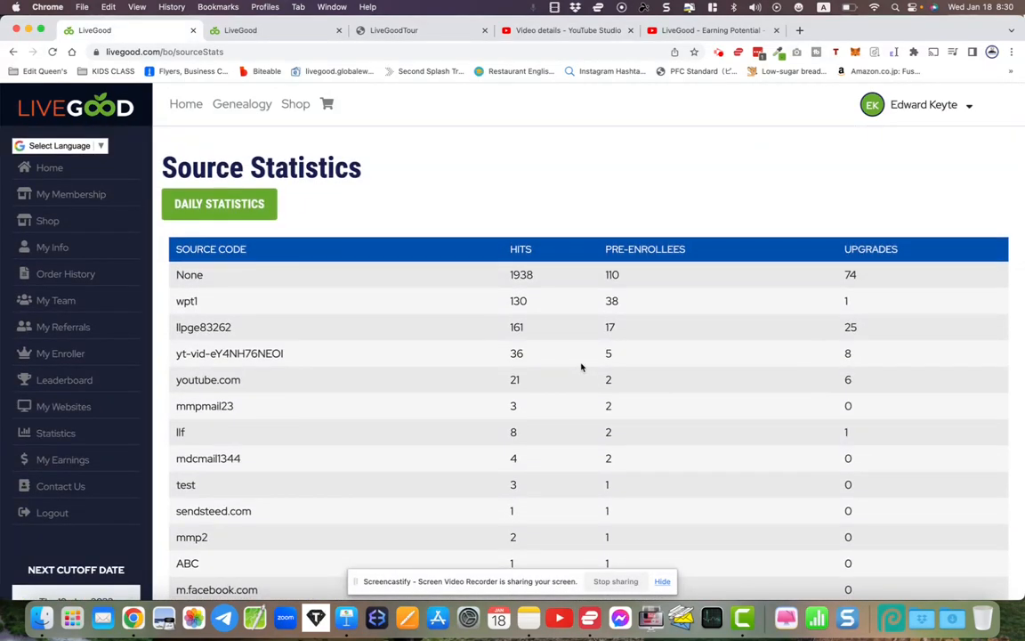
scroll(down, 3)
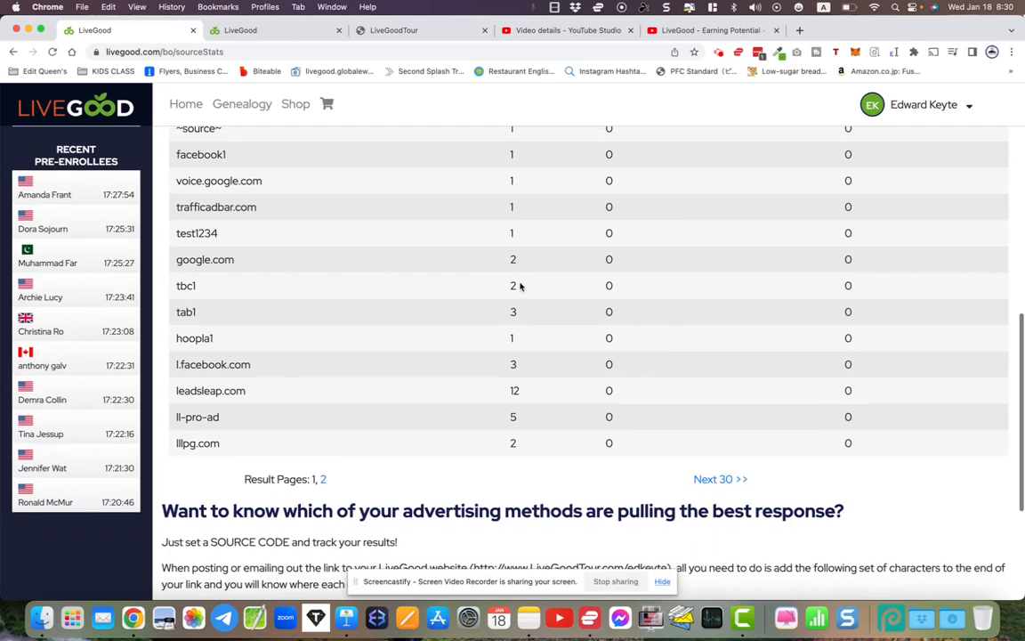
scroll(down, 3)
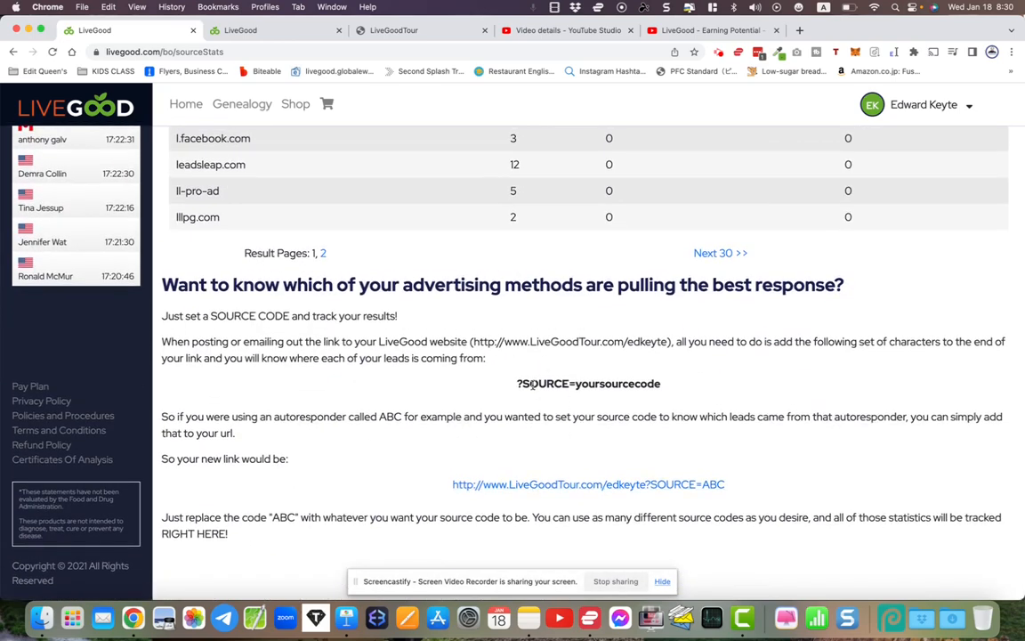
scroll(up, 3)
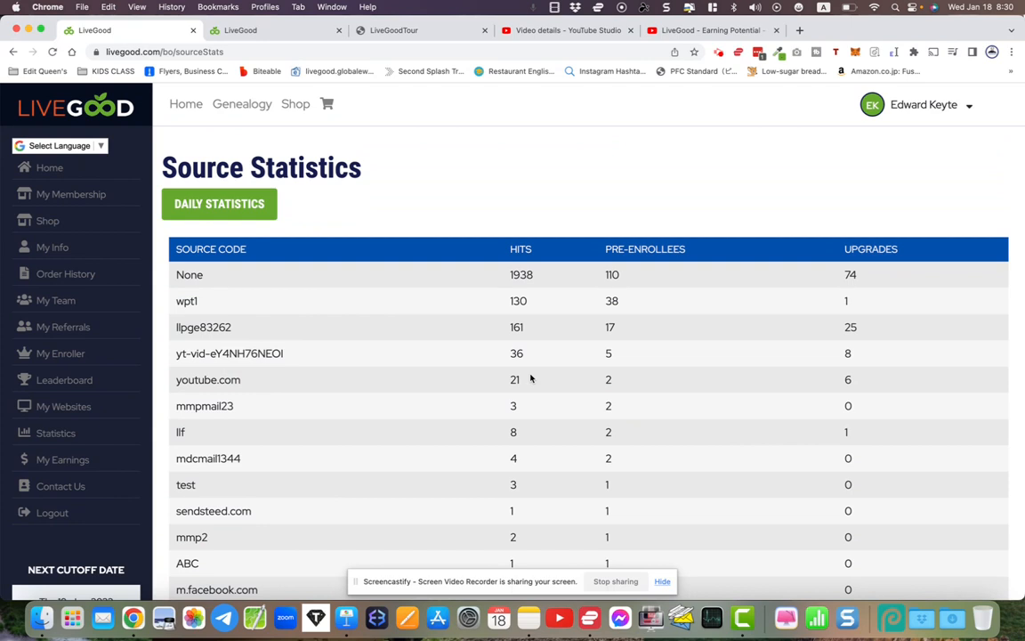
scroll(down, 3)
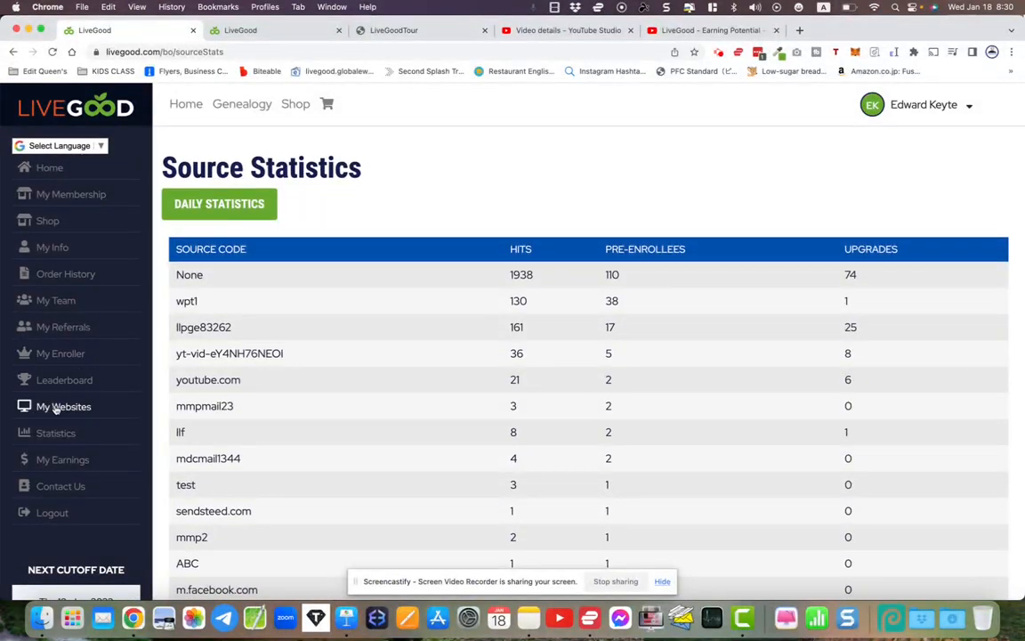
mouse_move(65, 327)
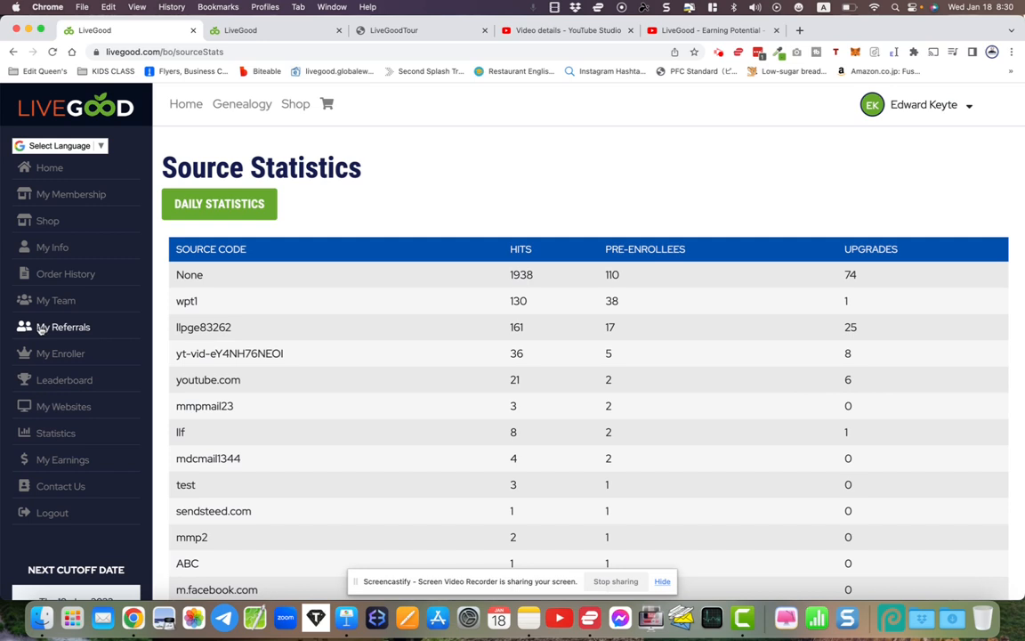
Search My Team for members with source code wpt1
click(55, 299)
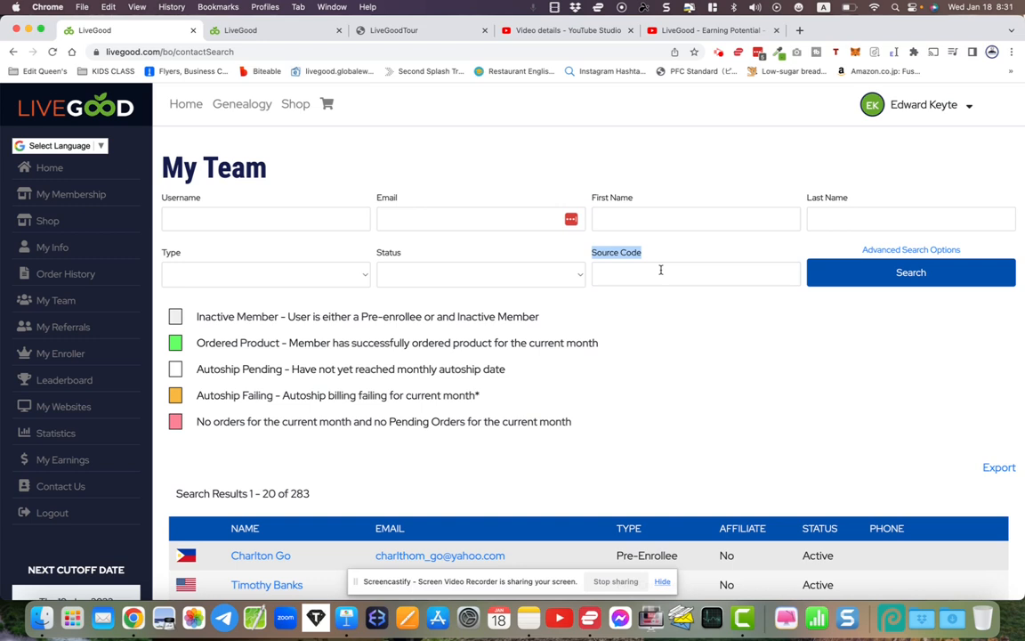
mouse_move(157, 217)
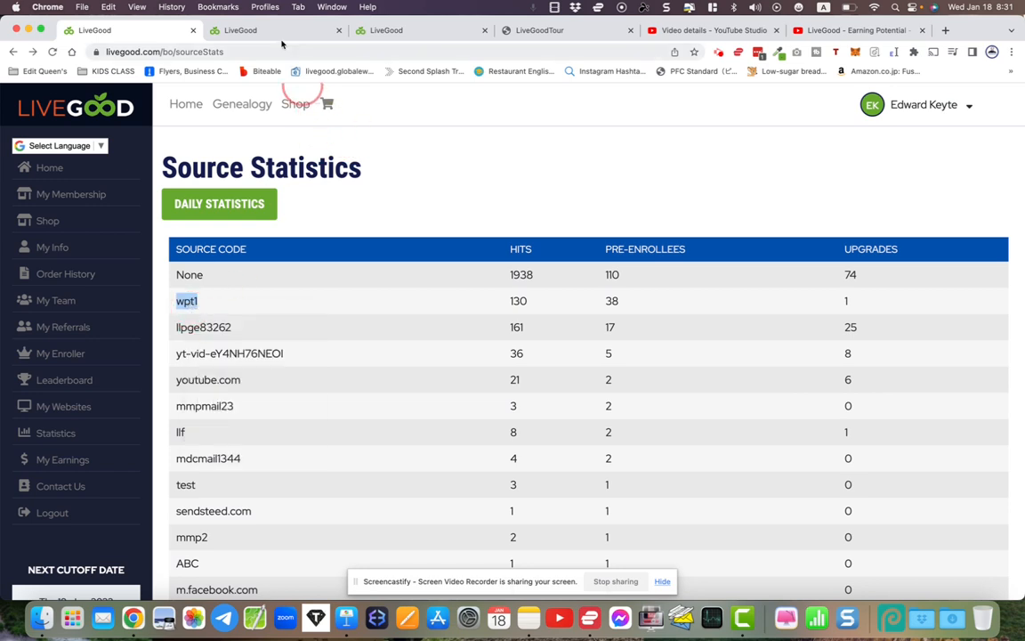
click(56, 299)
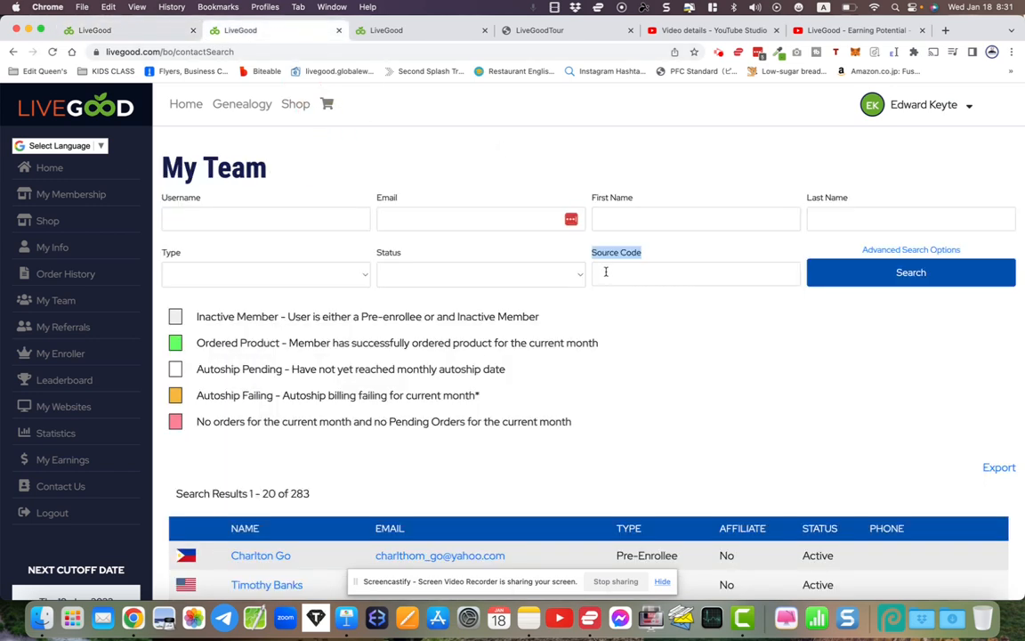
text(wpt1)
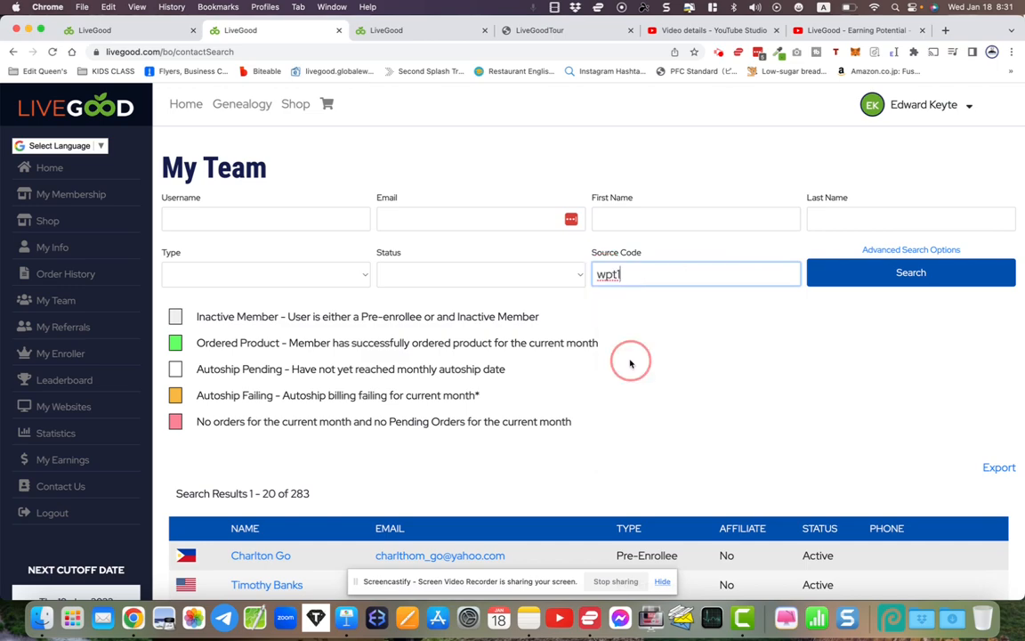
click(909, 272)
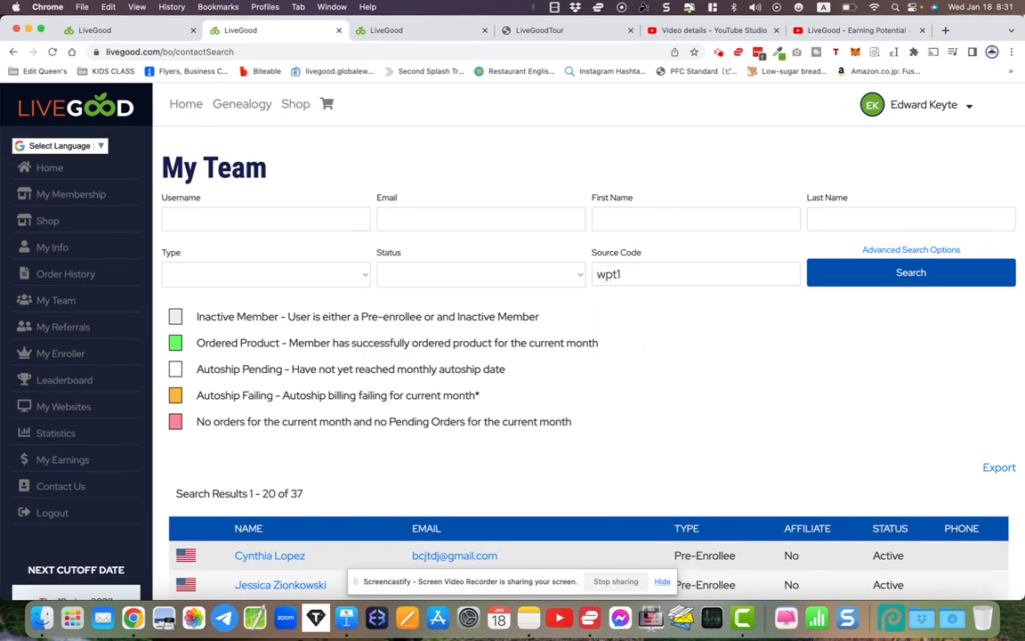
Narrow the wpt1 results to type Member, leaving a single match
scroll(down, 3)
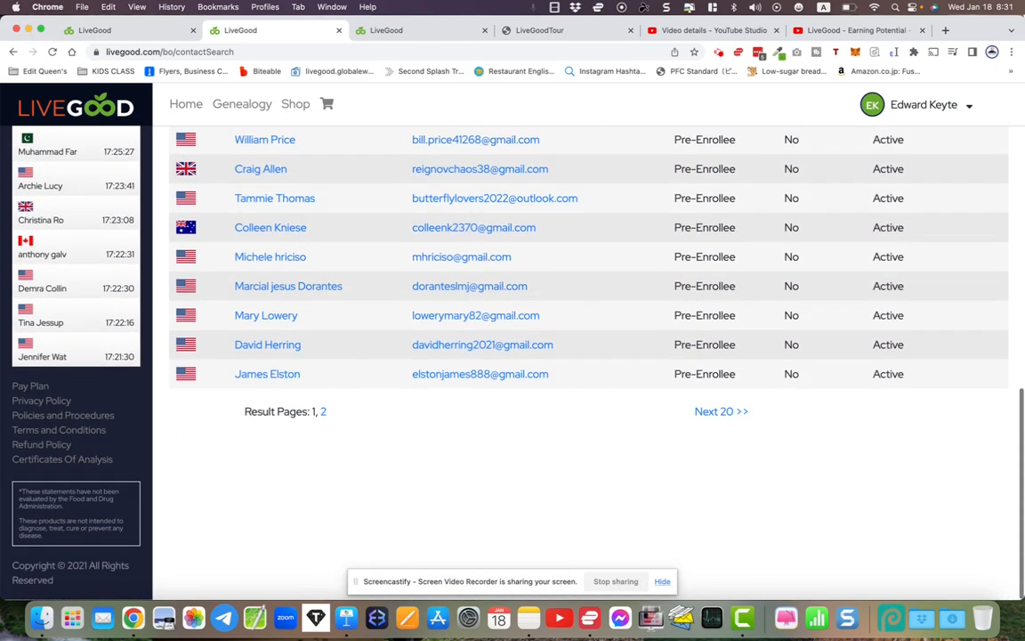
scroll(up, 3)
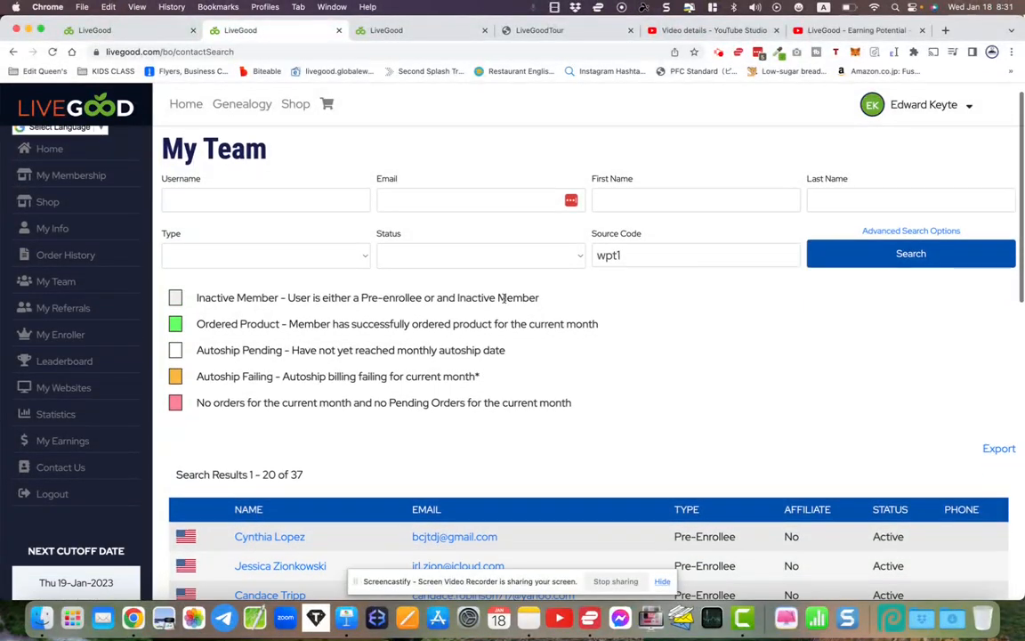
click(265, 256)
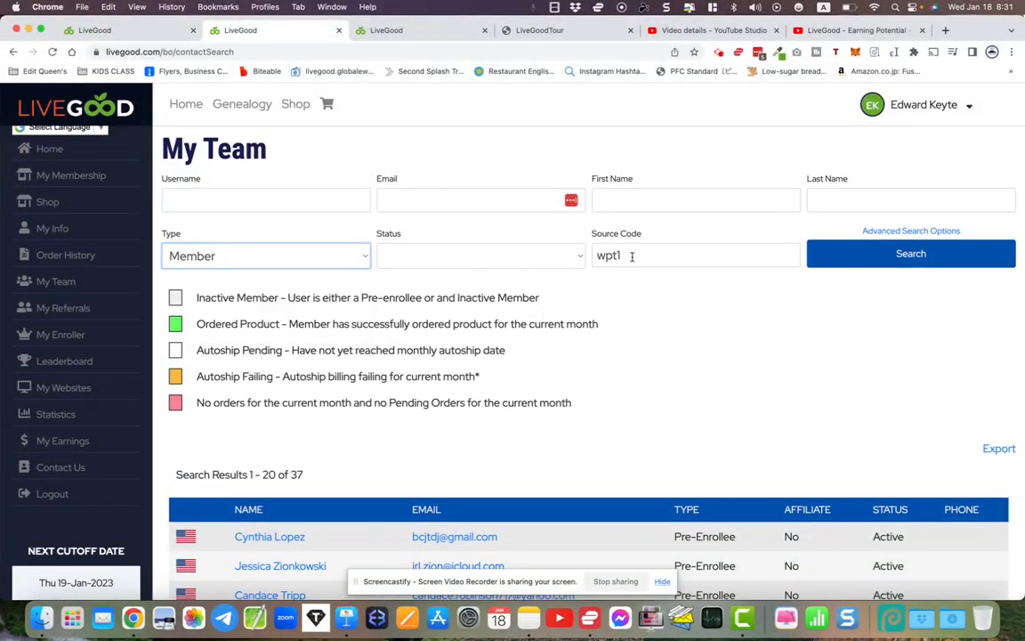
click(911, 253)
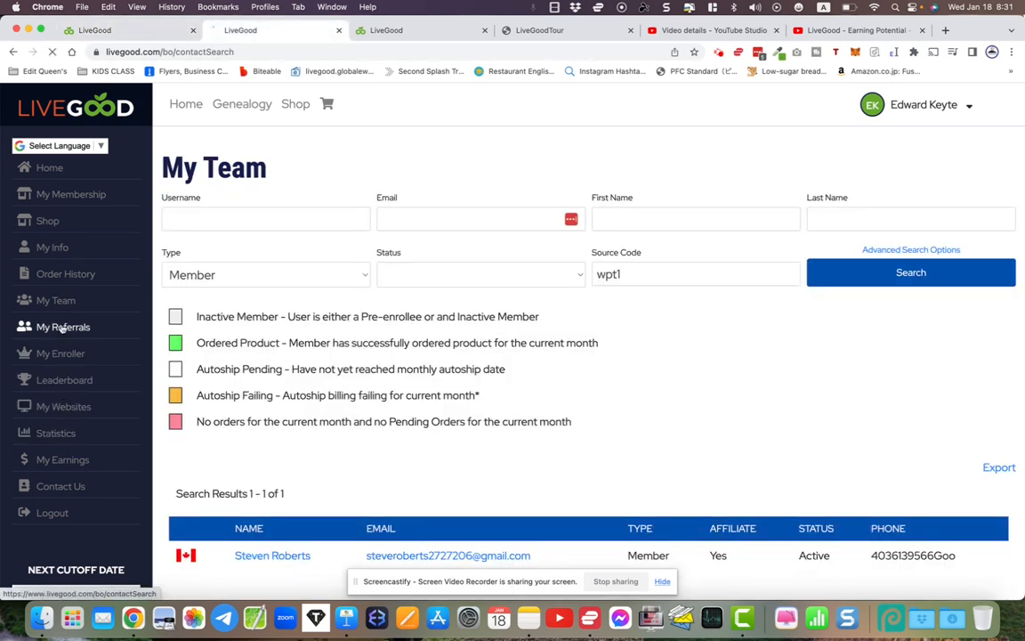
Reset the team search, then filter by source code lif to find three members
click(911, 272)
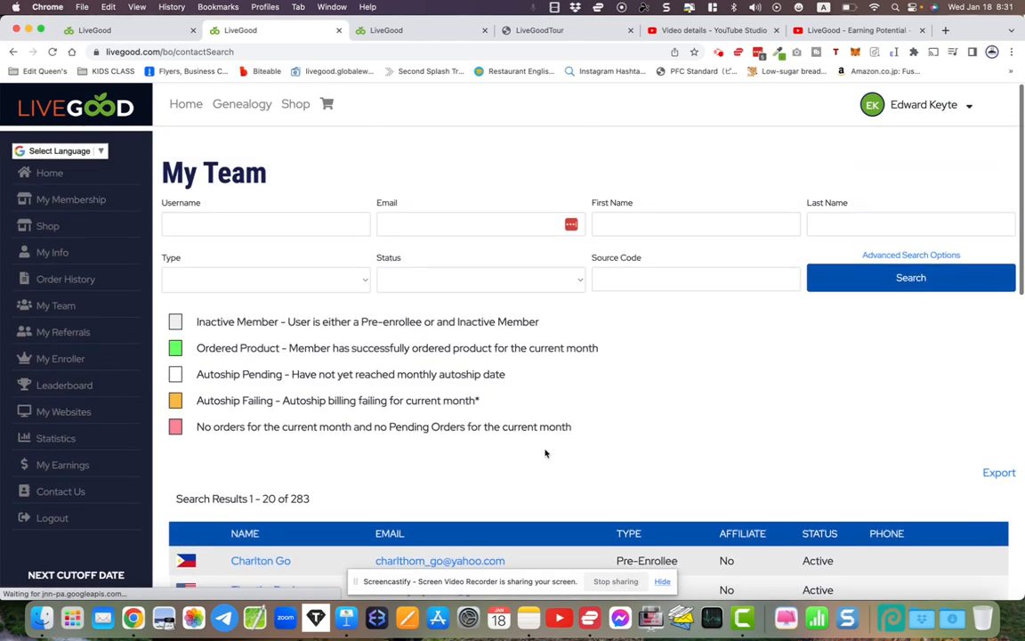
click(696, 274)
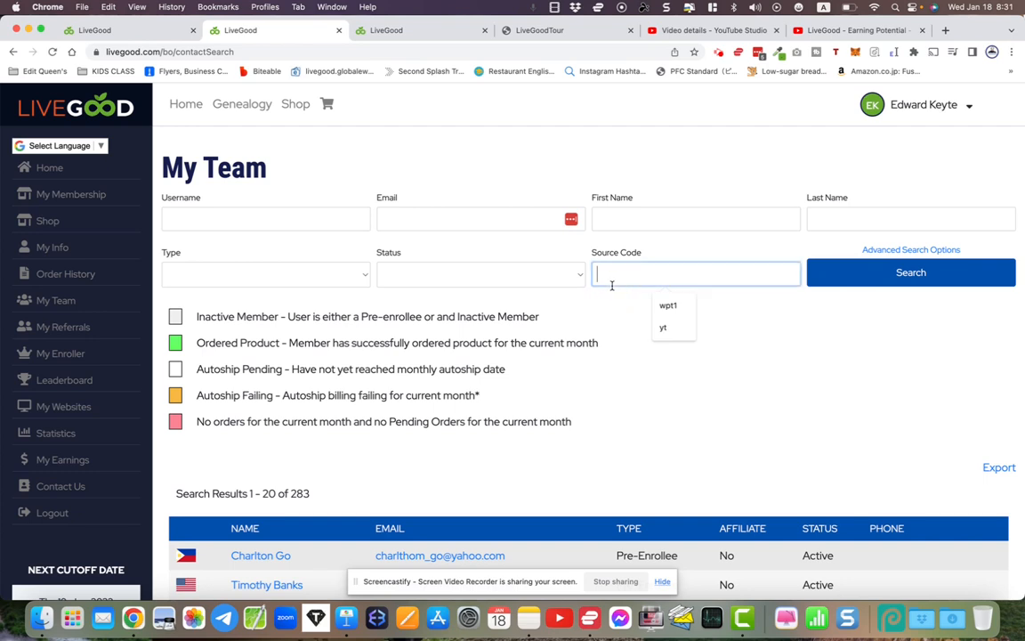
text(lif)
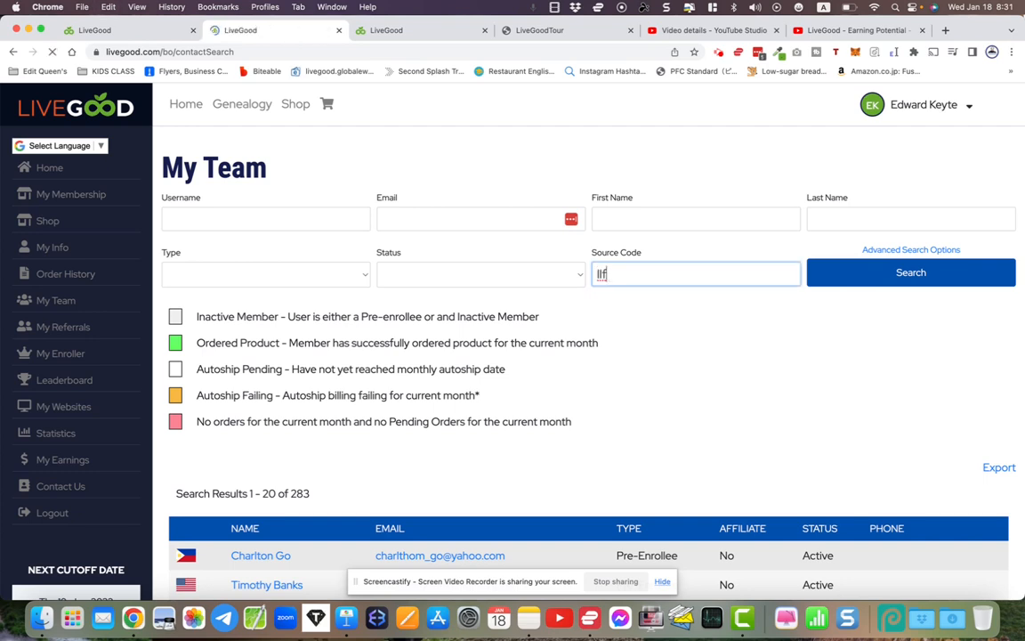
click(909, 272)
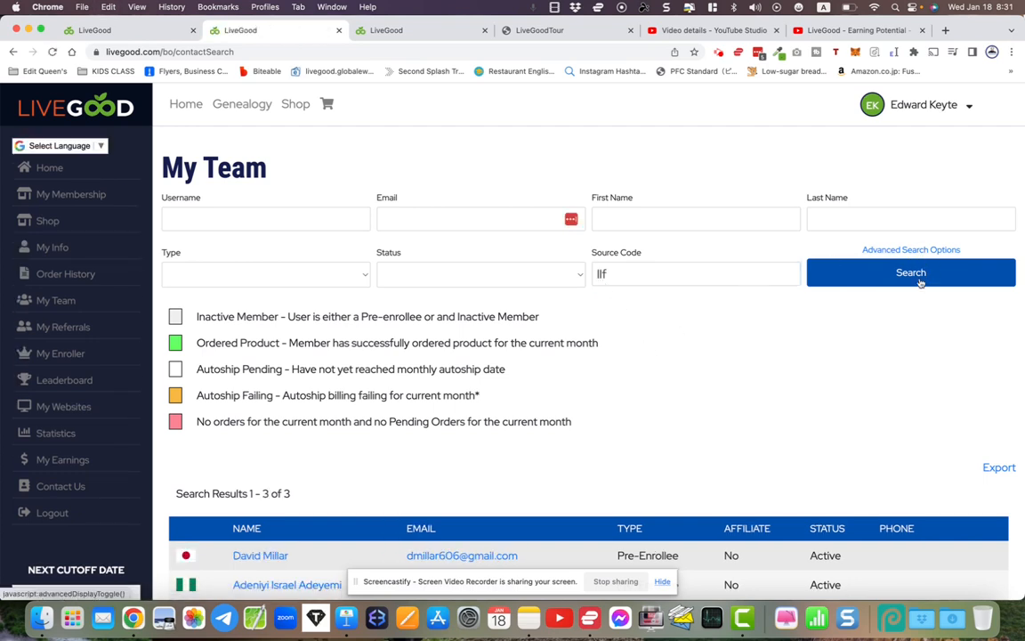
scroll(down, 3)
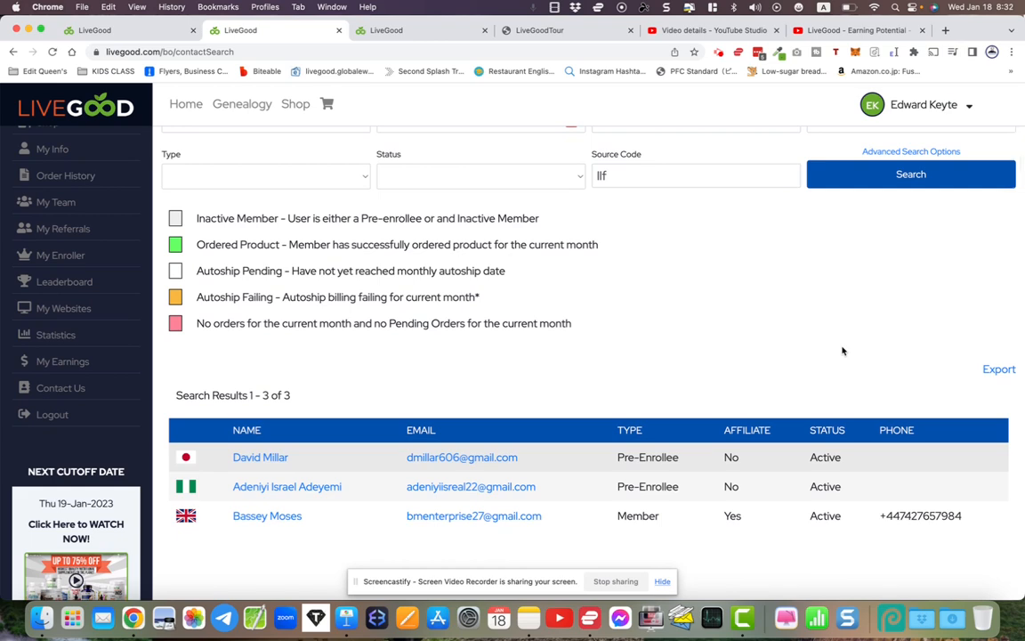
scroll(up, 3)
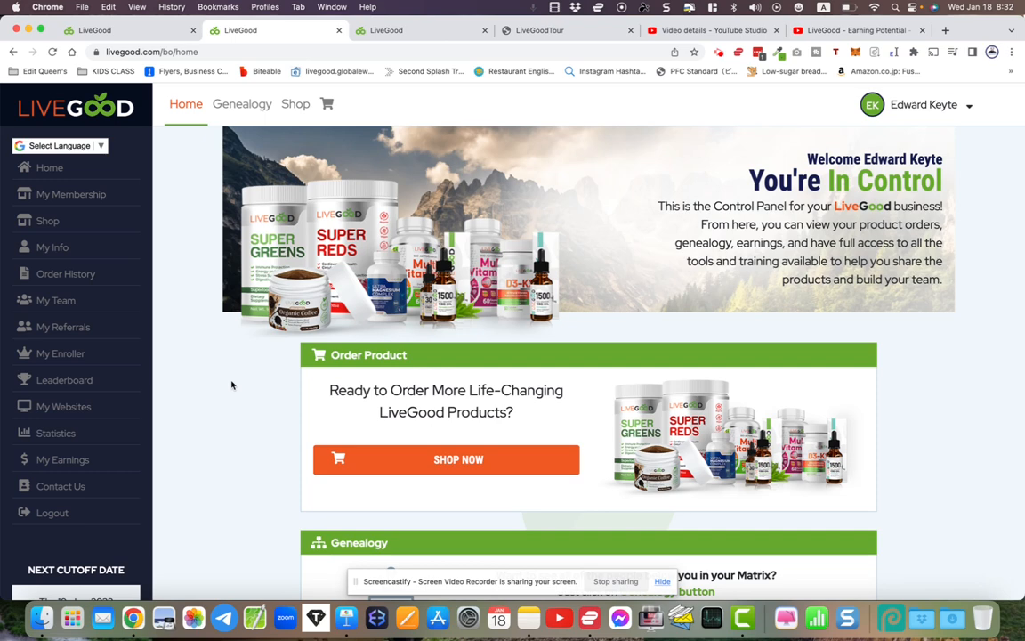
Return to the Source Statistics report and scan the per-code hits table
click(55, 433)
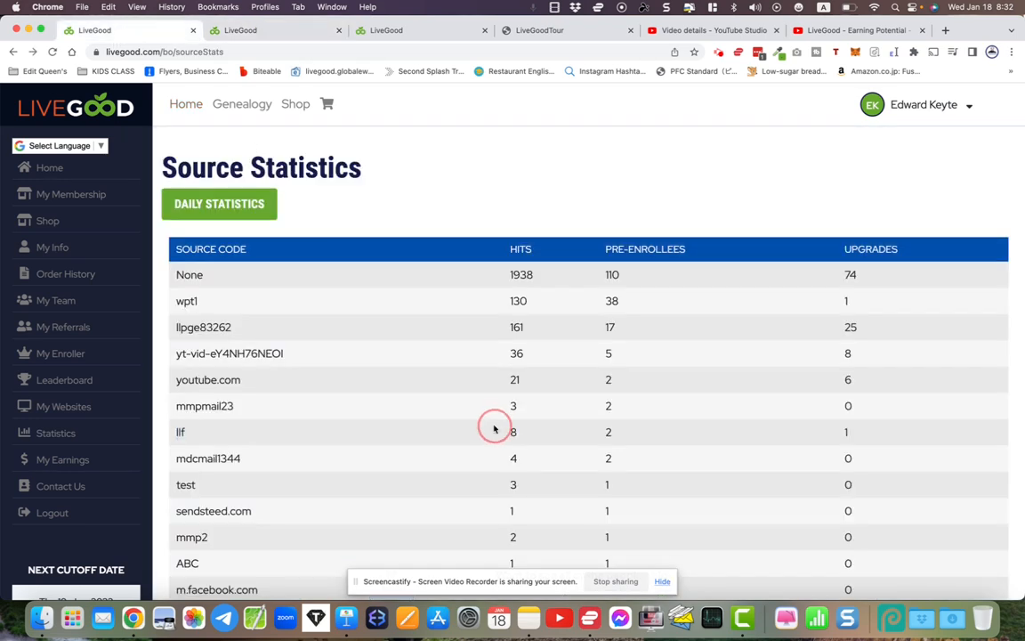
scroll(down, 3)
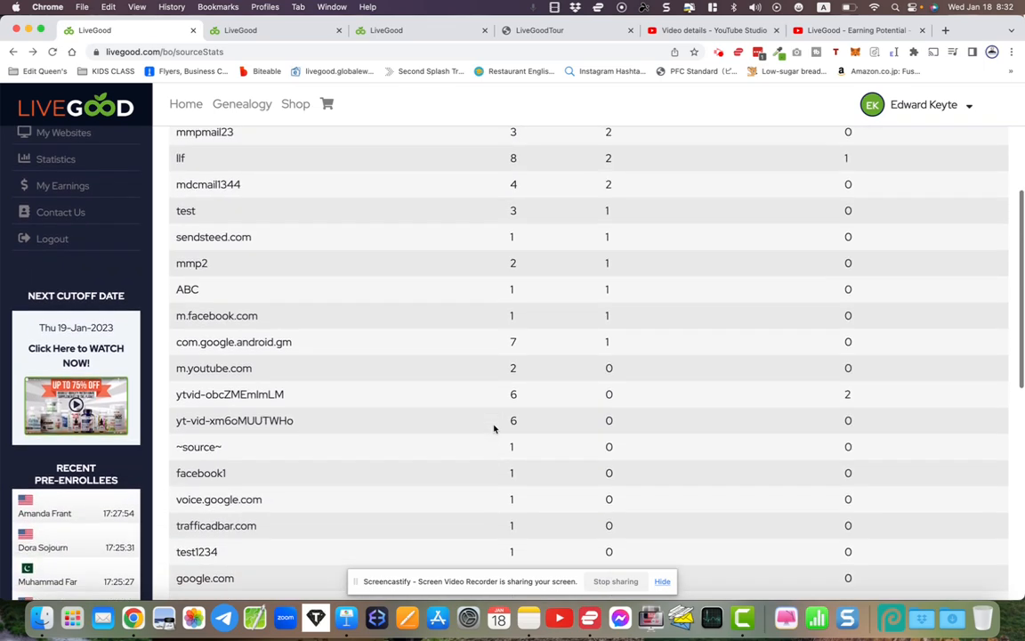
scroll(up, 3)
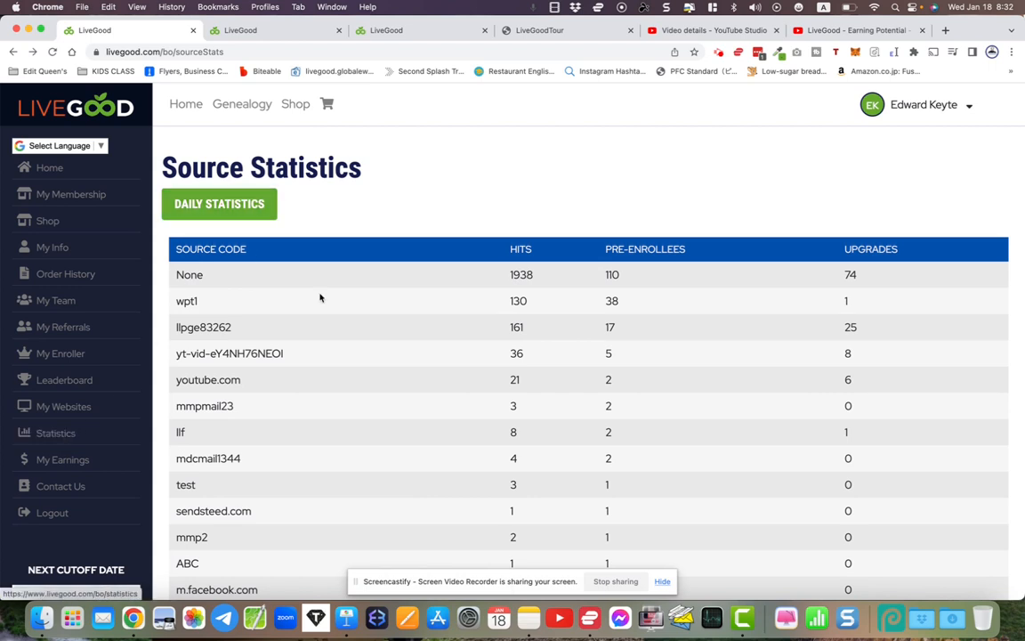
mouse_move(448, 322)
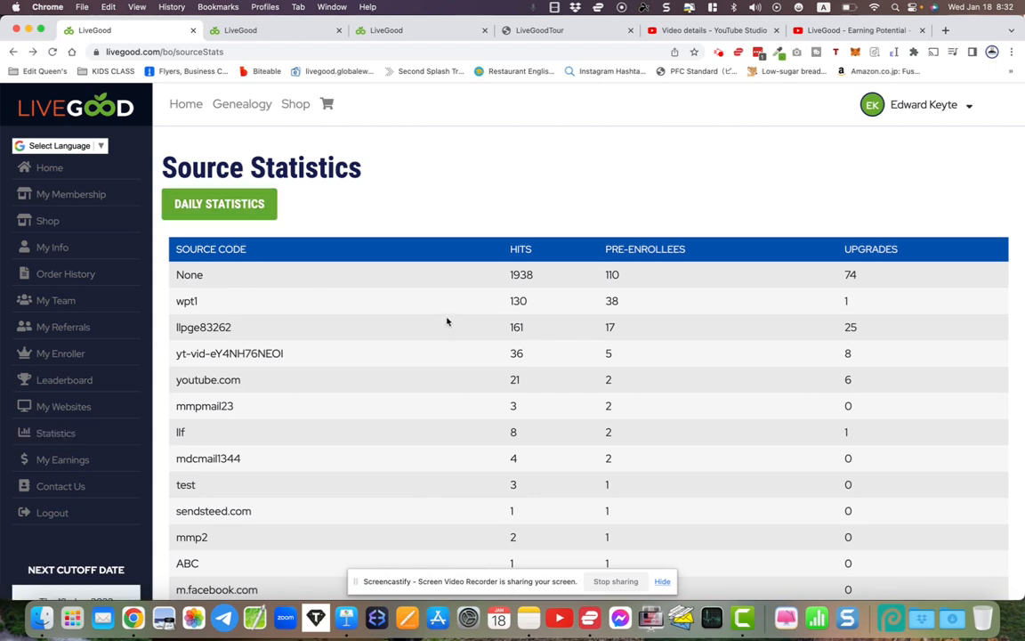
mouse_move(808, 121)
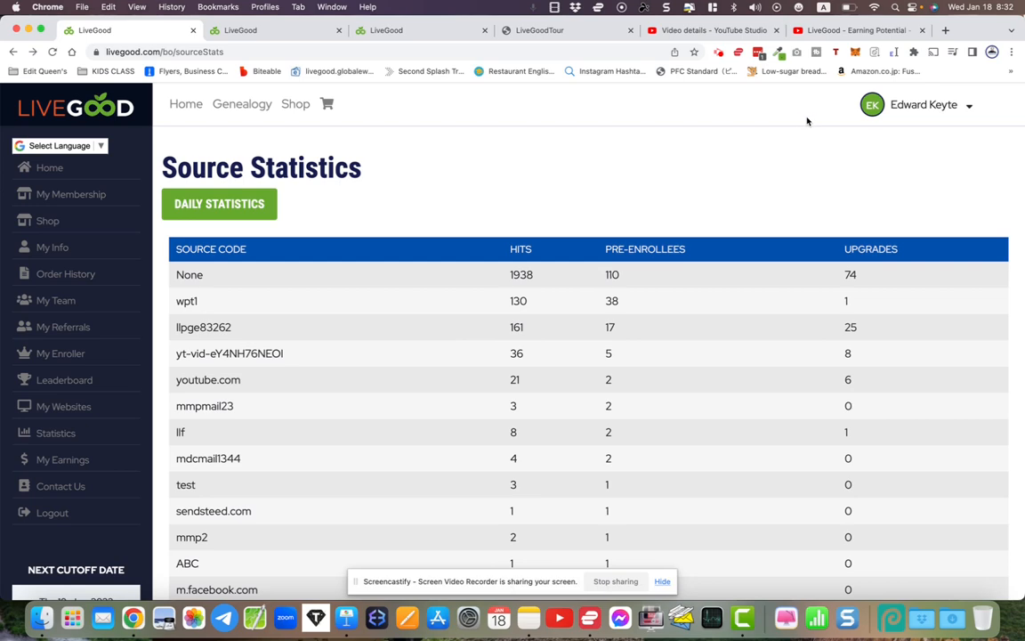